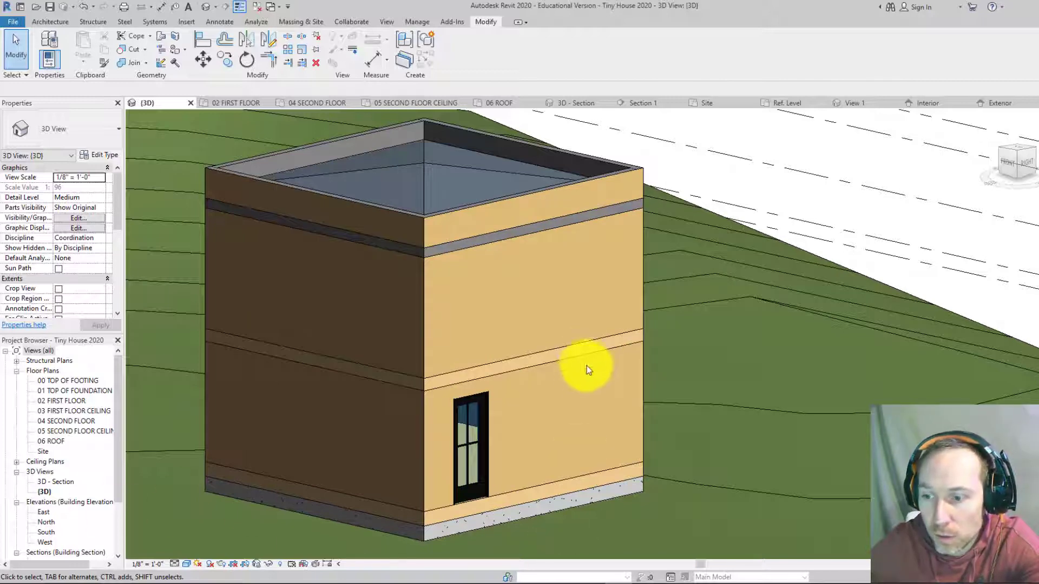
mouse_move(527, 394)
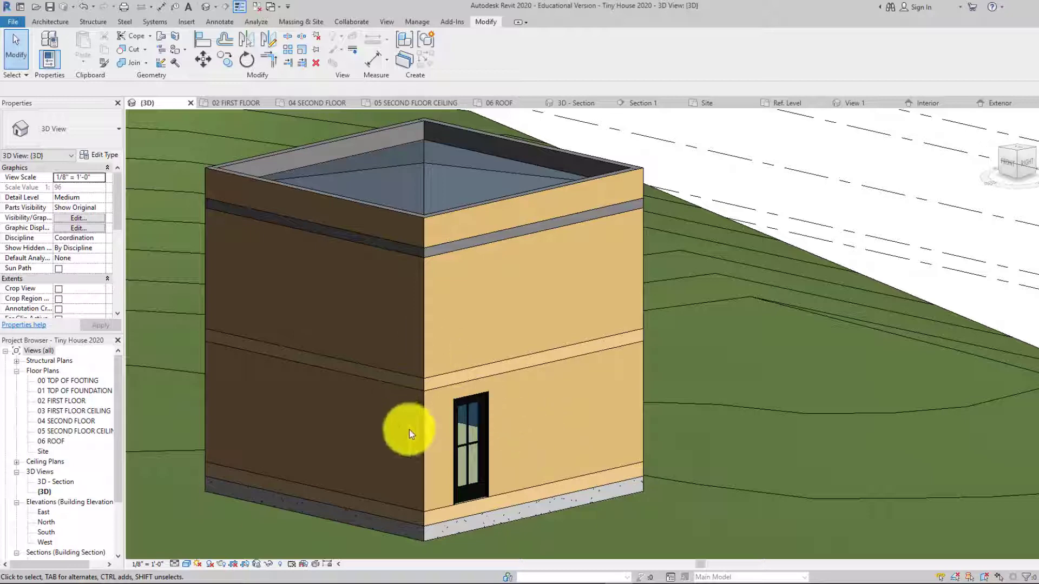
mouse_move(363, 193)
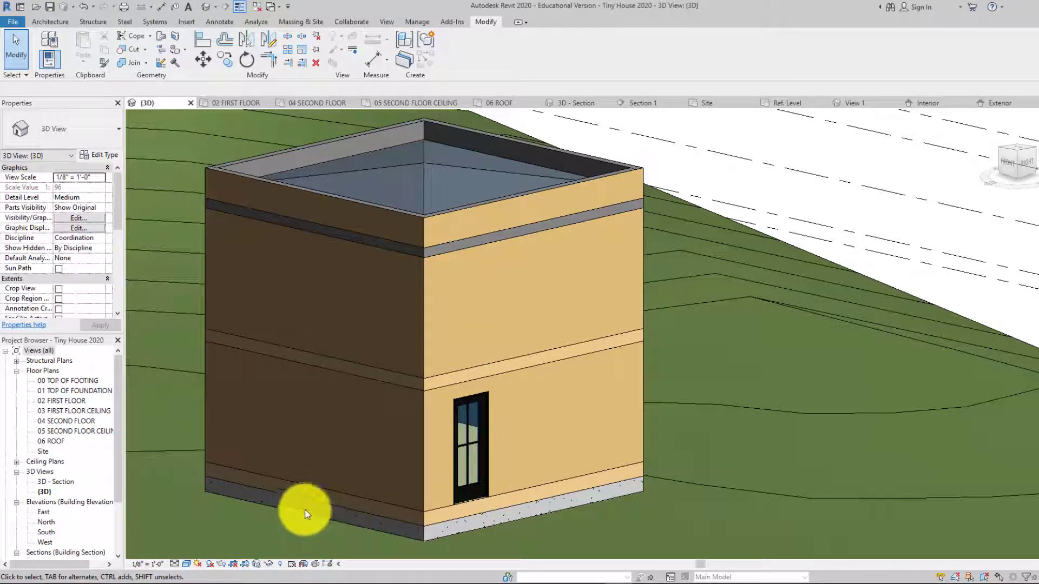
mouse_move(343, 506)
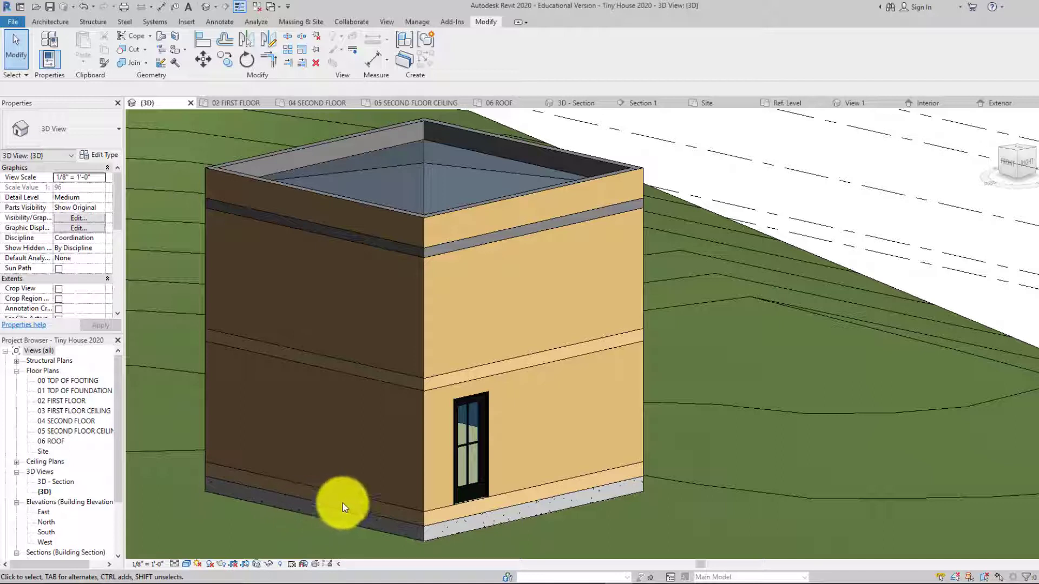
mouse_move(474, 225)
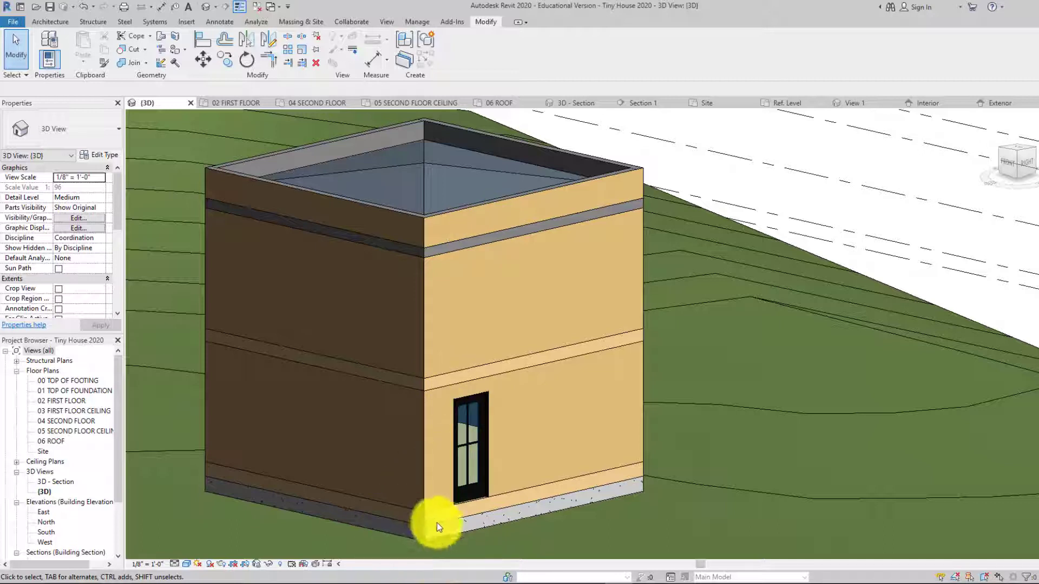
mouse_move(447, 523)
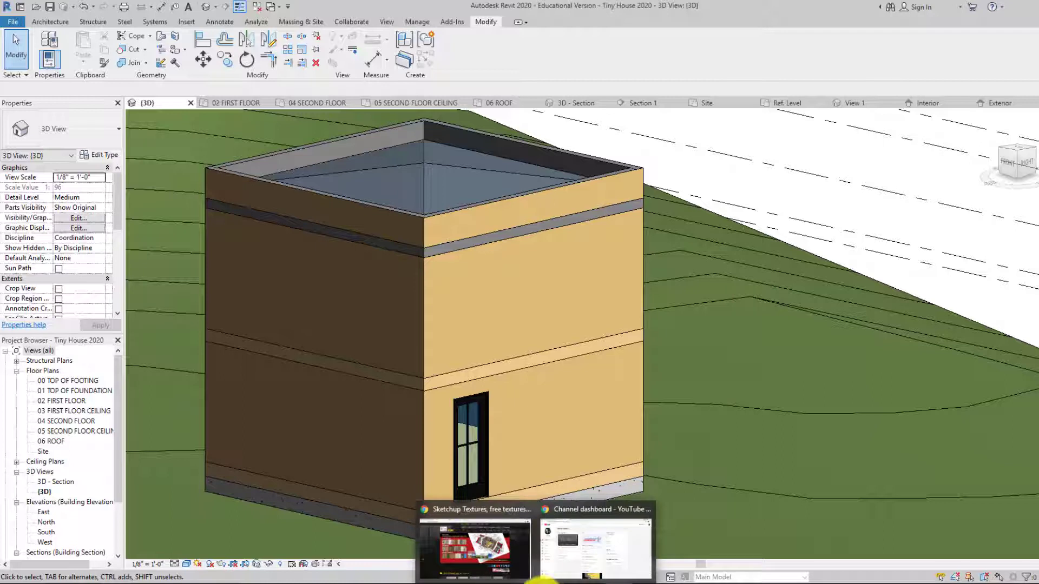
mouse_move(513, 553)
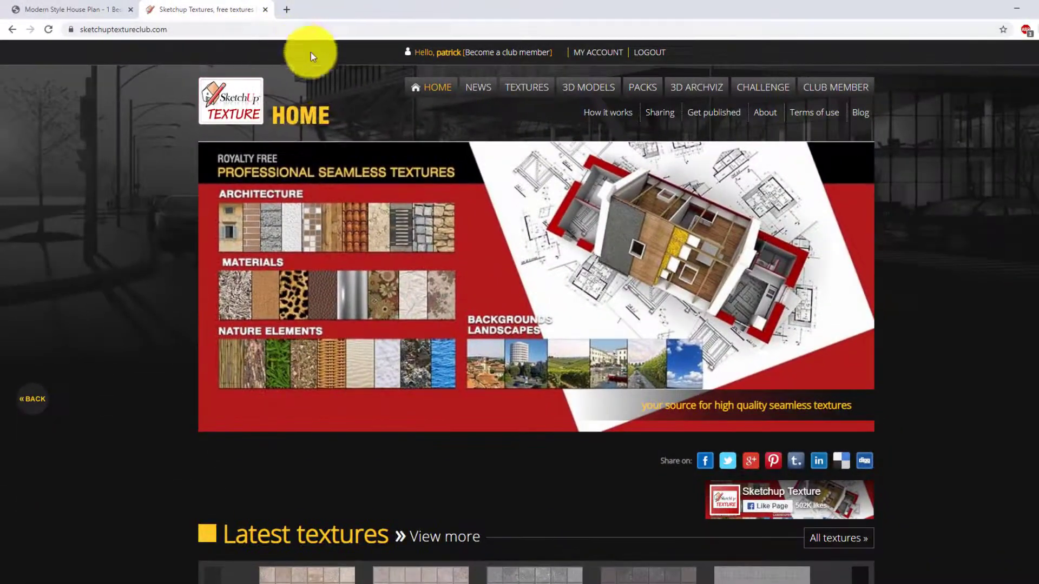
mouse_move(427, 362)
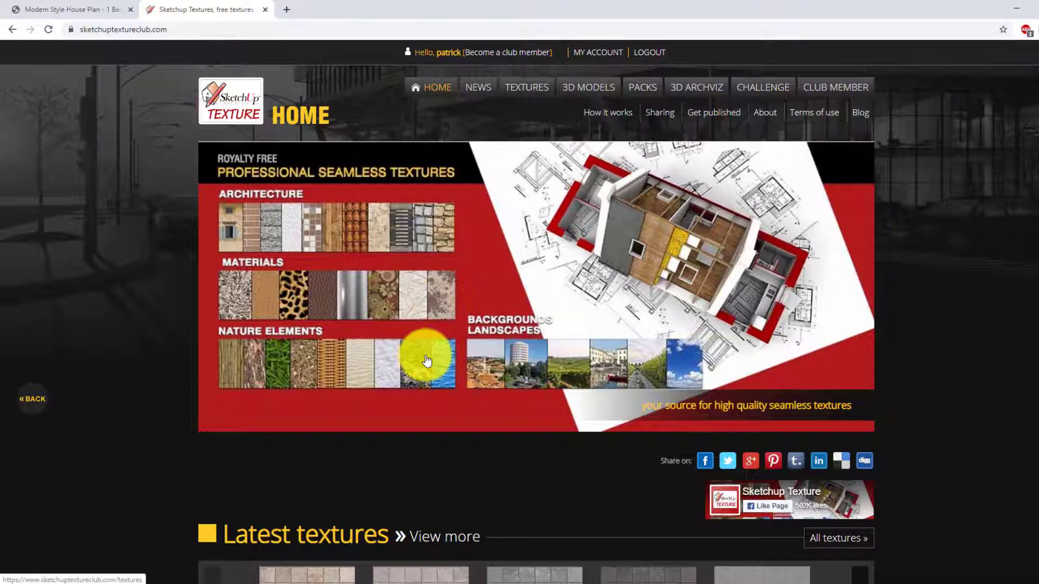
mouse_move(343, 212)
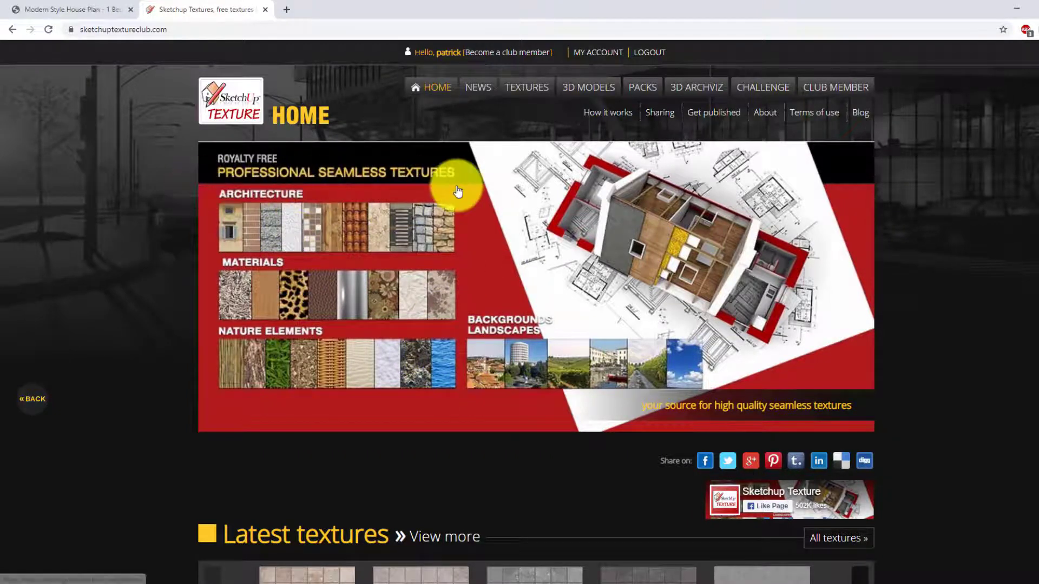
mouse_move(530, 249)
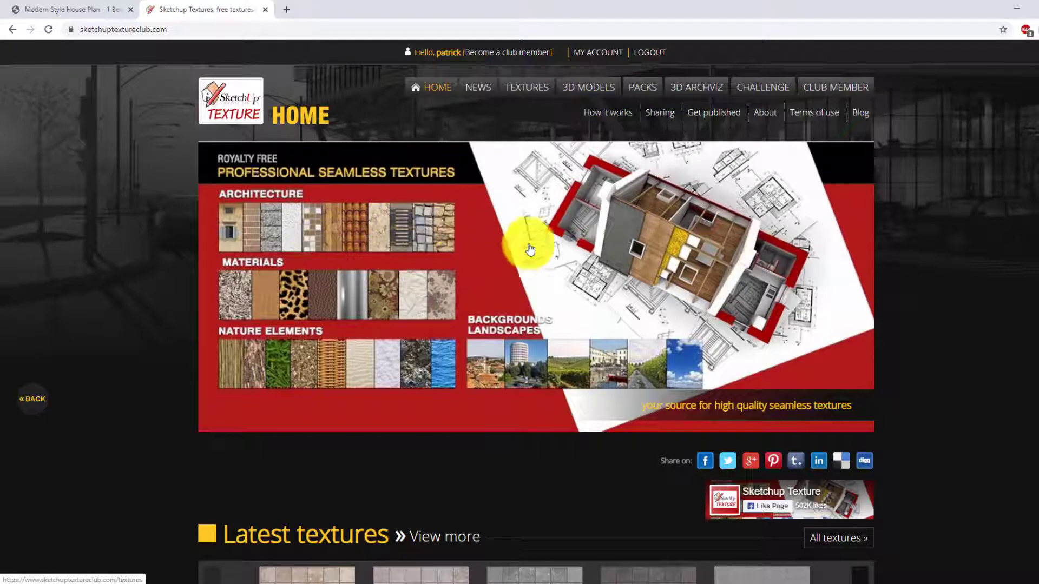
mouse_move(594, 307)
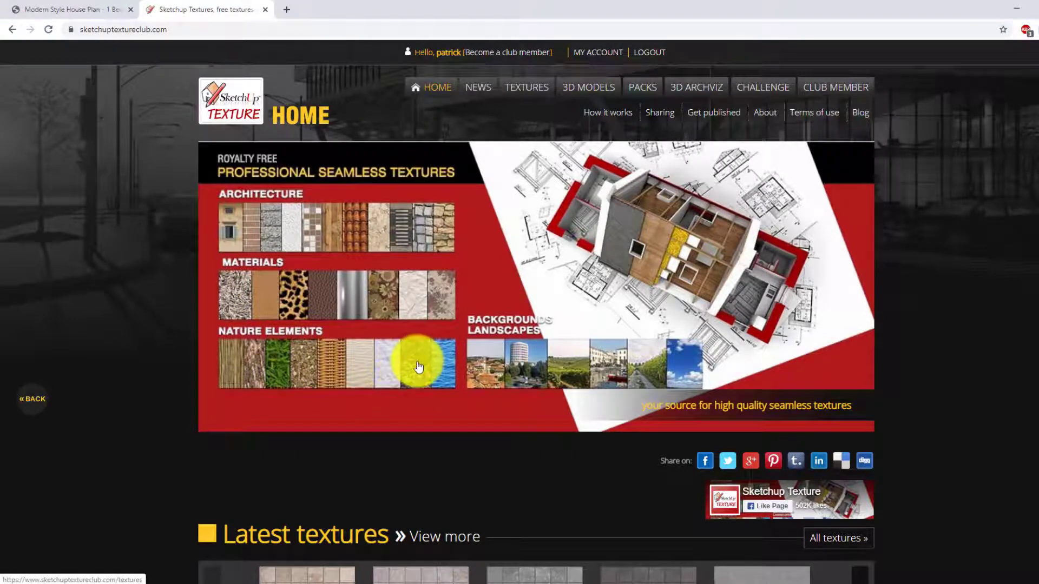
mouse_move(375, 370)
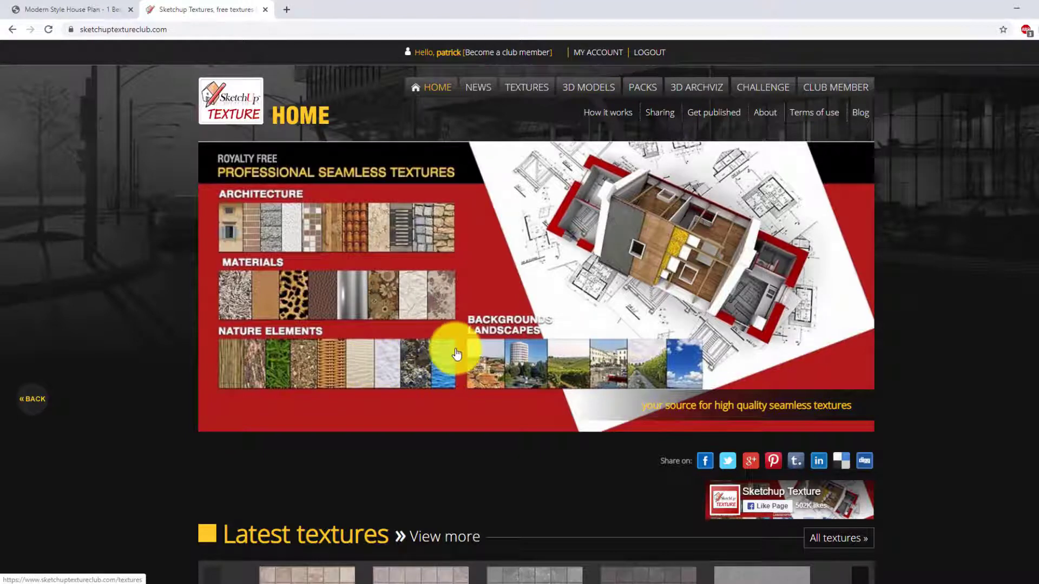
mouse_move(437, 291)
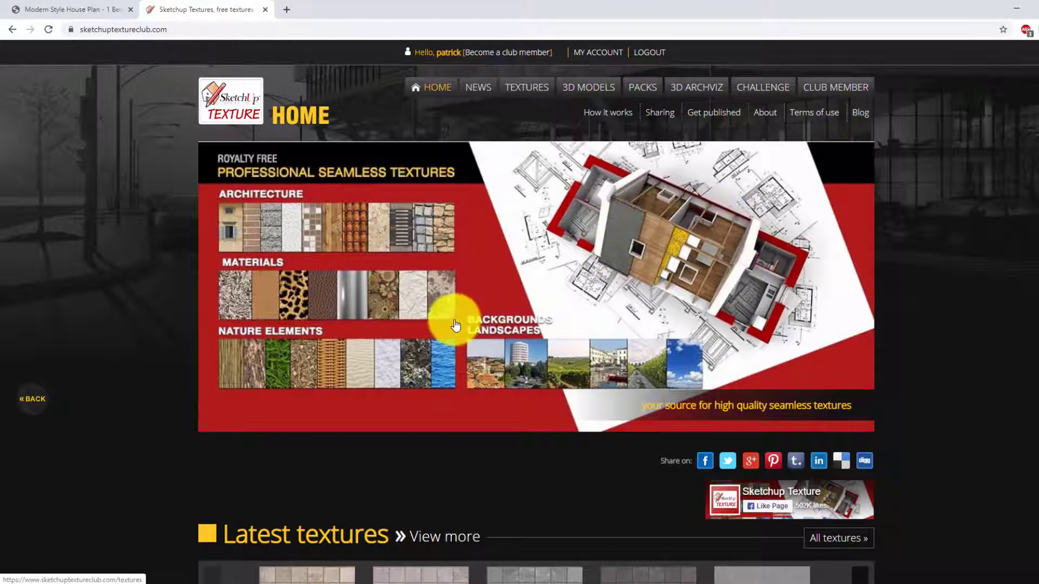
mouse_move(417, 231)
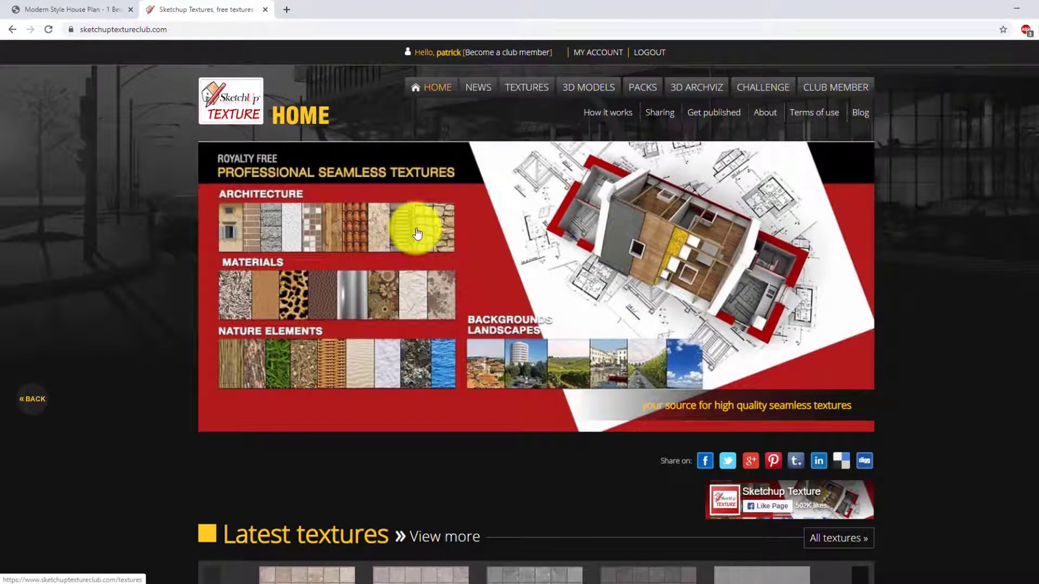
mouse_move(445, 274)
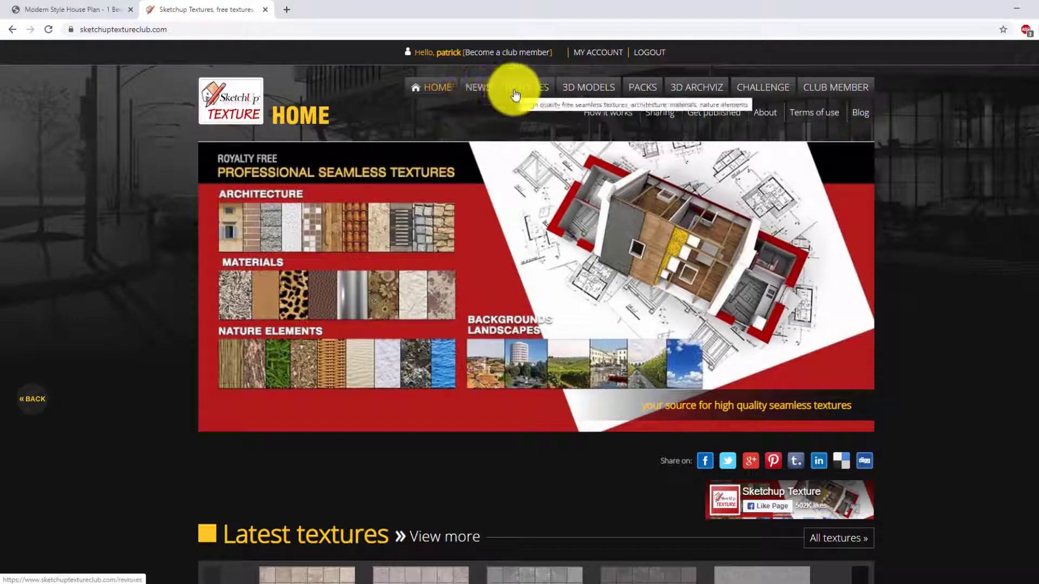
Step: Go to the Textures section, check the reference shingle-sided house tab, and return to the texture site
left_click(527, 87)
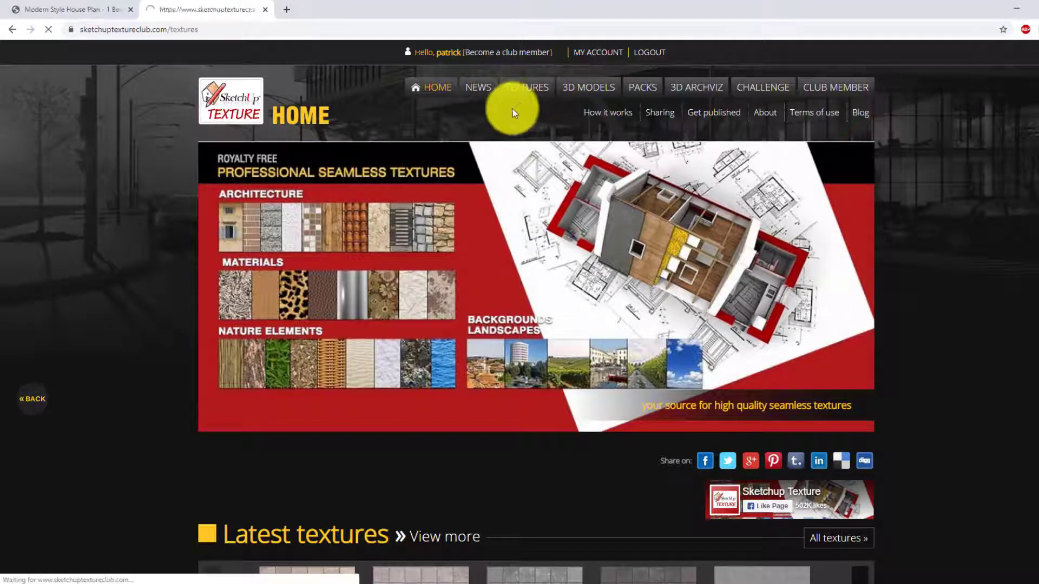
left_click(526, 87)
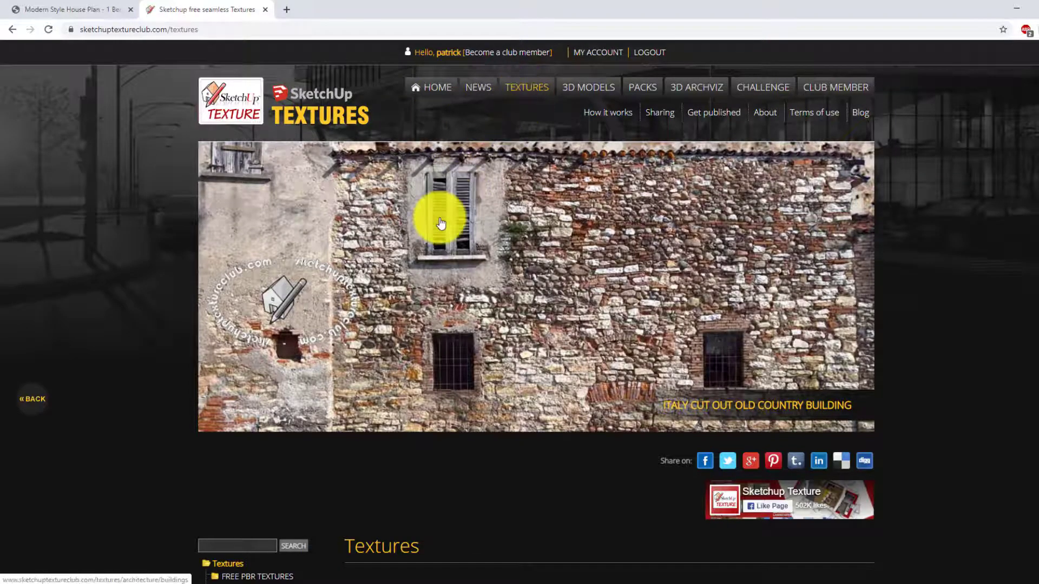
left_click(66, 9)
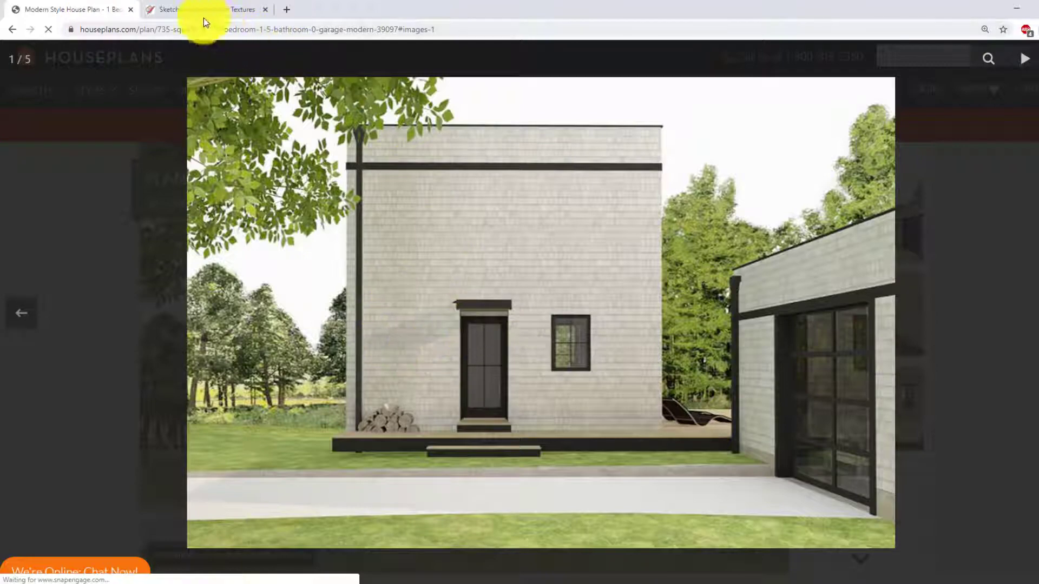
left_click(199, 10)
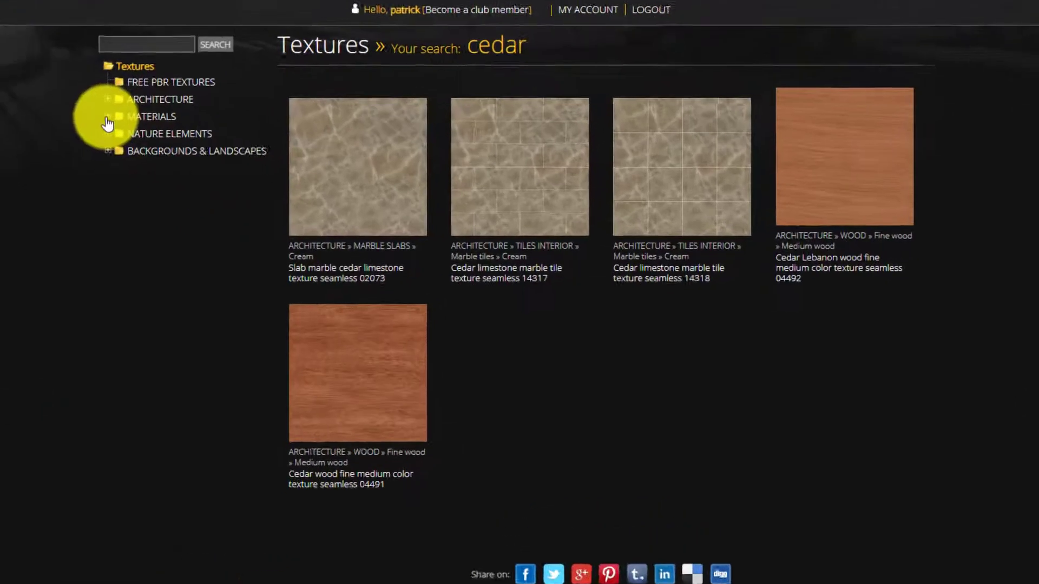
left_click(105, 99)
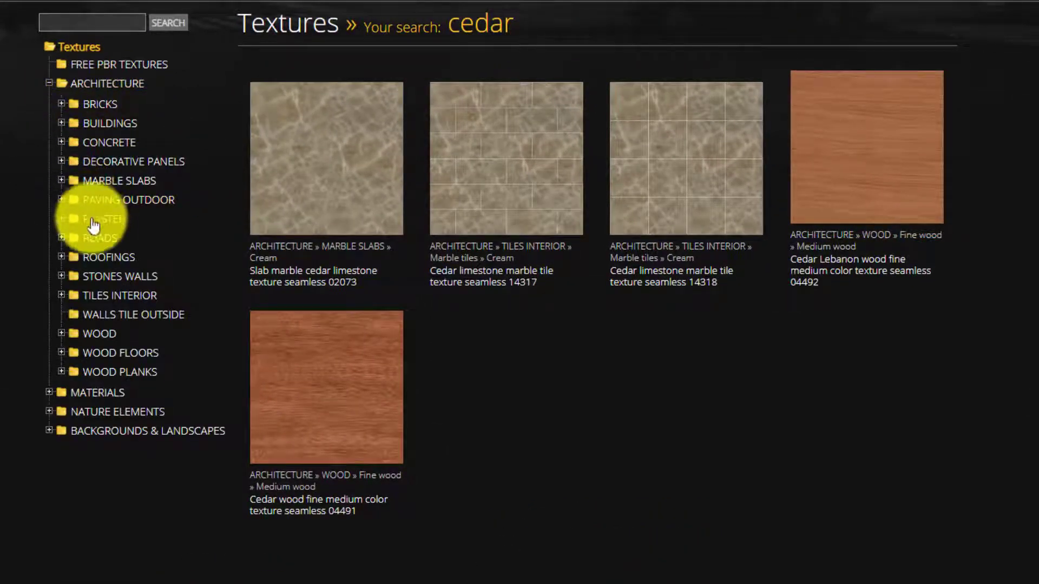
mouse_move(97, 334)
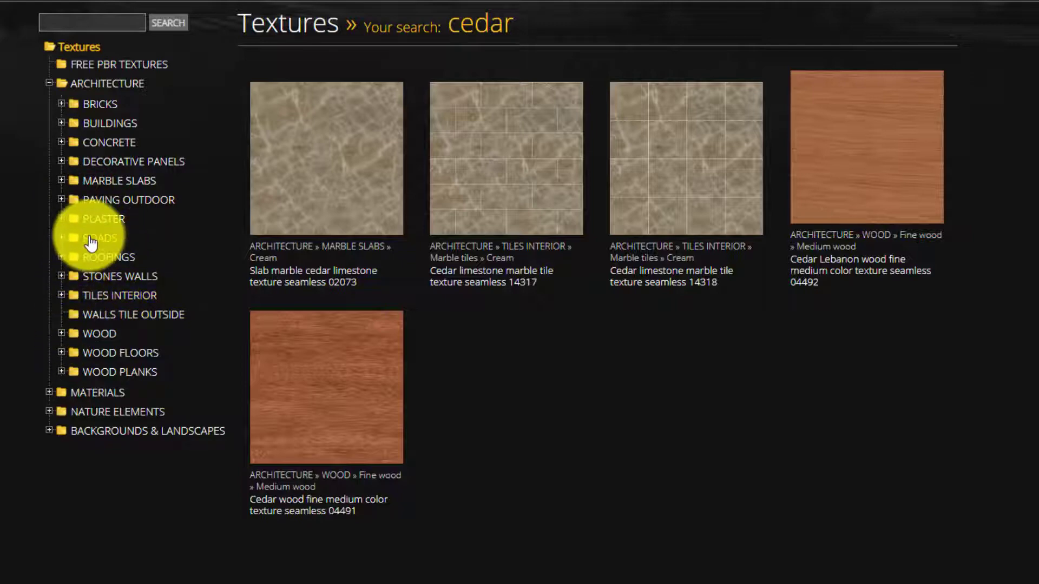
mouse_move(72, 254)
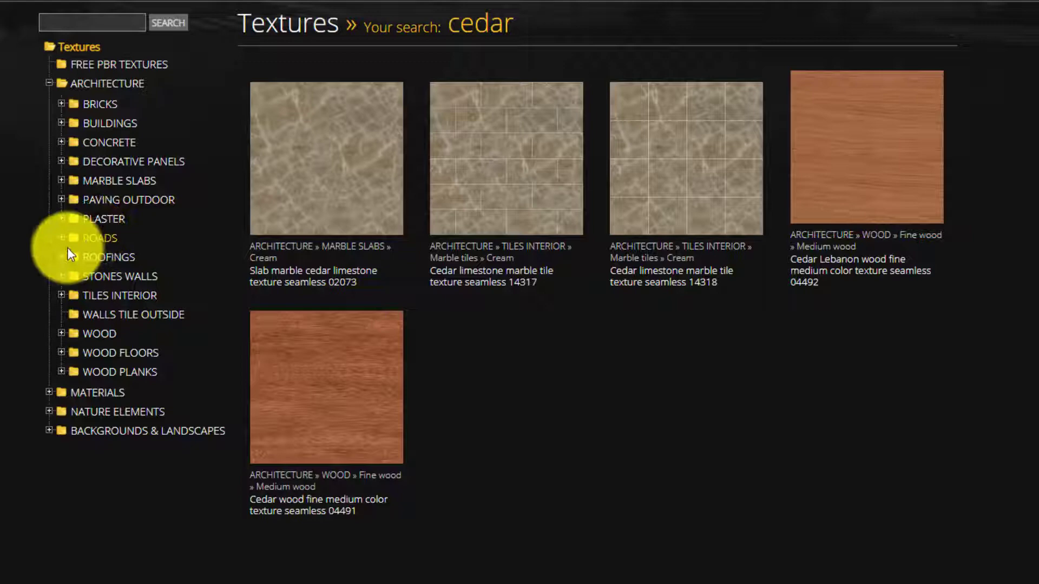
left_click(64, 258)
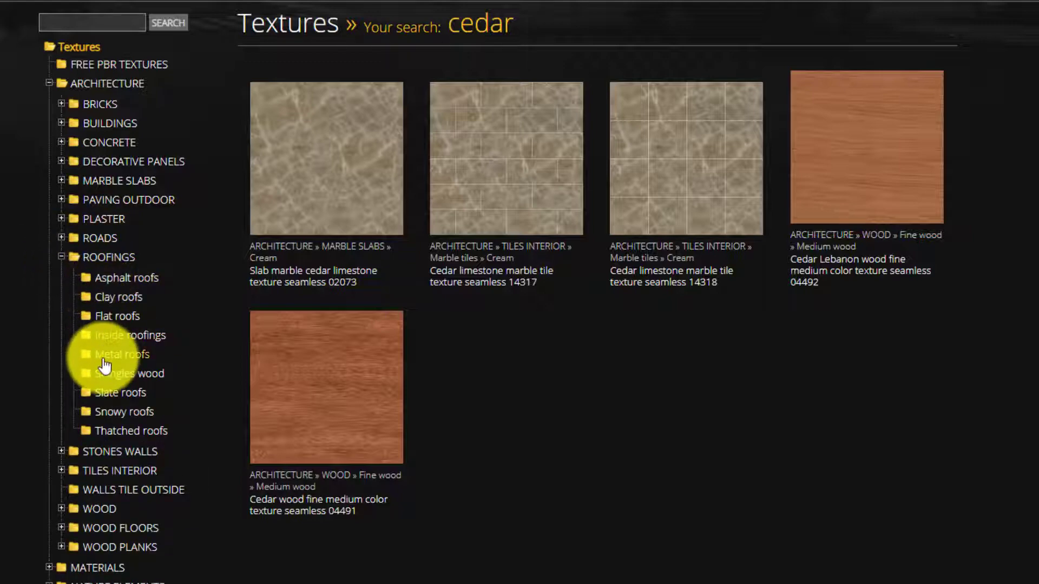
mouse_move(130, 335)
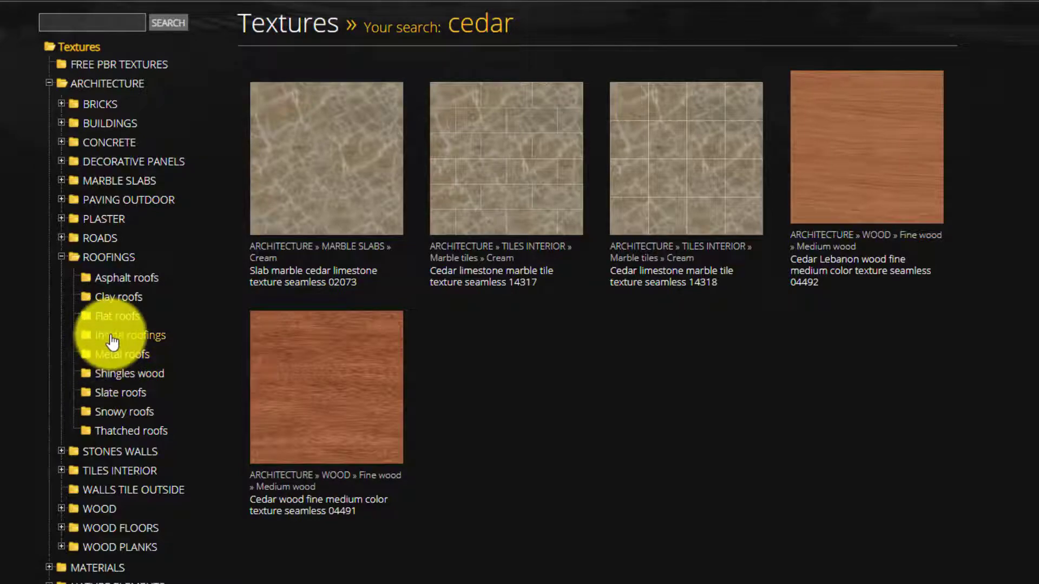
mouse_move(122, 378)
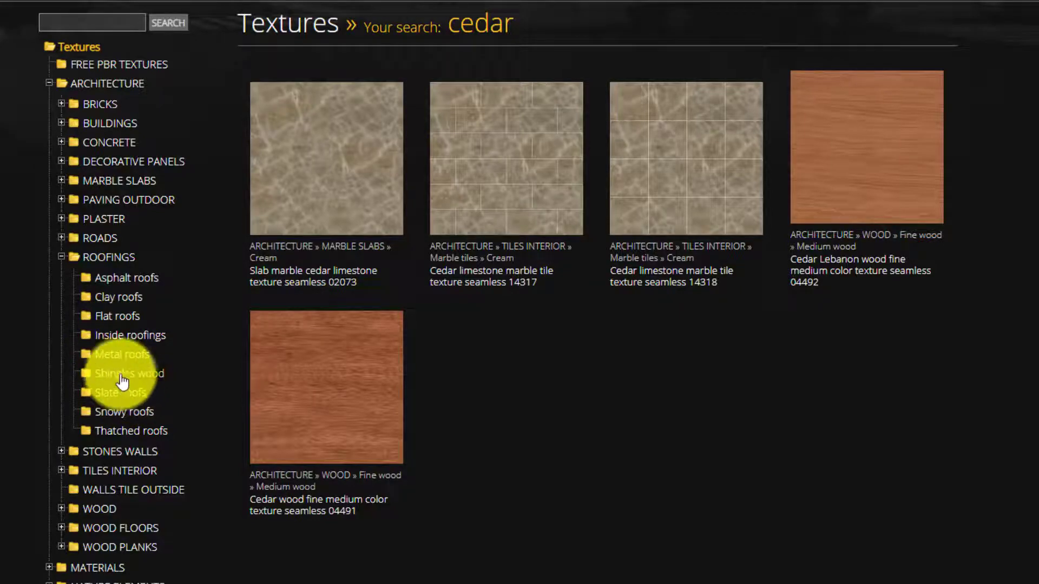
left_click(130, 373)
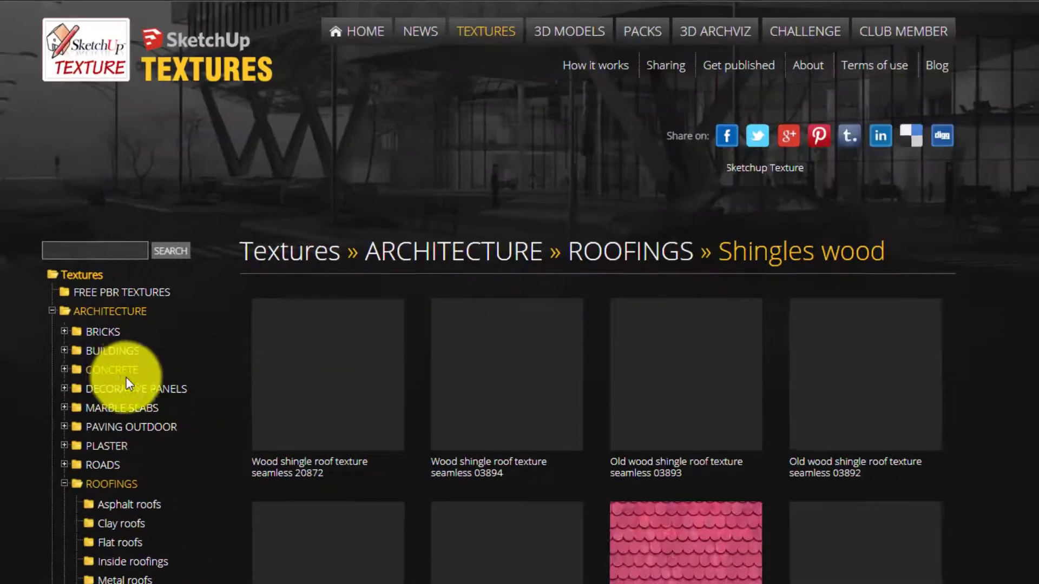
scroll("down", 3)
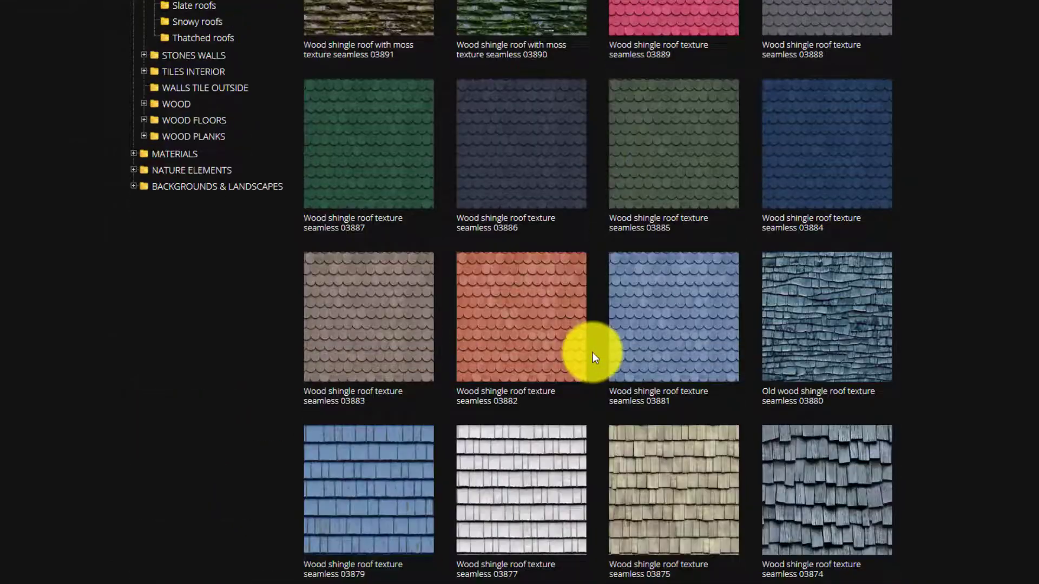
scroll("down", 3)
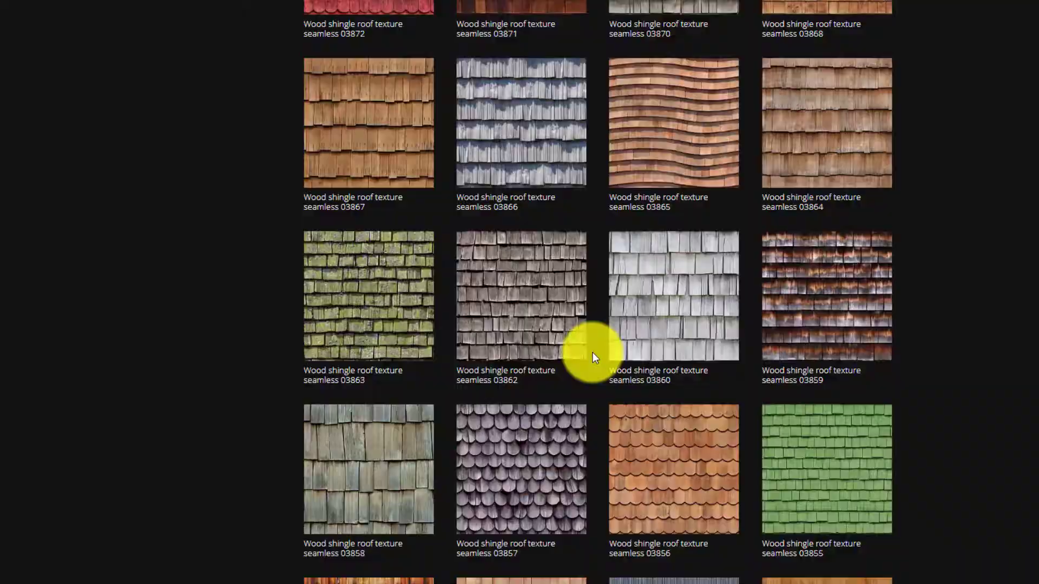
scroll("down", 3)
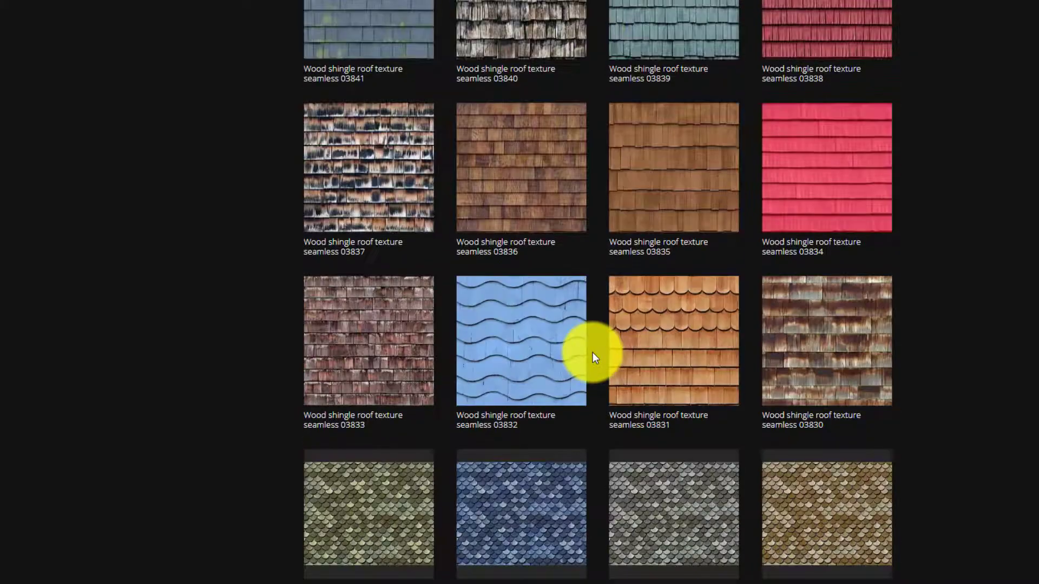
scroll("down", 3)
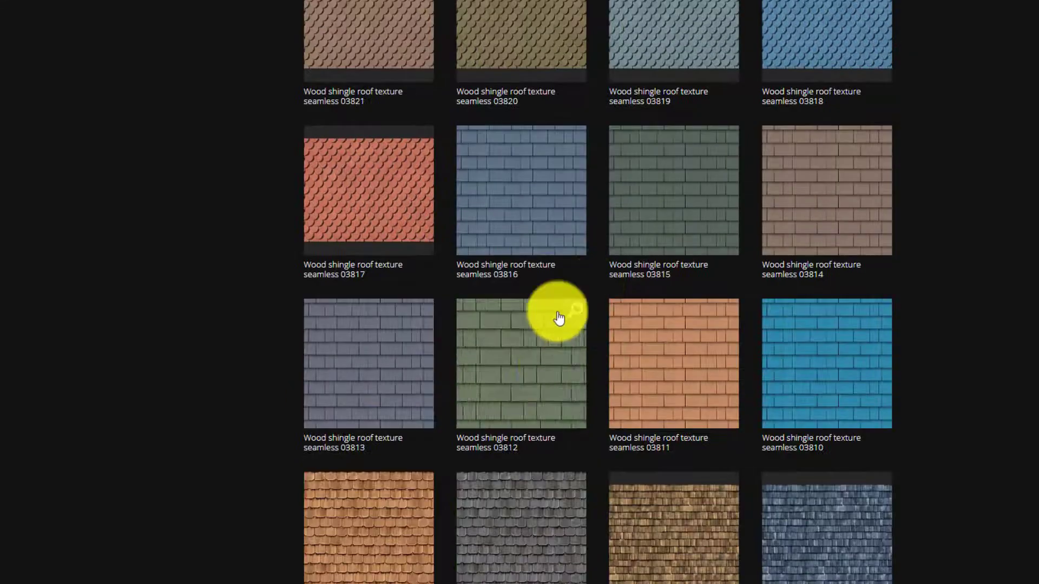
scroll("down", 3)
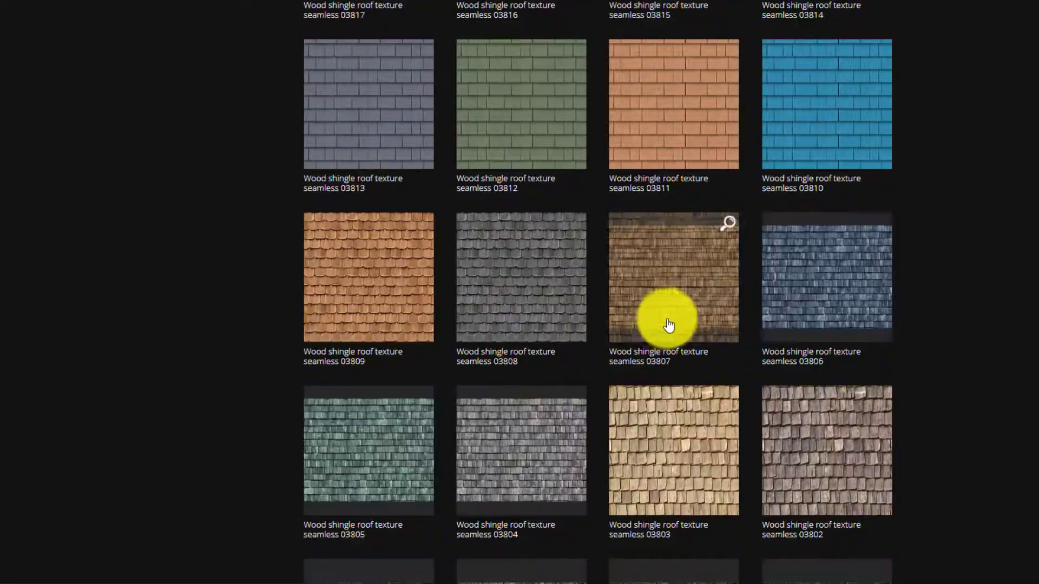
scroll("down", 3)
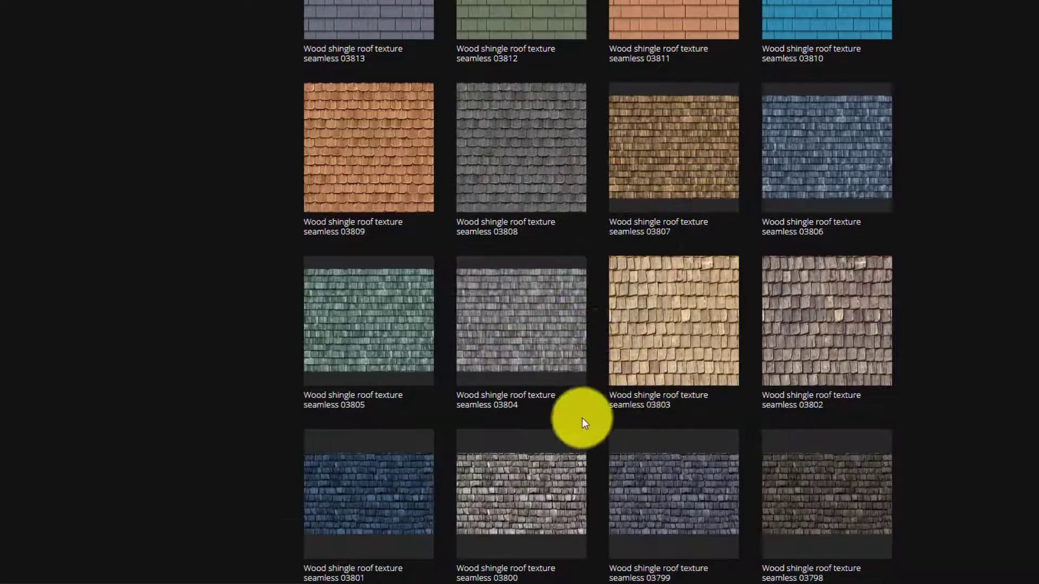
scroll("down", 3)
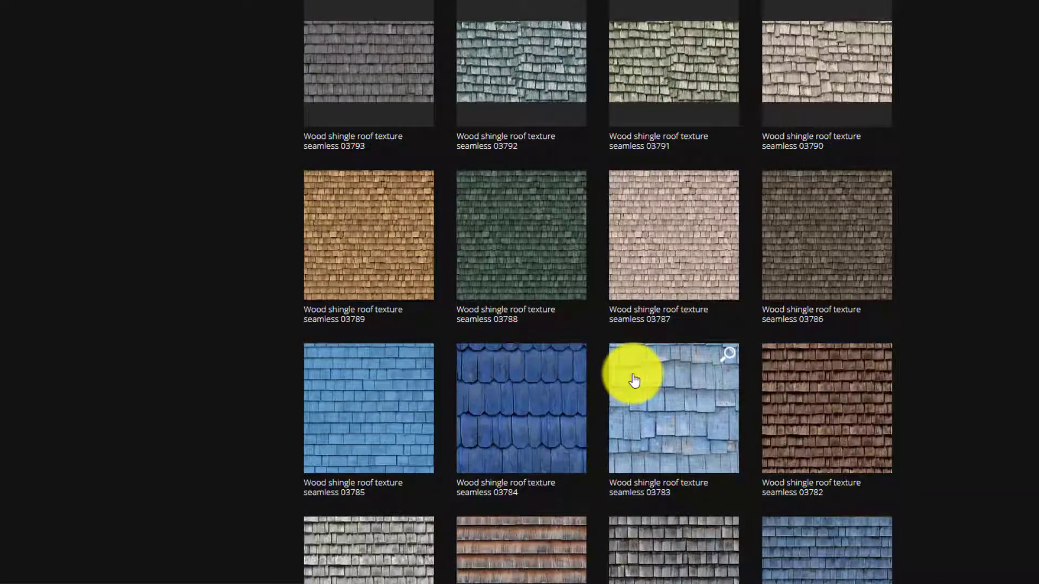
scroll("down", 3)
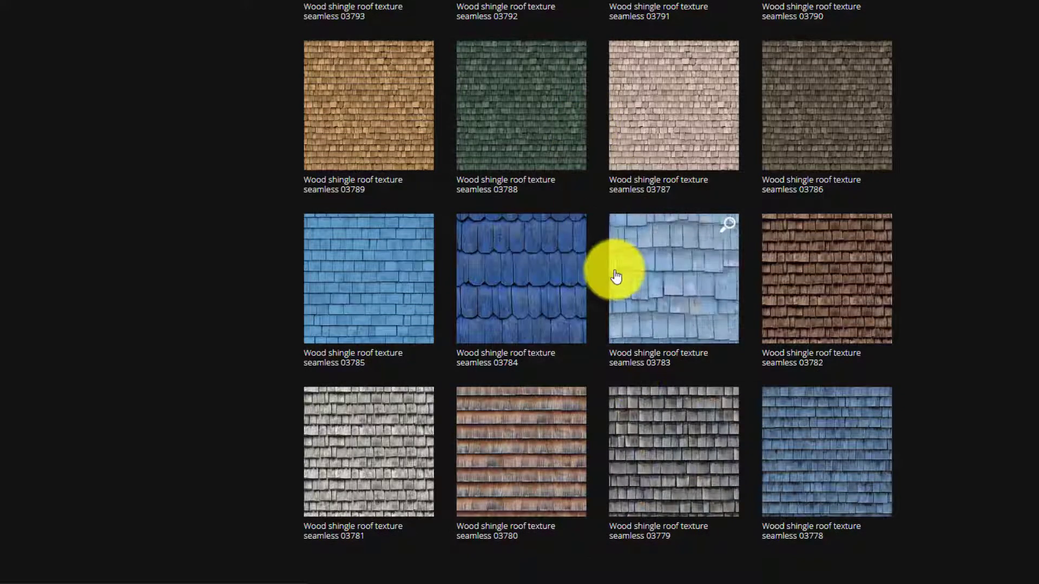
scroll("down", 3)
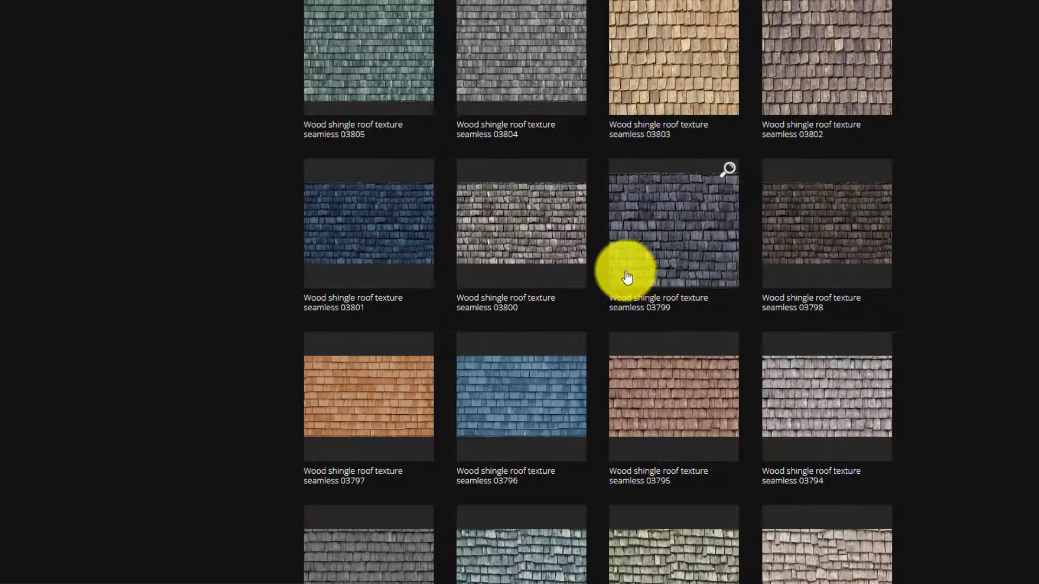
scroll("down", 3)
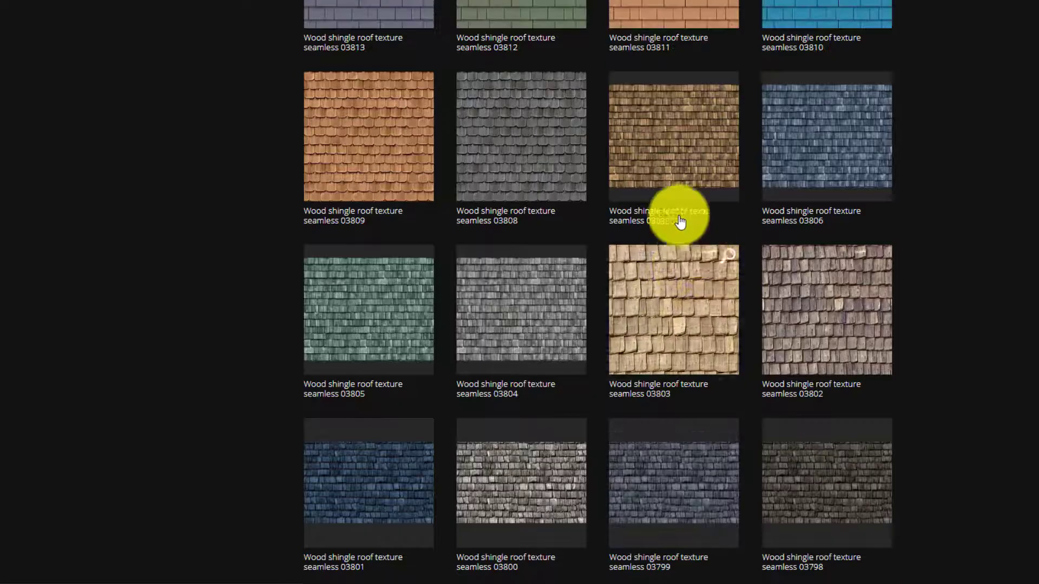
scroll("down", 3)
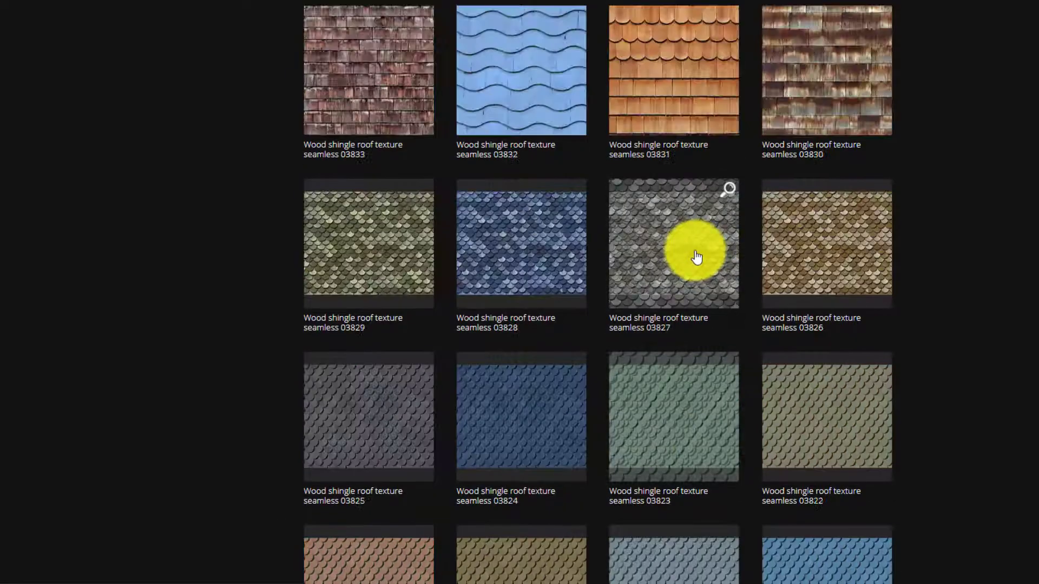
Step: Show the detail page of wood shingle roof texture 03875 down to its free download options
left_click(673, 243)
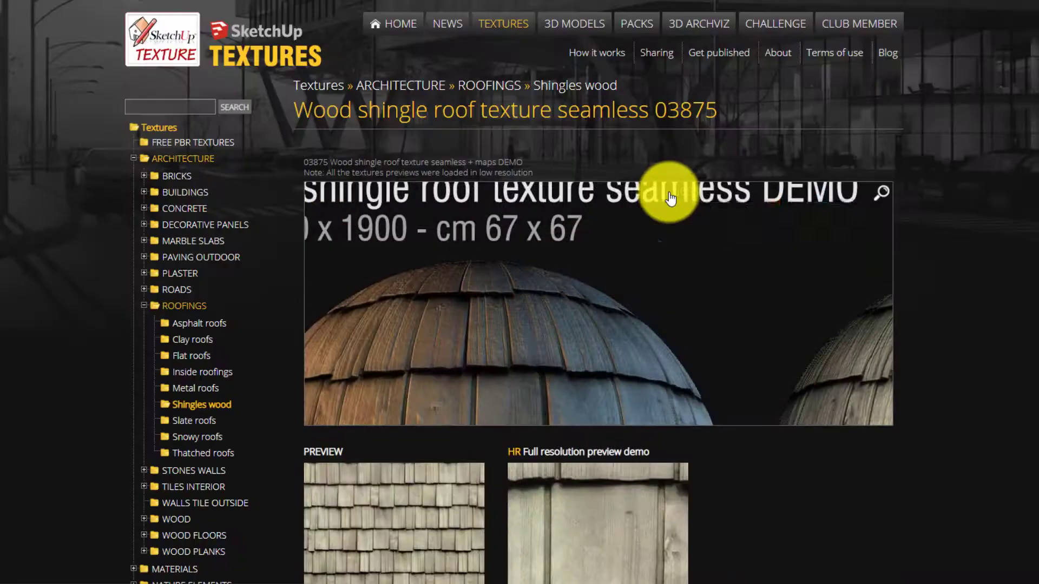
scroll("down", 3)
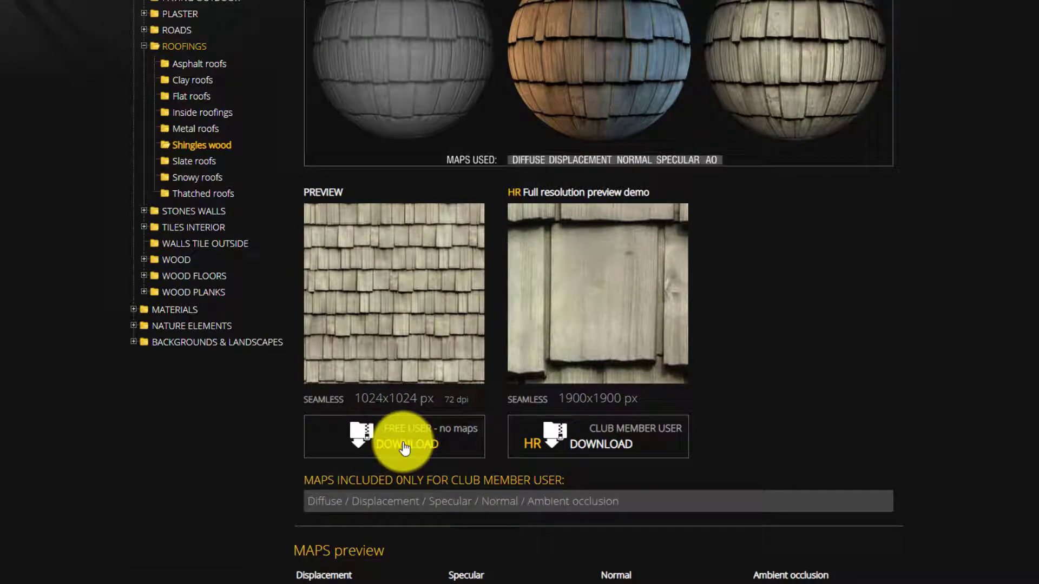
mouse_move(585, 443)
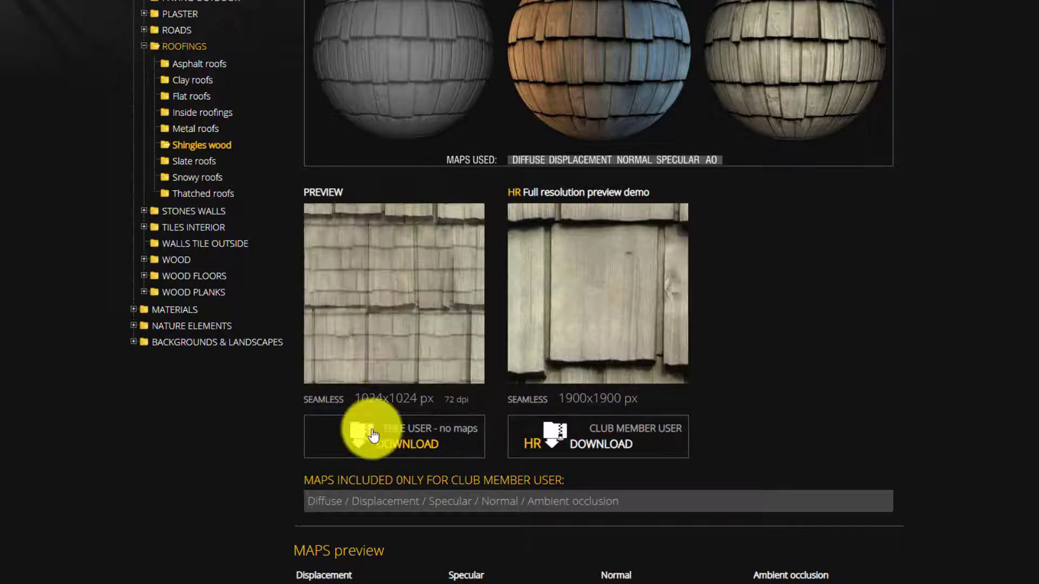
Step: Download the free shingle zip to a new Materials folder under Desktop > Revit - Tiny House
left_click(394, 436)
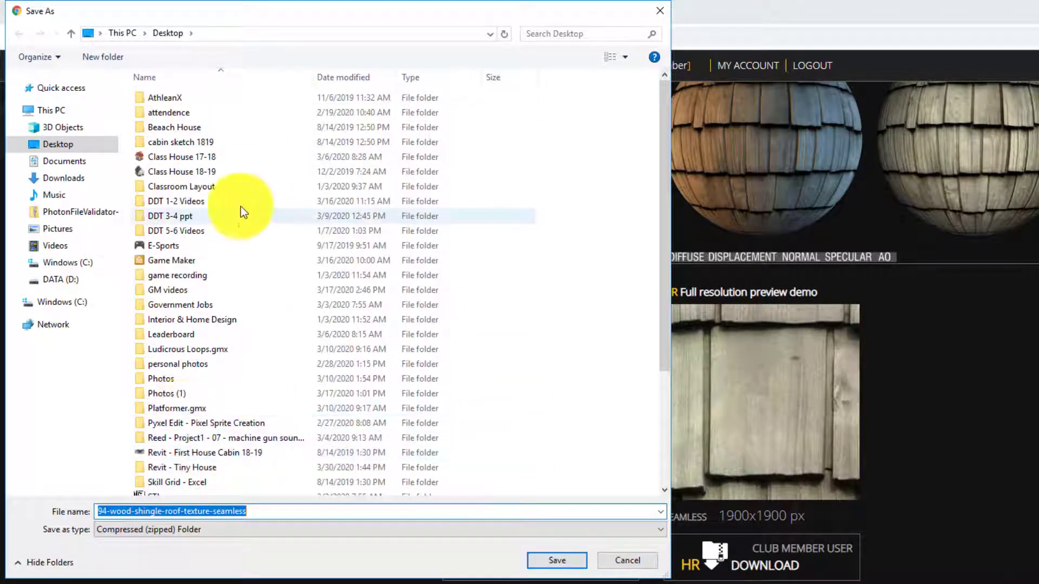
left_click(199, 439)
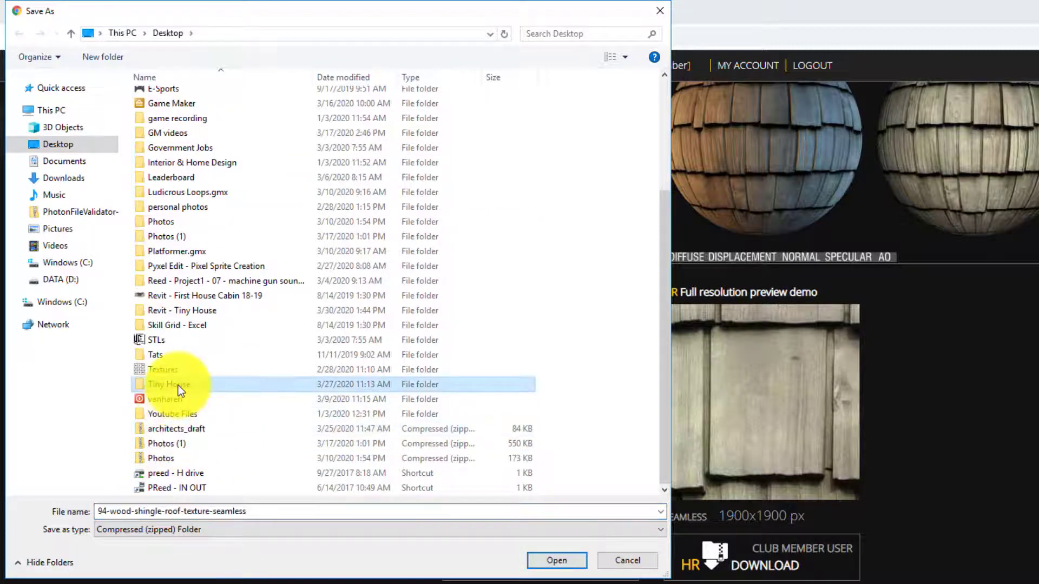
double_click(169, 384)
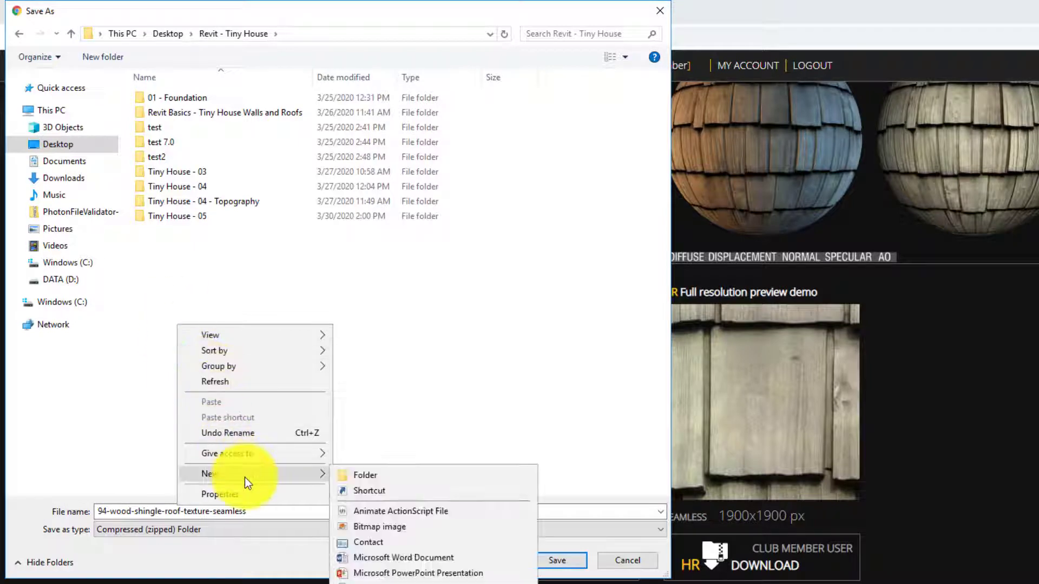
left_click(365, 475)
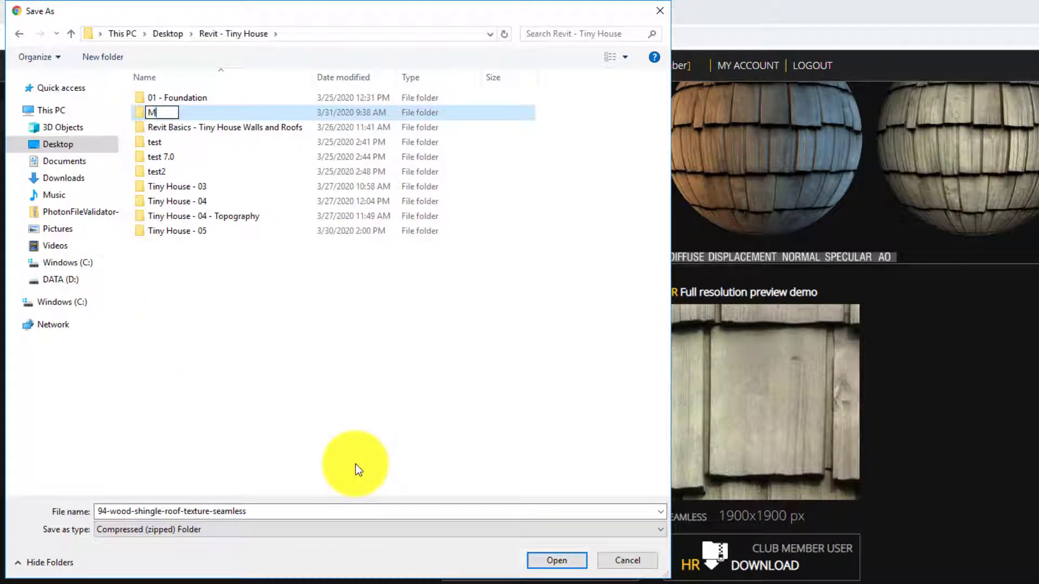
type("ateri")
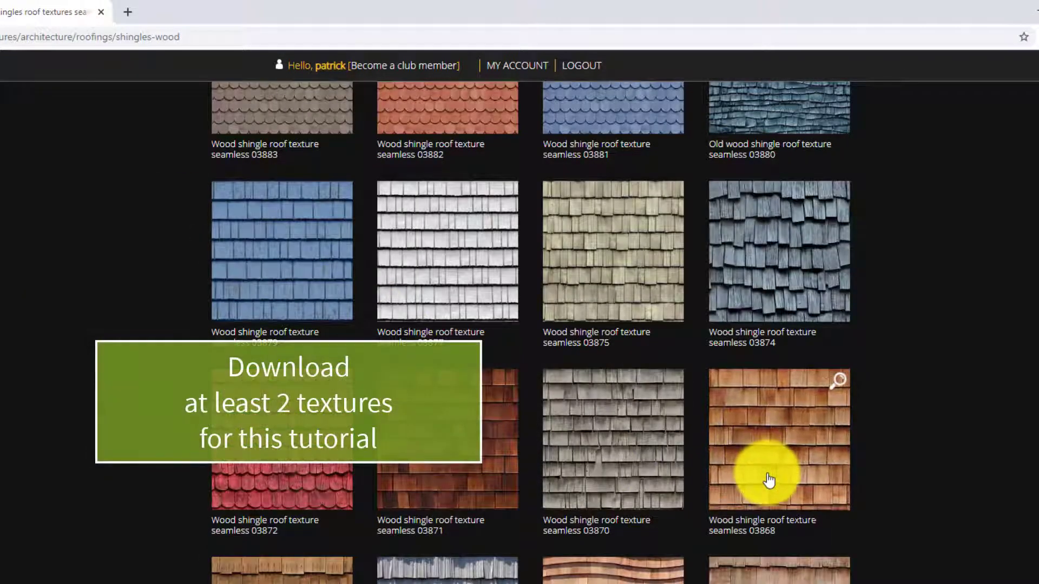
Step: Download wood shingle texture 03868 as a second zip into Materials and review its map previews
scroll("down", 3)
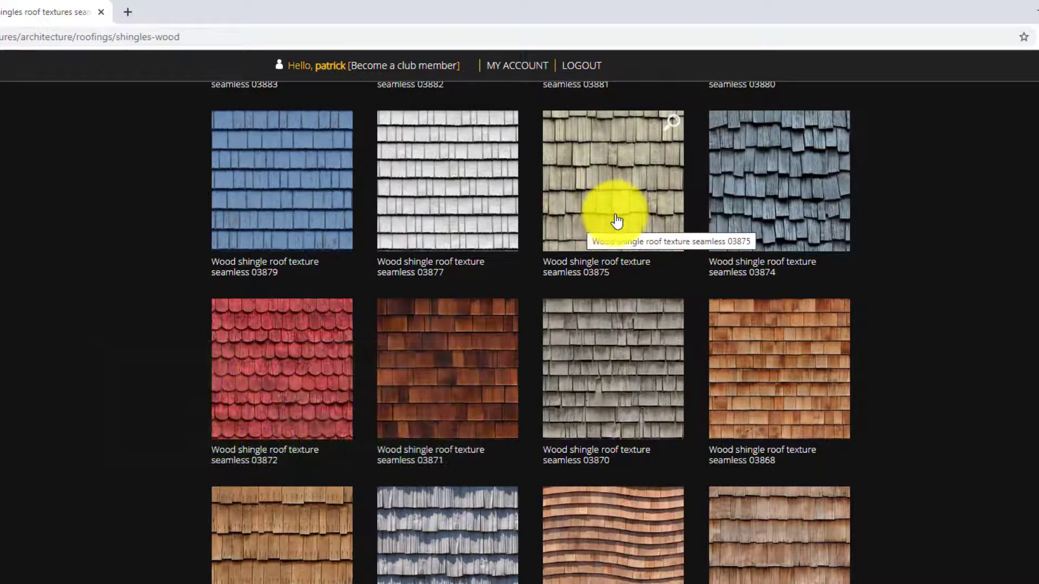
mouse_move(752, 400)
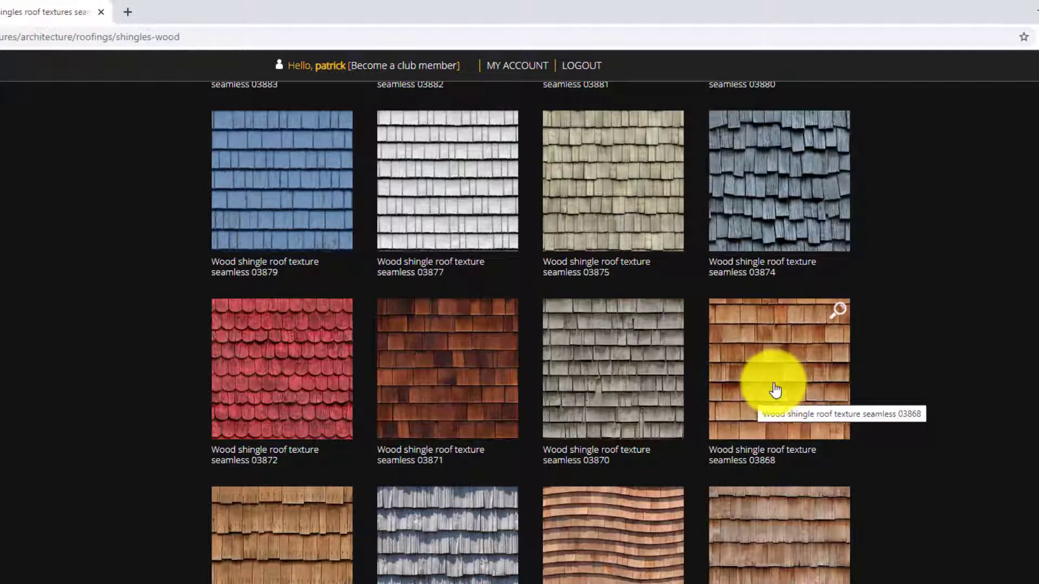
left_click(778, 368)
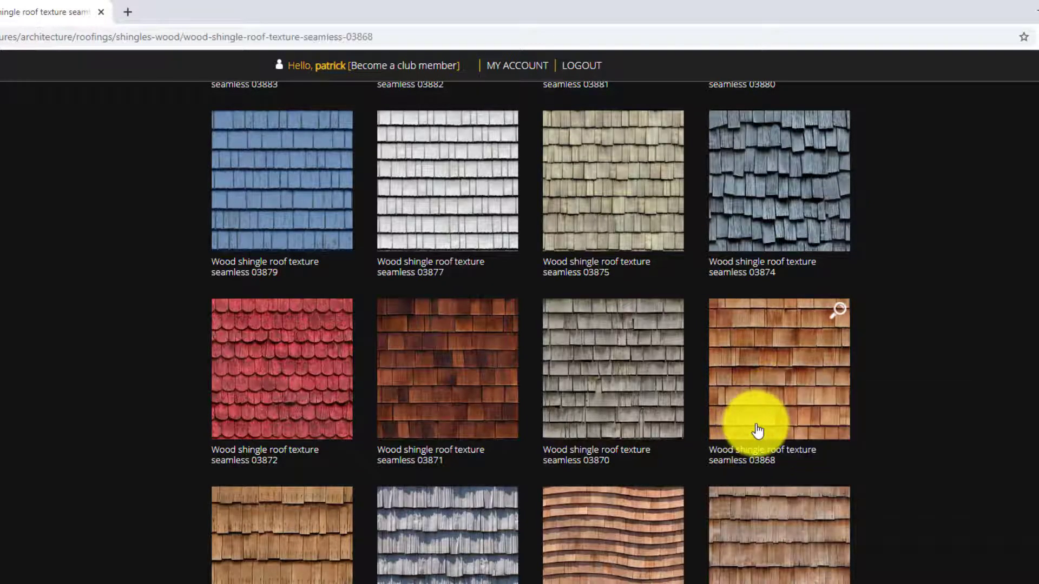
left_click(778, 368)
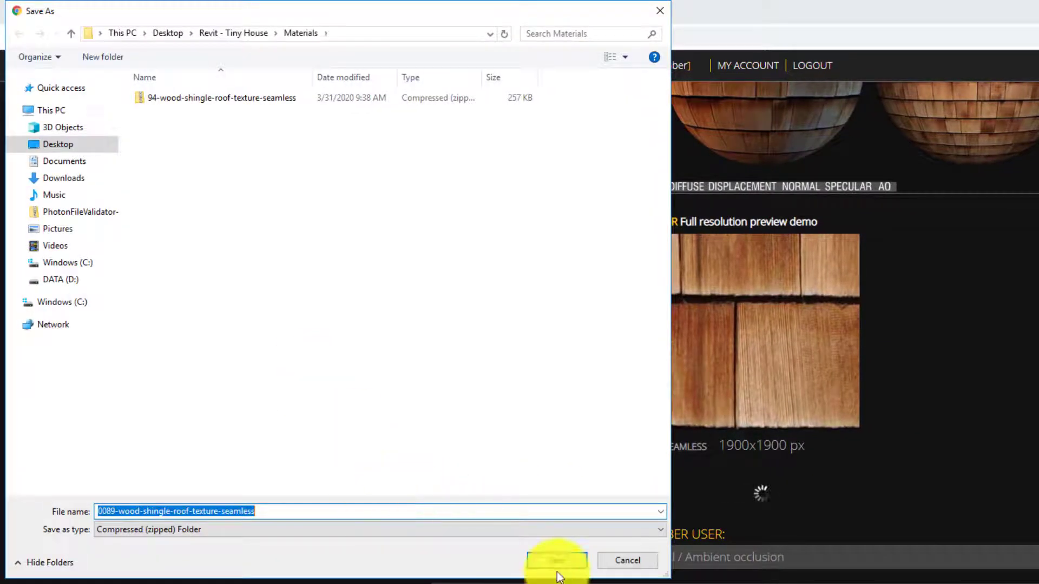
left_click(556, 559)
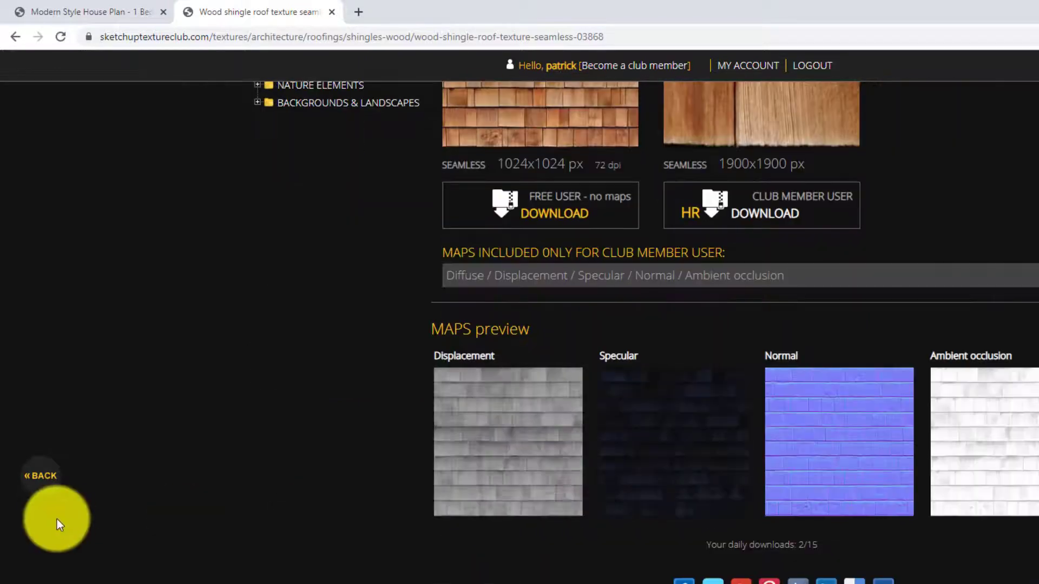
scroll("down", 3)
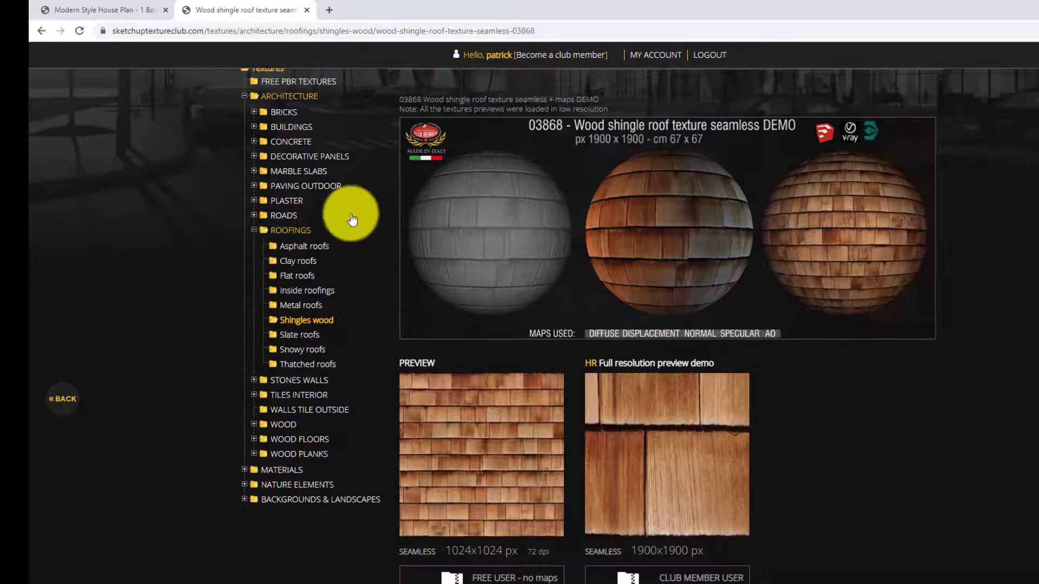
scroll("down", 3)
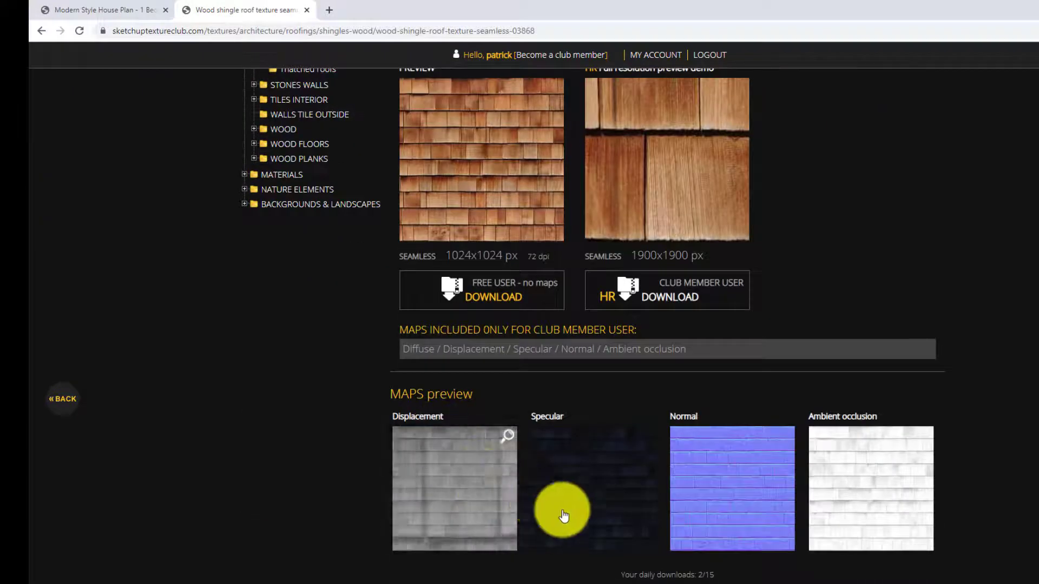
scroll("down", 3)
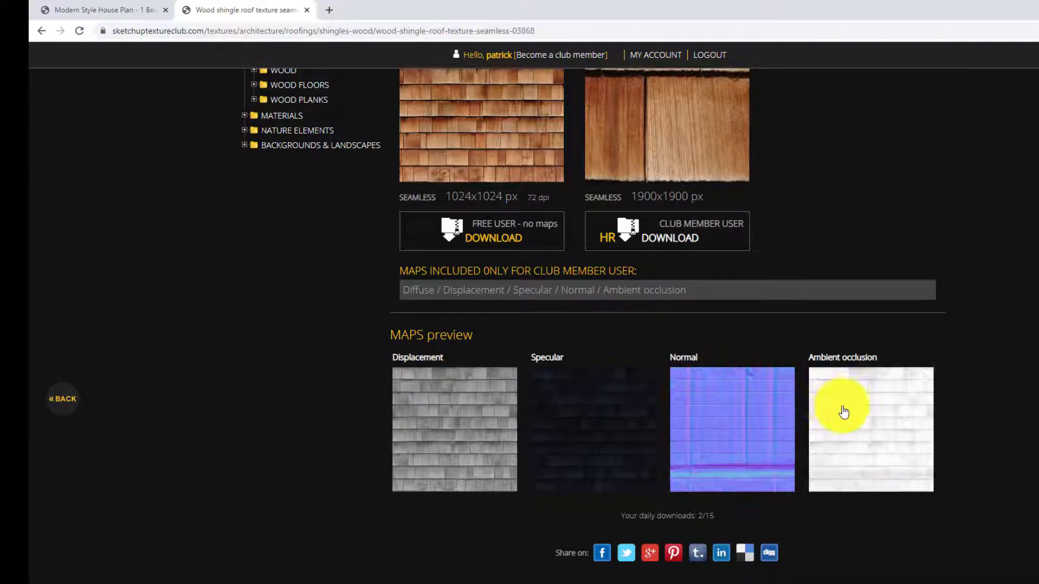
mouse_move(696, 487)
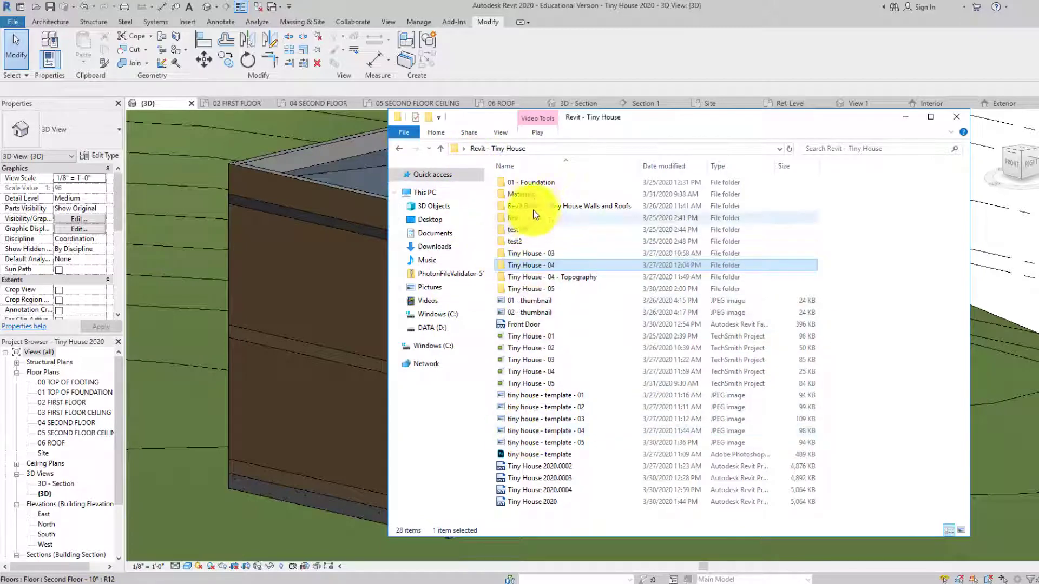
Step: Extract the 0089 shingle archive into its own folder inside Materials
double_click(520, 194)
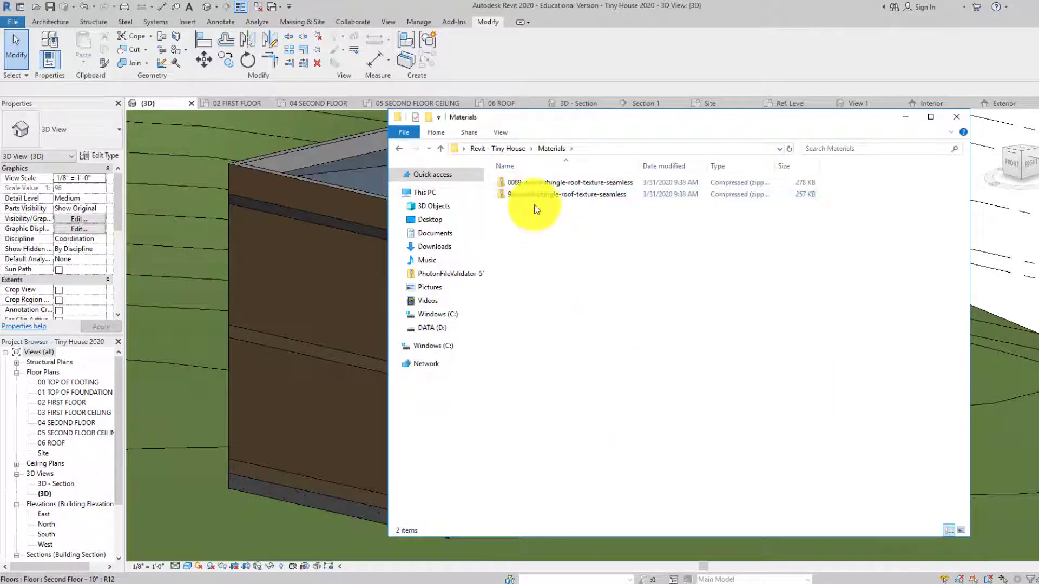
right_click(570, 182)
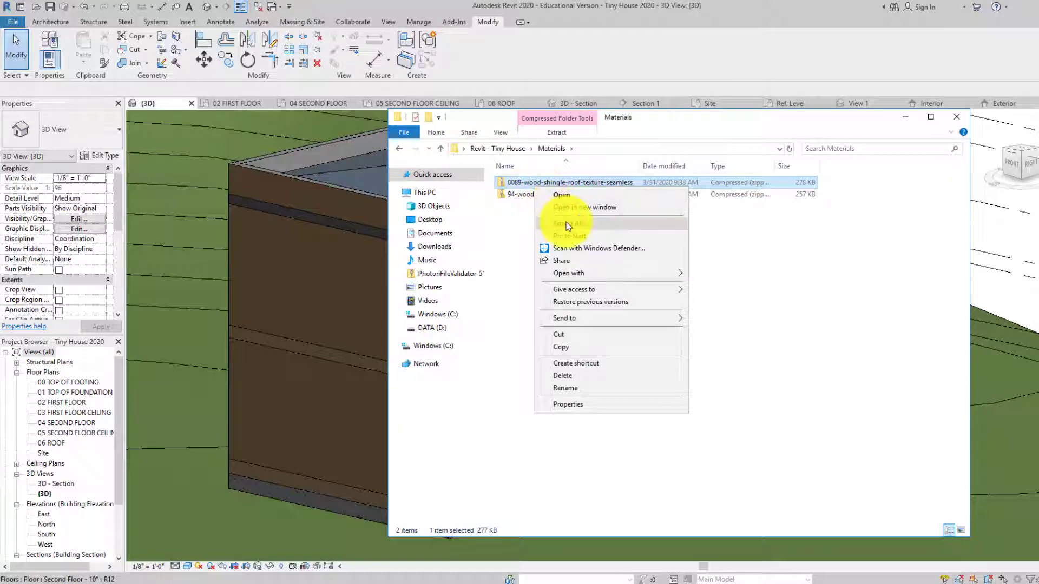
left_click(570, 223)
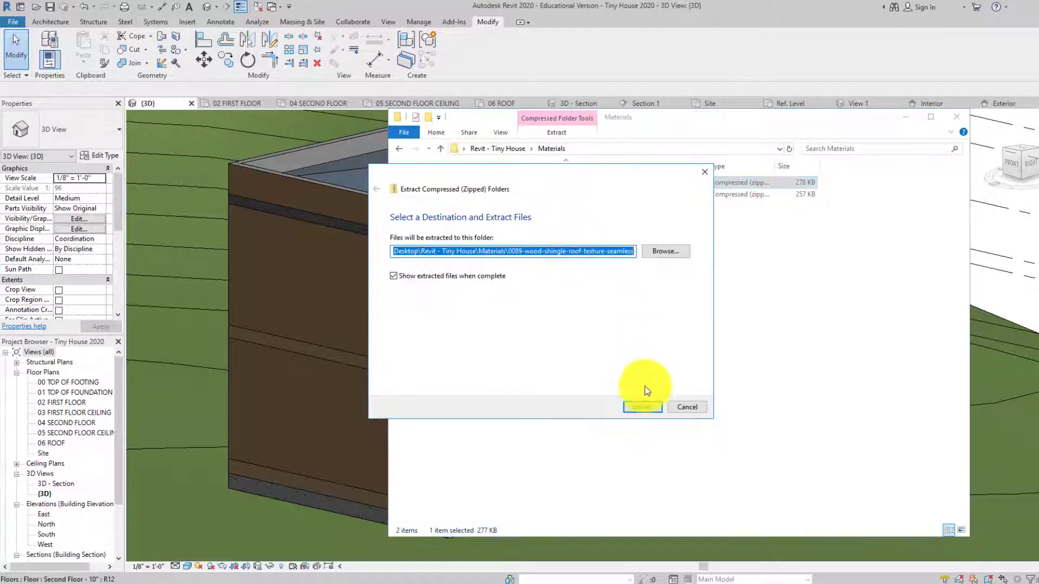
left_click(642, 407)
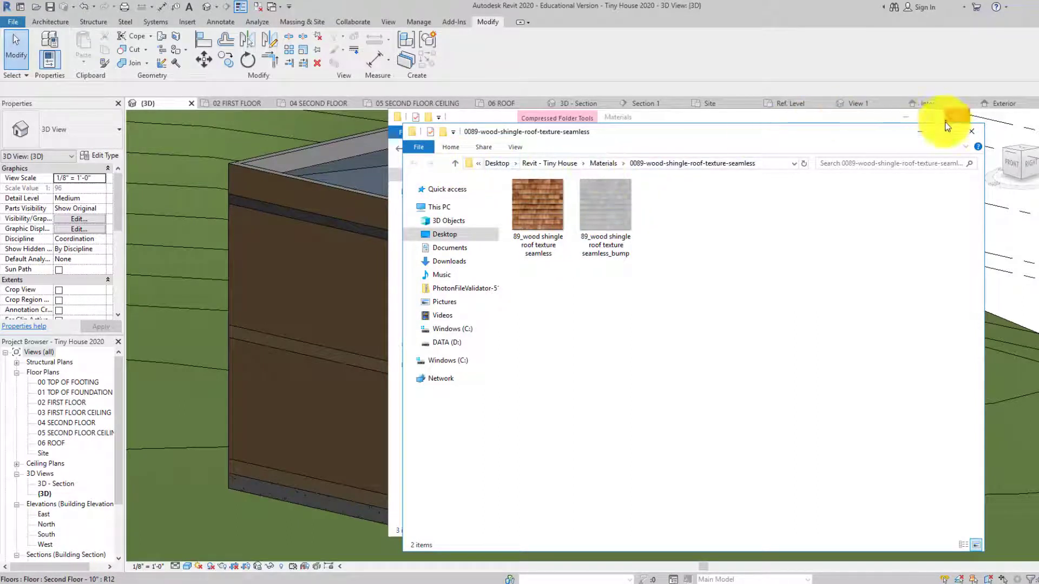
mouse_move(604, 206)
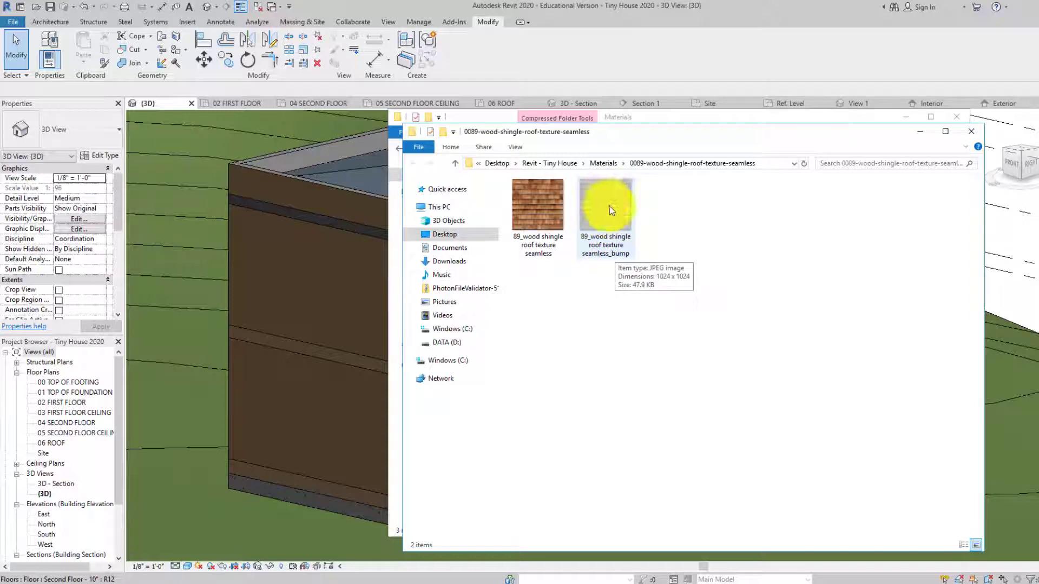
mouse_move(556, 228)
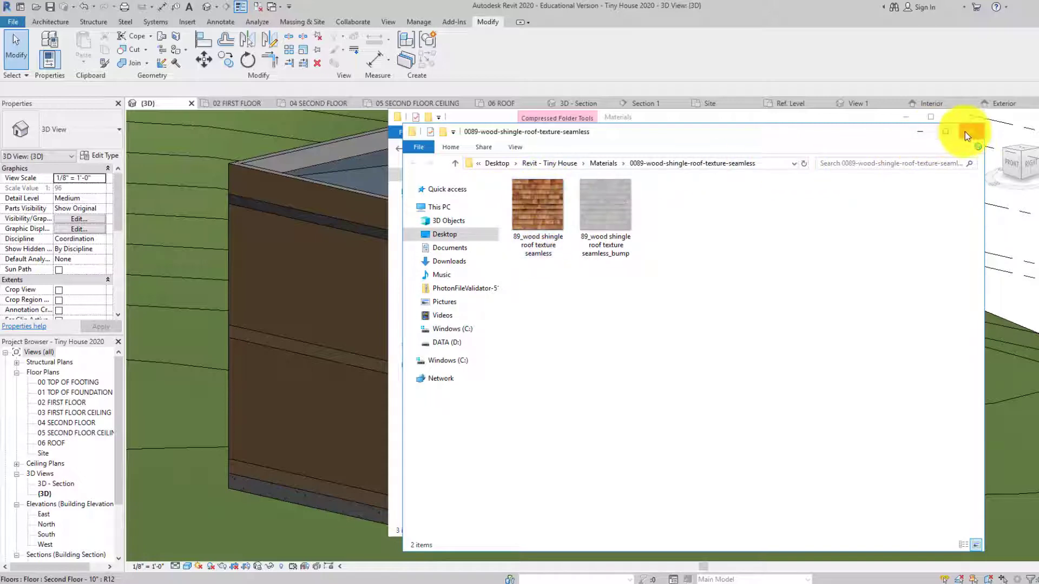
Step: Extract the 94 shingle archive into its own folder and close File Explorer
right_click(570, 205)
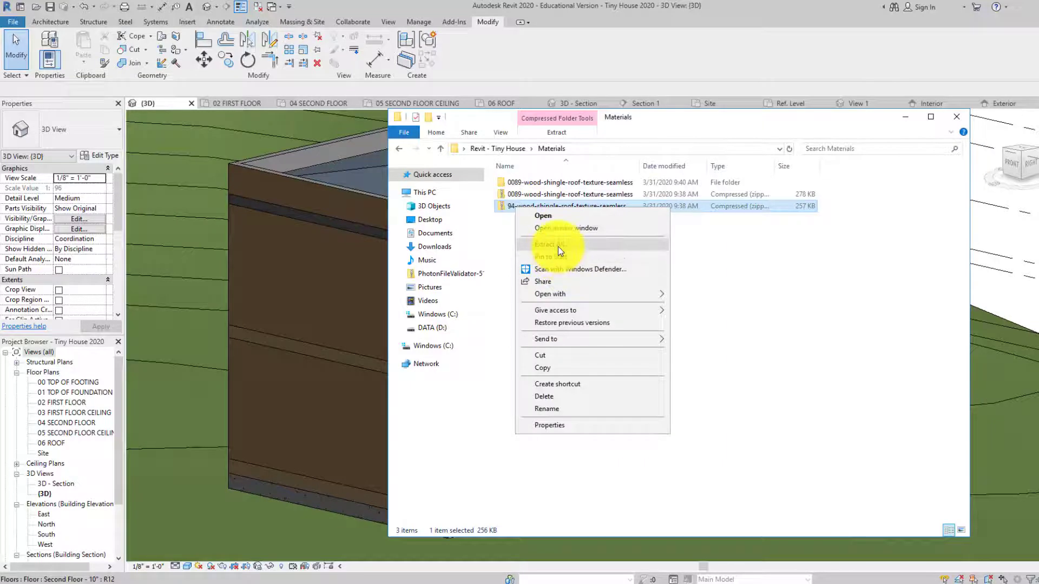
left_click(544, 243)
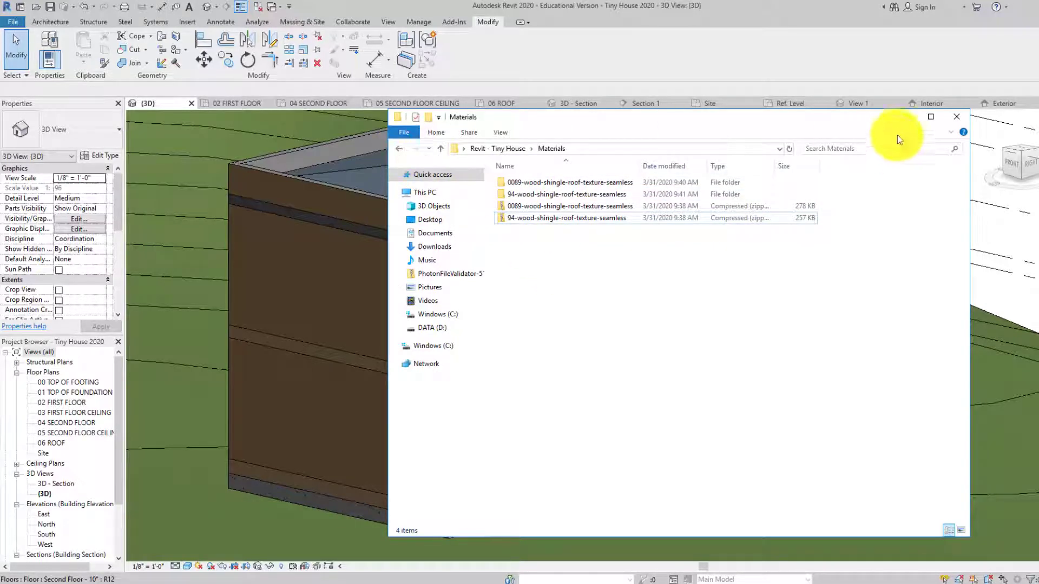
left_click(957, 116)
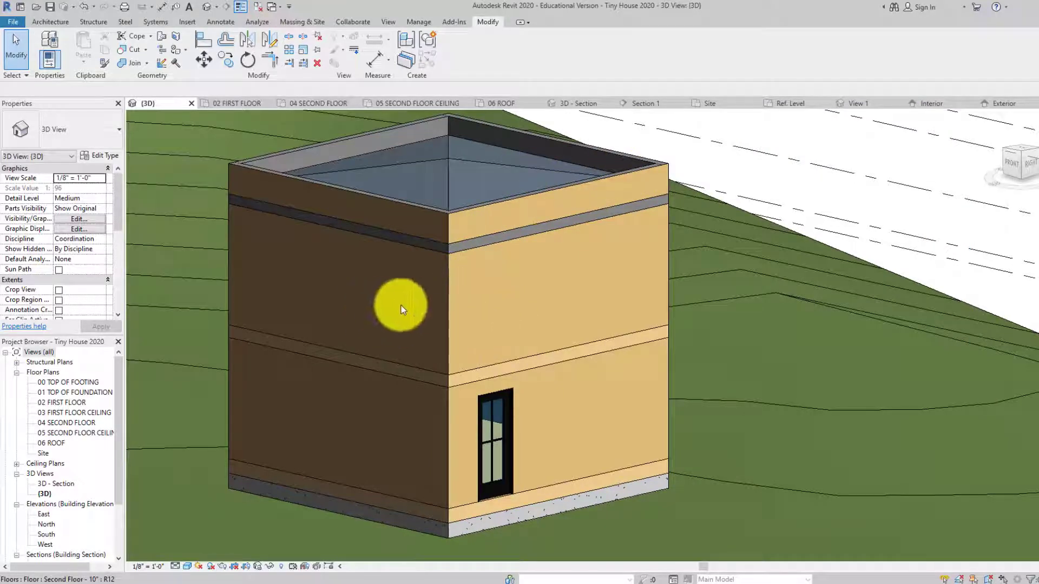
mouse_move(290, 79)
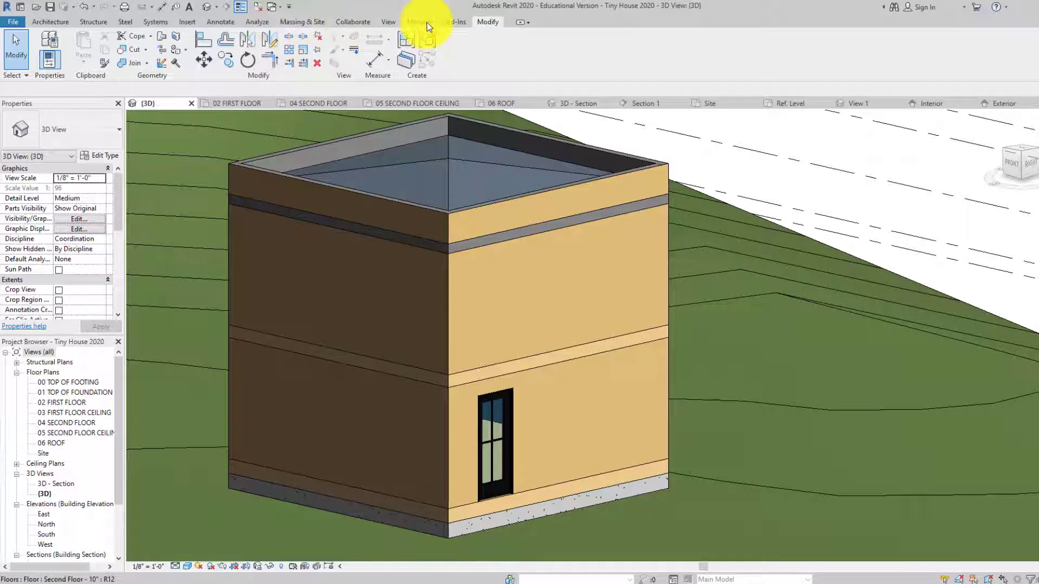
Step: From Manage > Materials, create a new material and rename it Wood Siding - 1
left_click(417, 21)
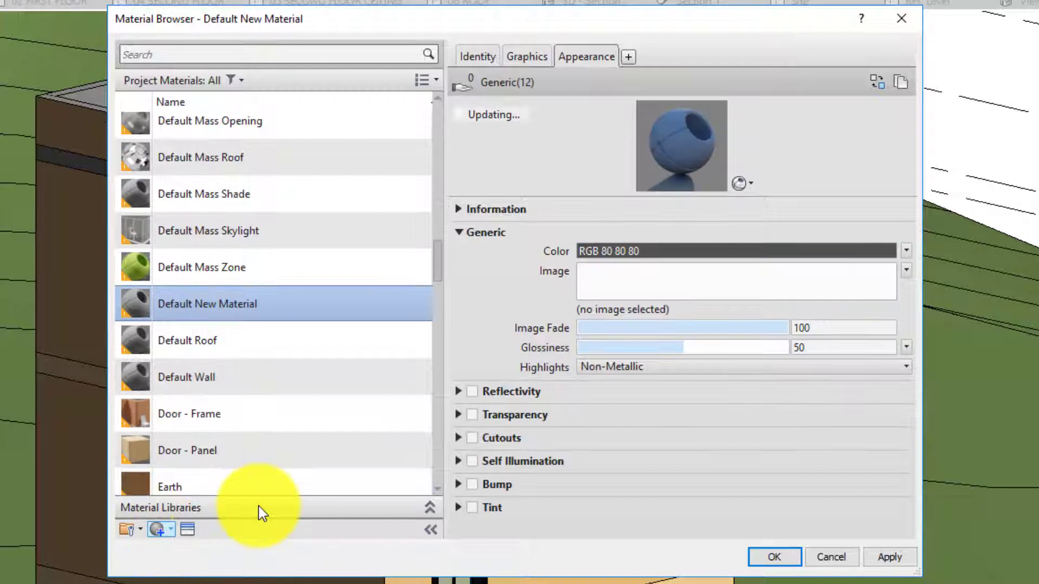
right_click(207, 302)
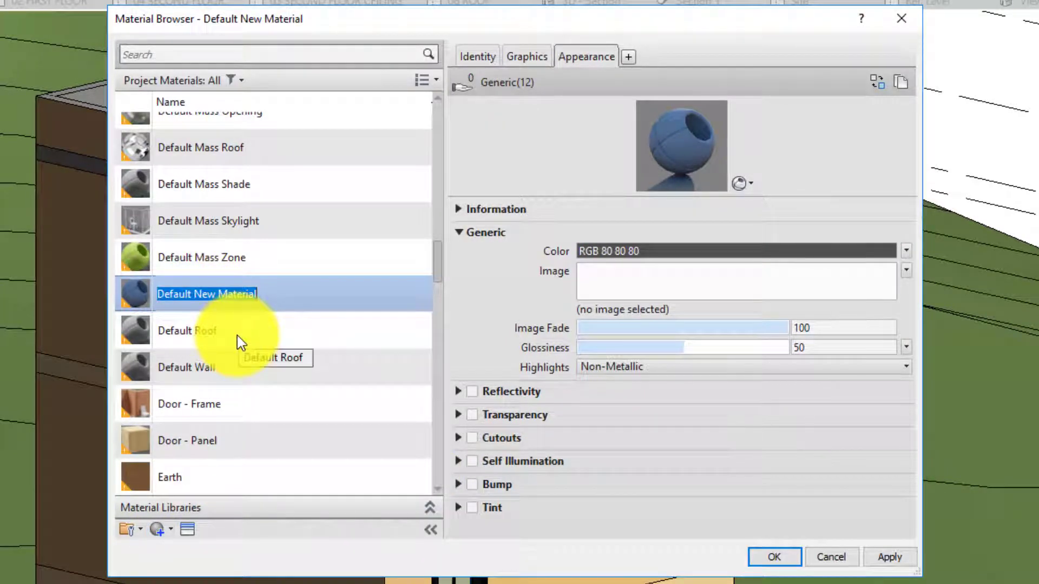
type("Wood Siding - 1")
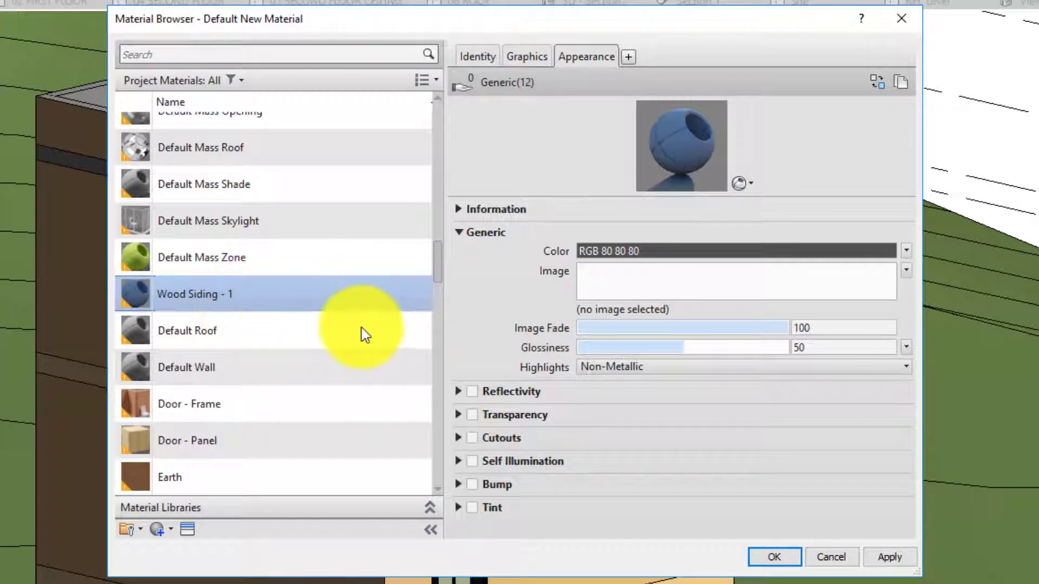
double_click(194, 294)
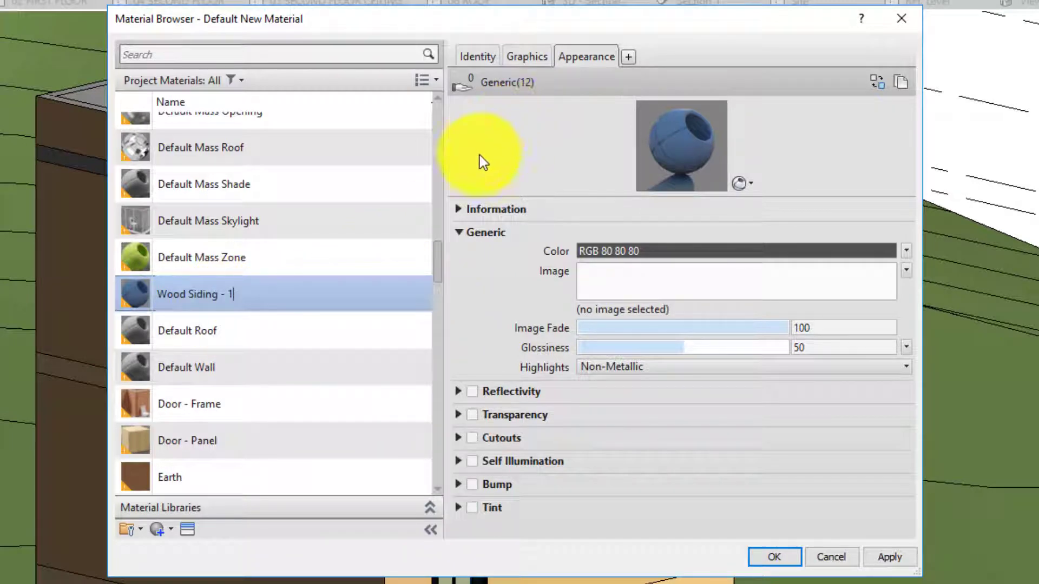
Step: Make Wood Siding - 1's shading use its render appearance in the Graphics settings
left_click(527, 56)
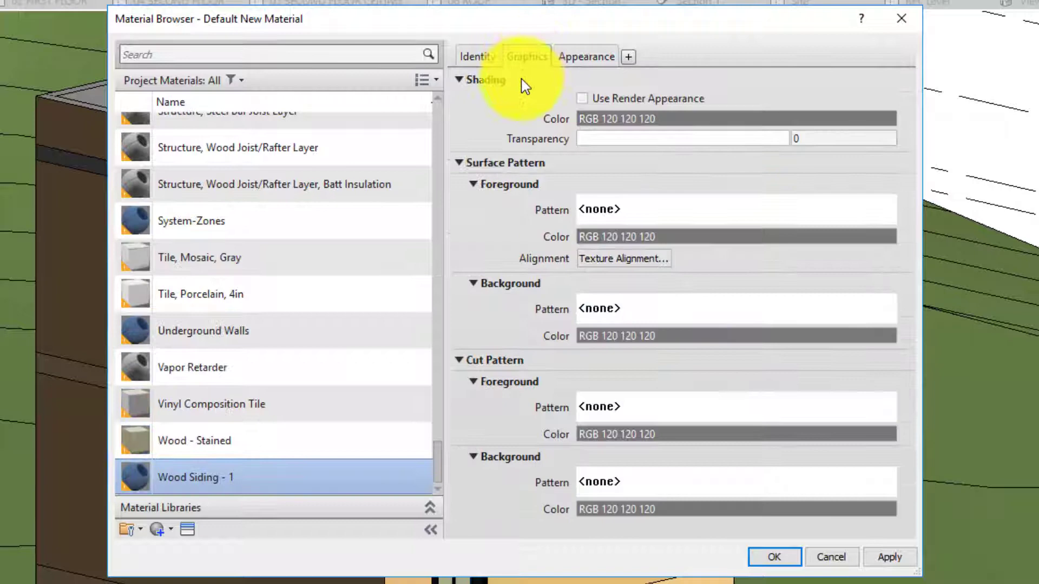
left_click(582, 98)
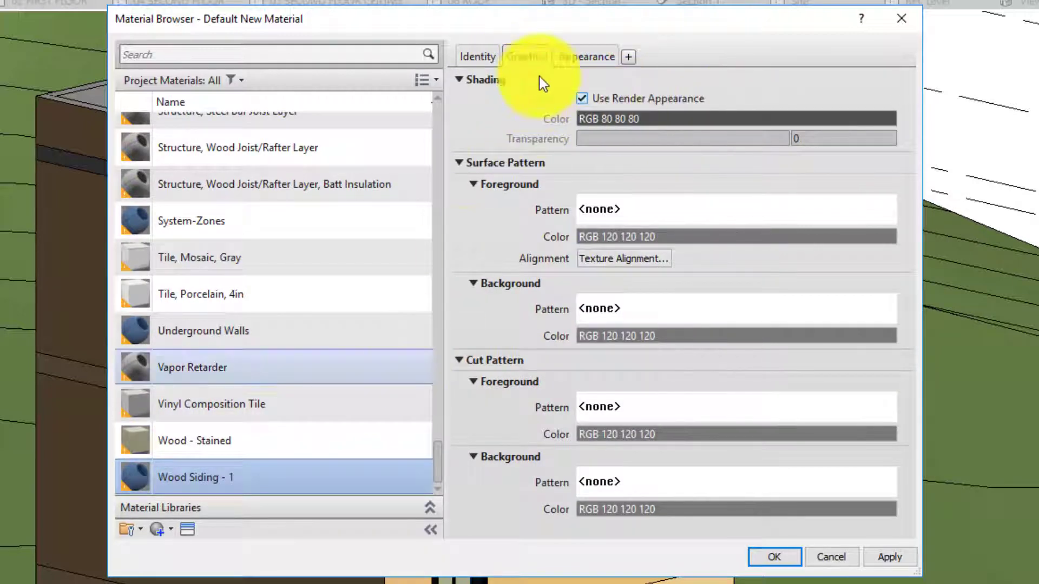
left_click(585, 57)
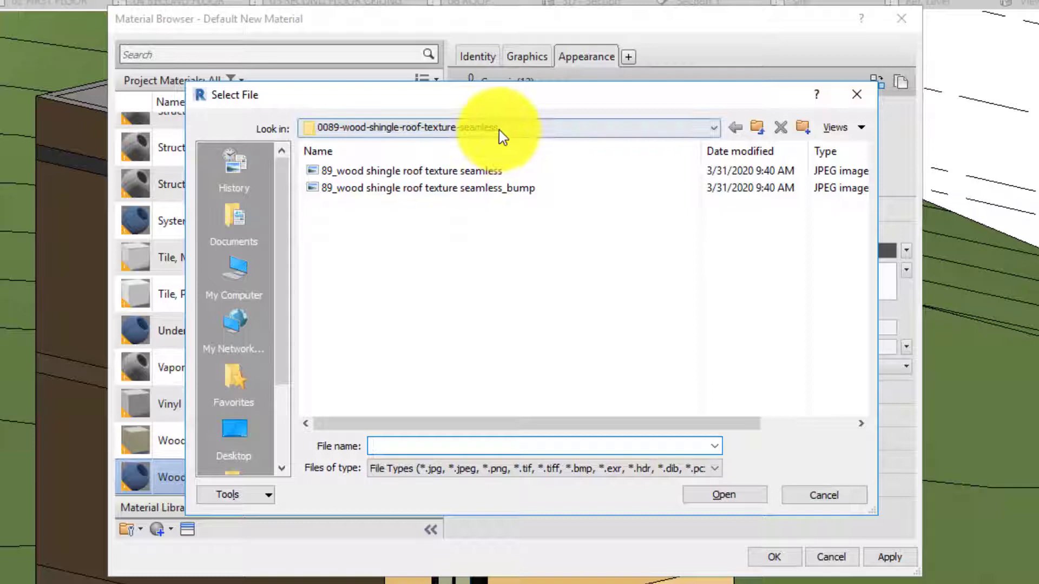
Step: Load the 89 wood shingle roof texture JPG from Materials as the image and pick a different preview scene
left_click(712, 128)
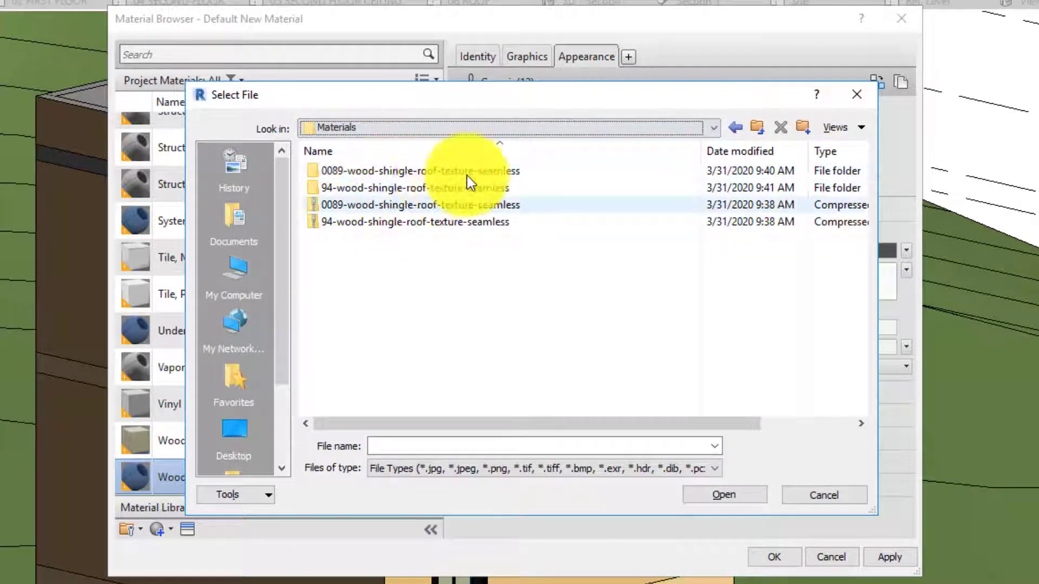
mouse_move(472, 187)
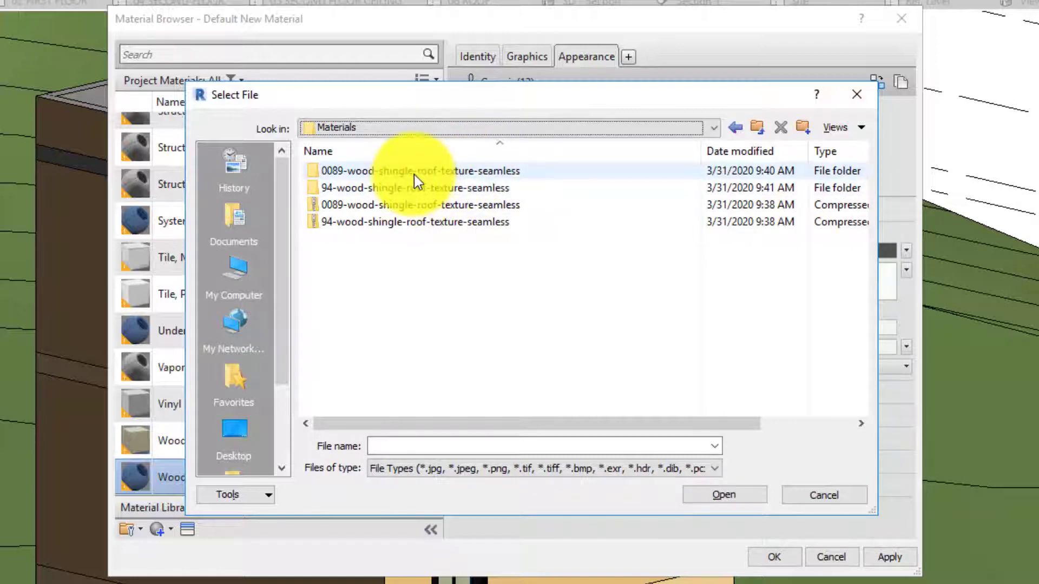
mouse_move(384, 171)
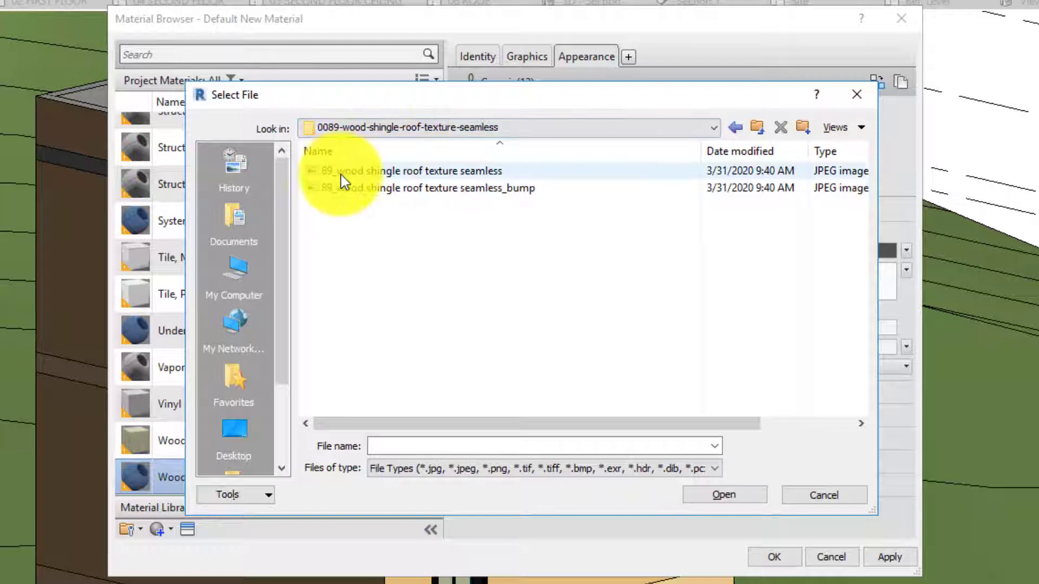
left_click(409, 171)
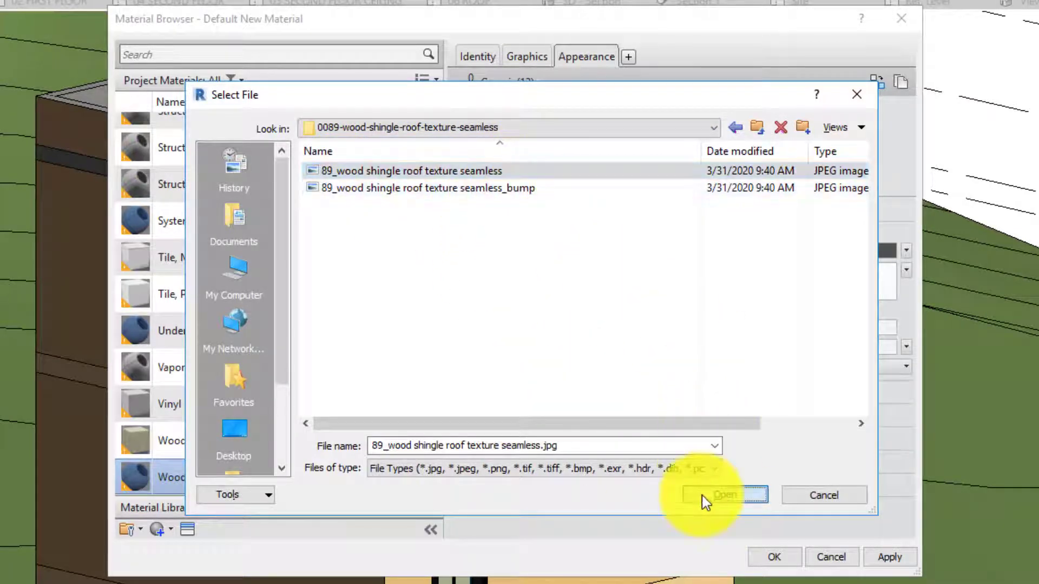
left_click(723, 494)
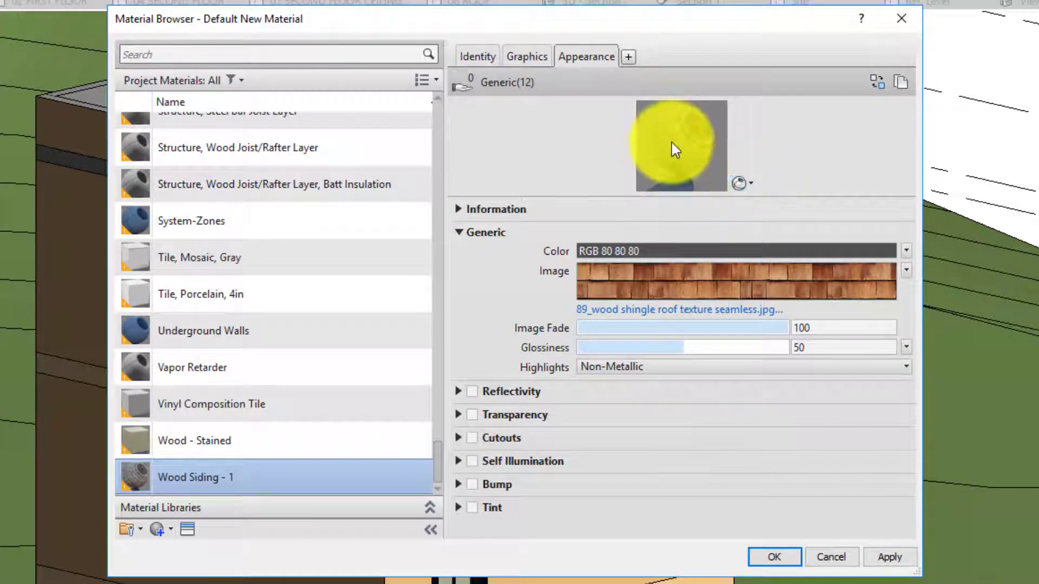
left_click(739, 184)
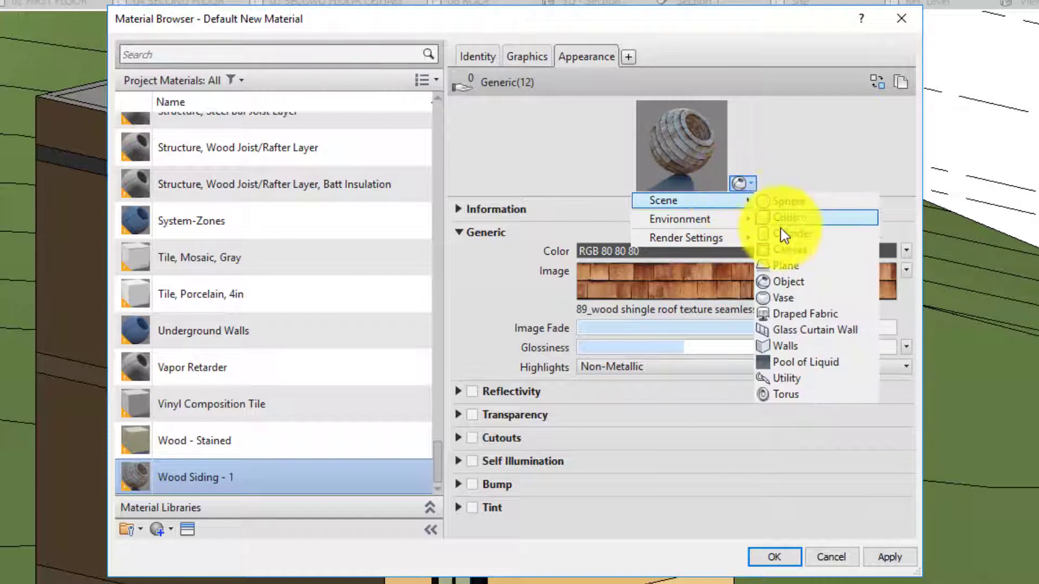
left_click(785, 346)
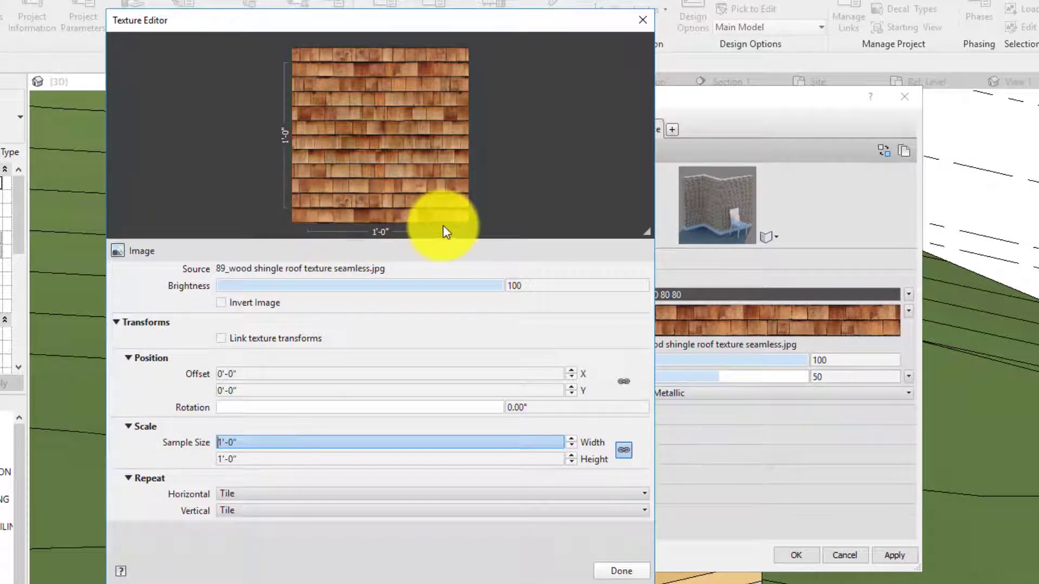
mouse_move(297, 203)
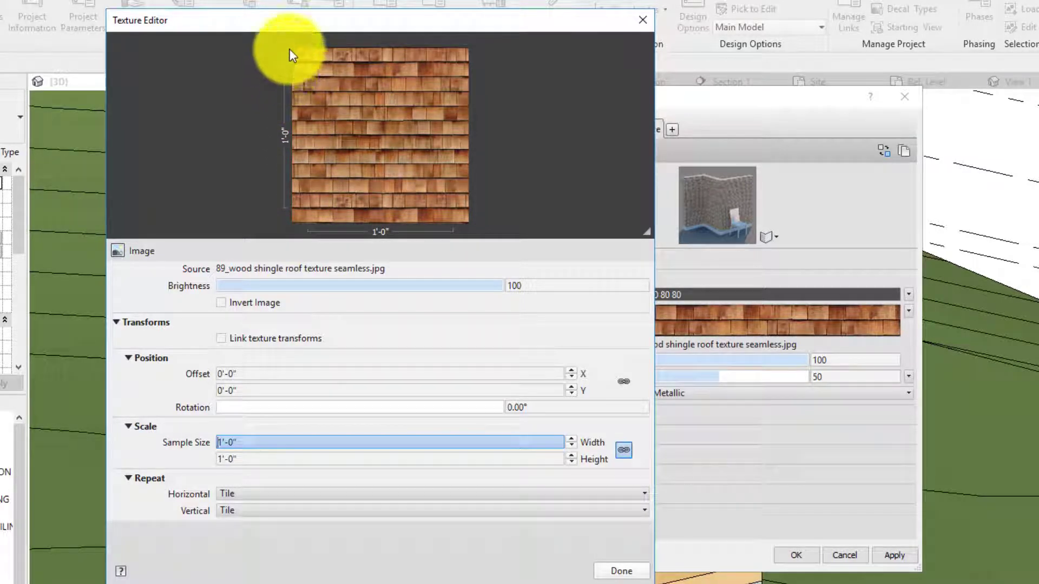
mouse_move(307, 214)
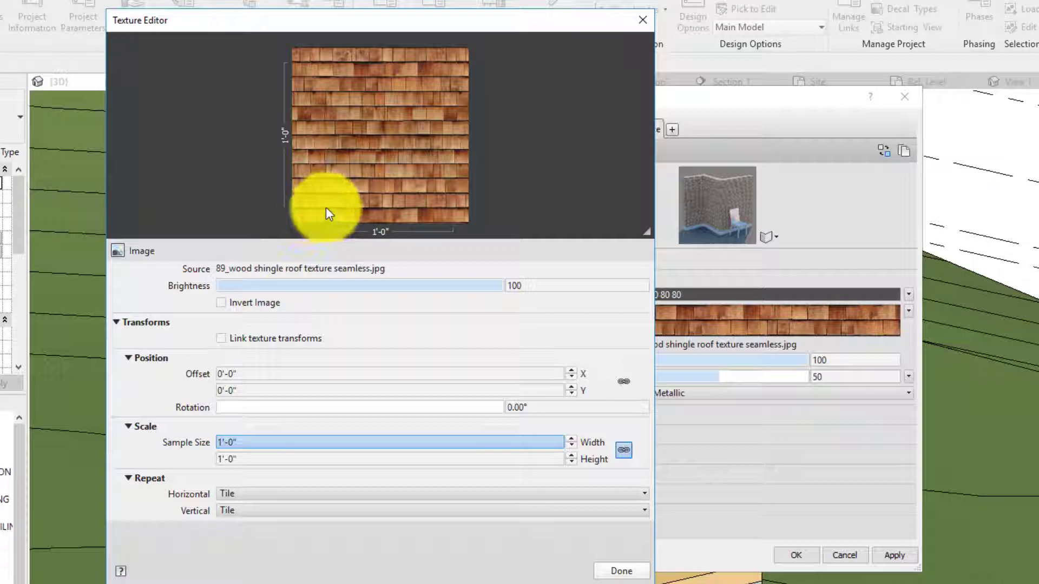
mouse_move(453, 71)
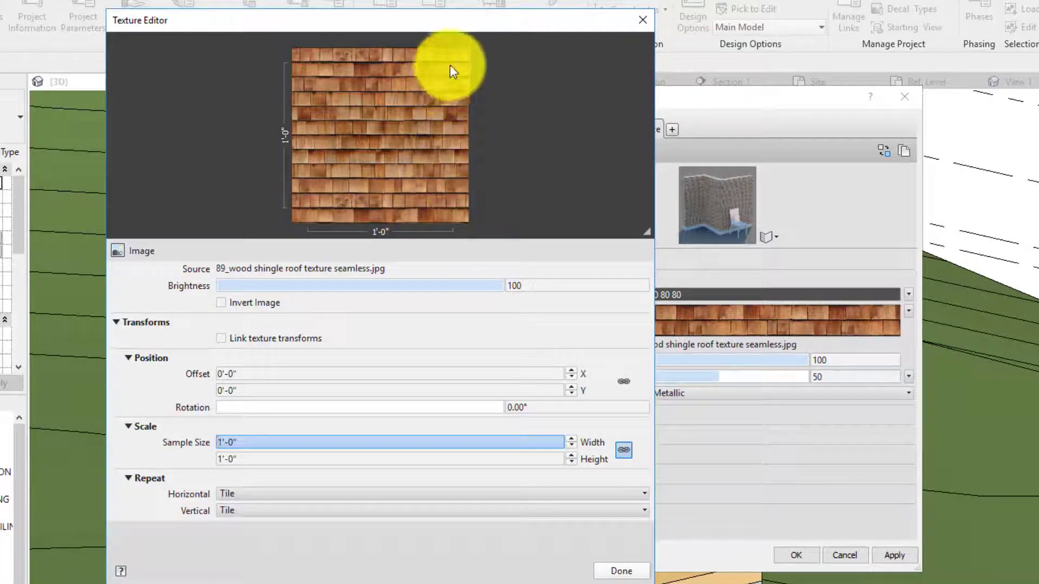
mouse_move(305, 215)
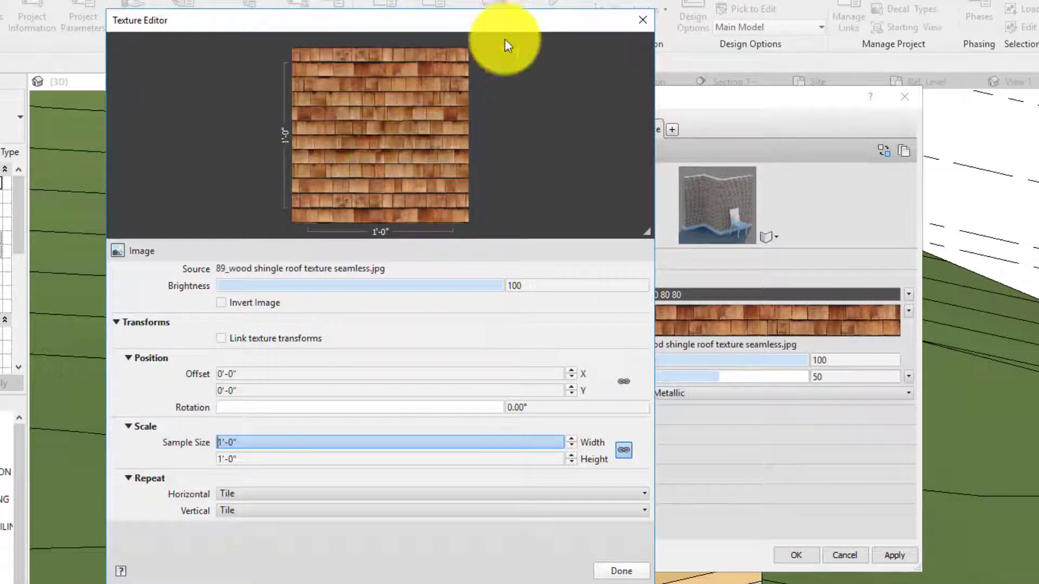
mouse_move(318, 137)
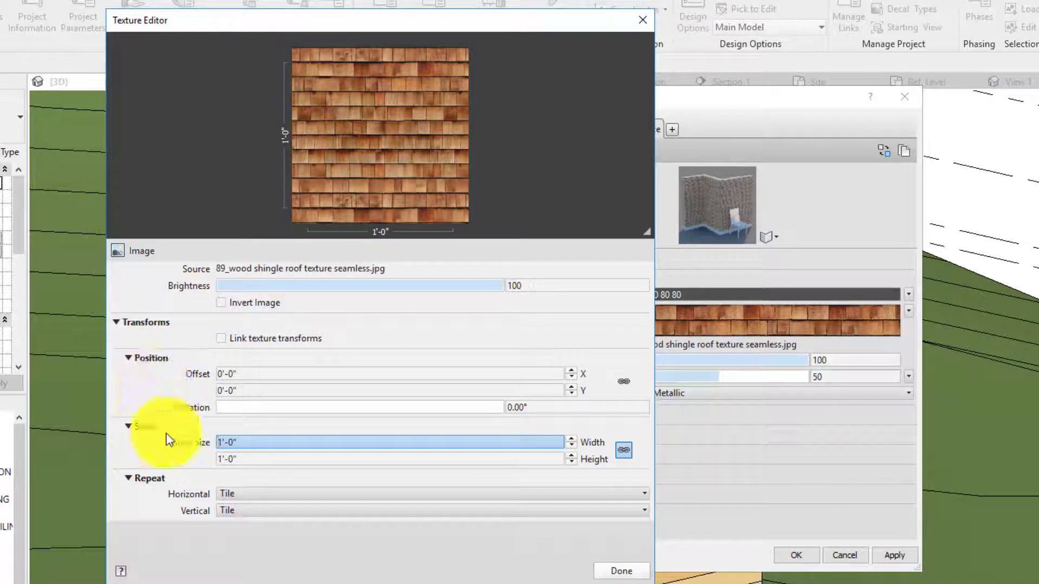
Step: Set the shingle texture's sample size width to 6' in the Texture Editor
type("6")
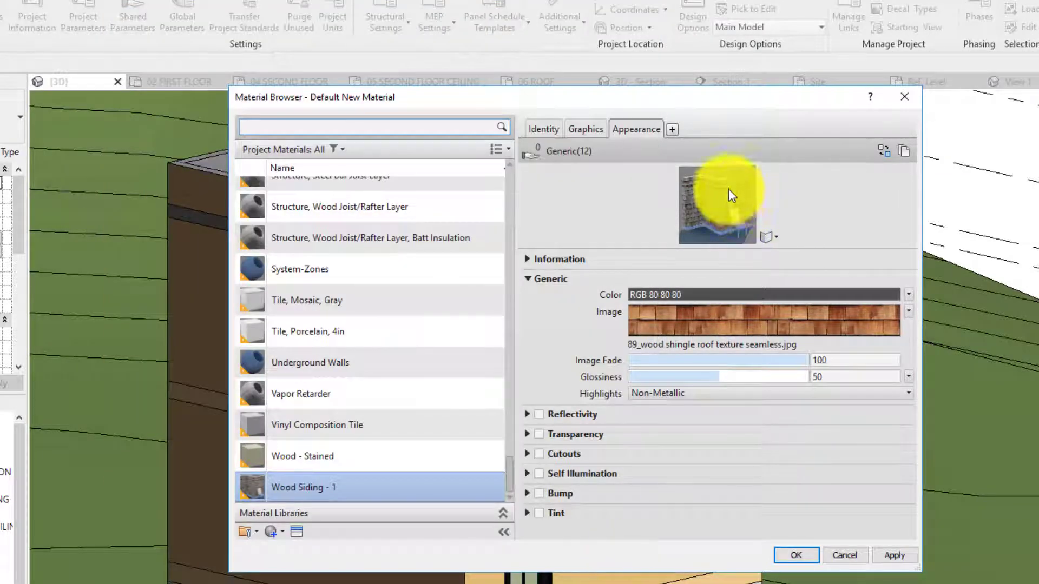
mouse_move(736, 288)
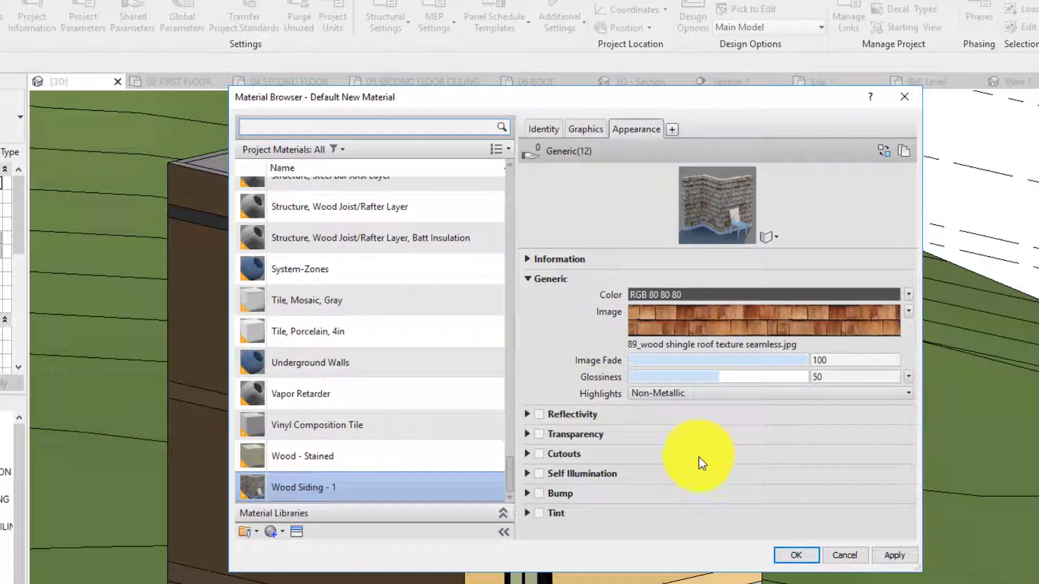
mouse_move(795, 555)
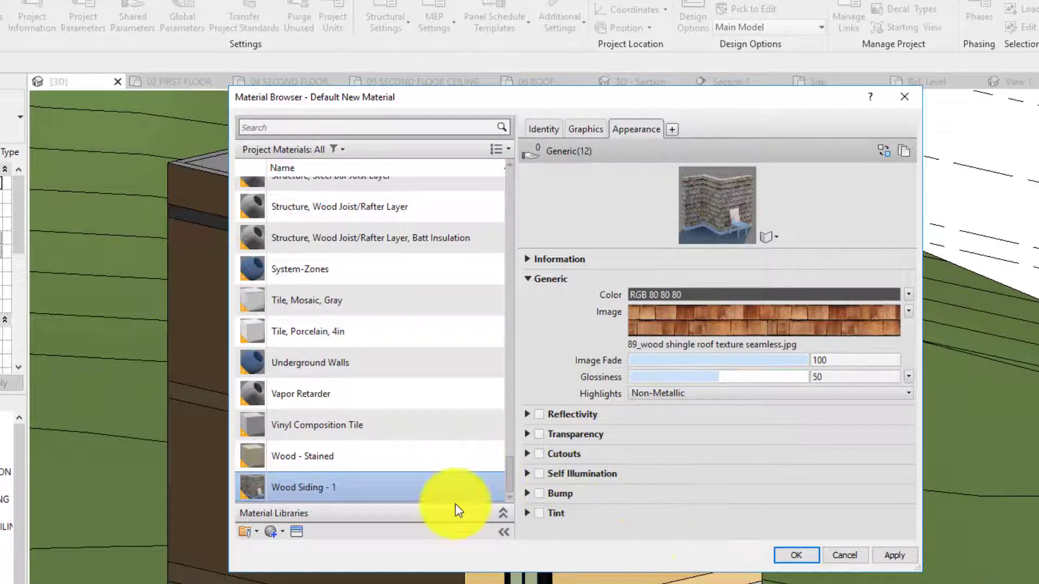
Step: Select Wood Siding - 1 in the Material Browser project materials list
left_click(796, 555)
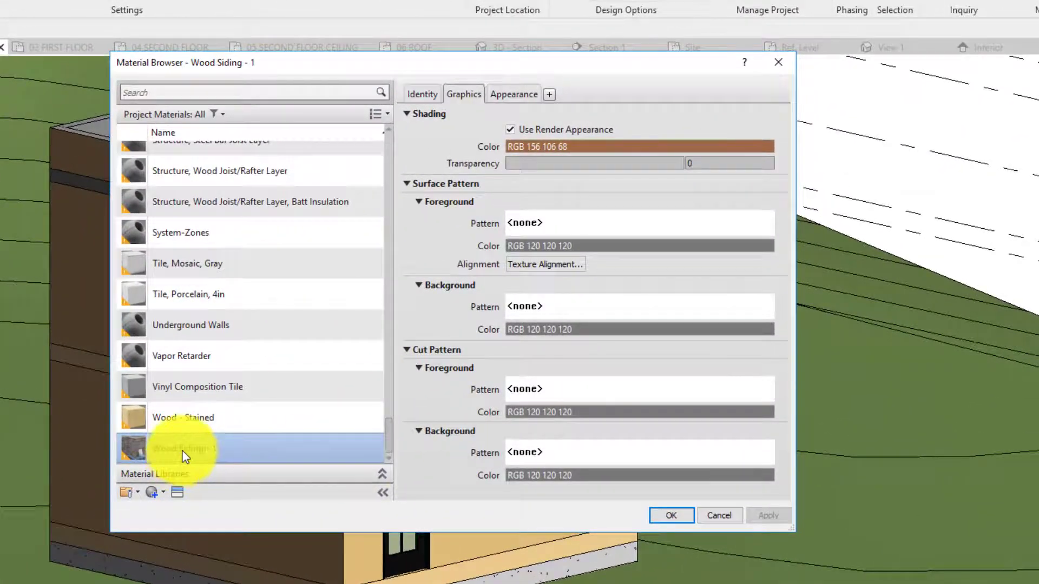
mouse_move(209, 452)
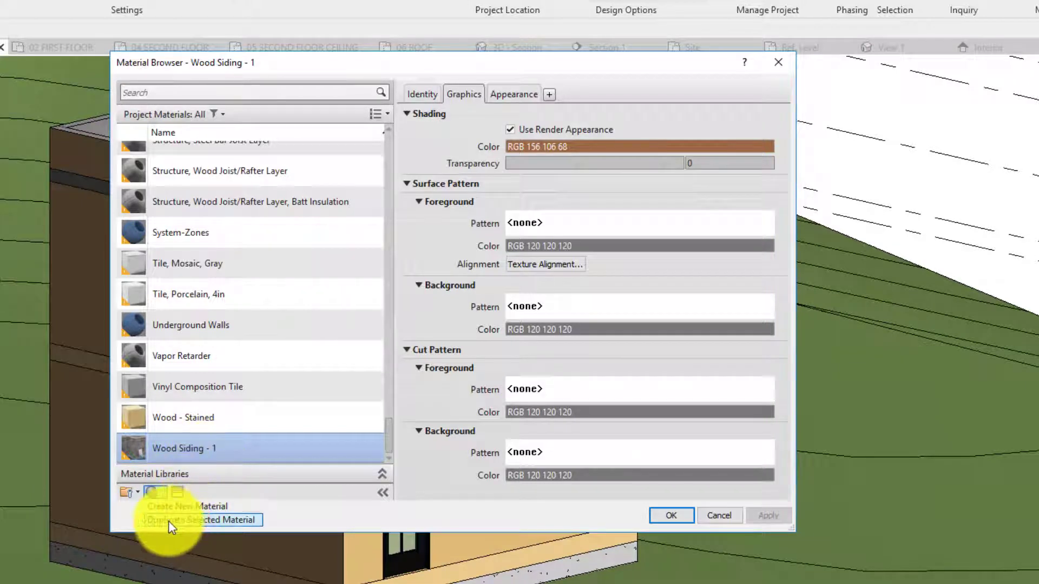
Step: Duplicate the selected material and rename the copy Wood Siding - 2
left_click(200, 519)
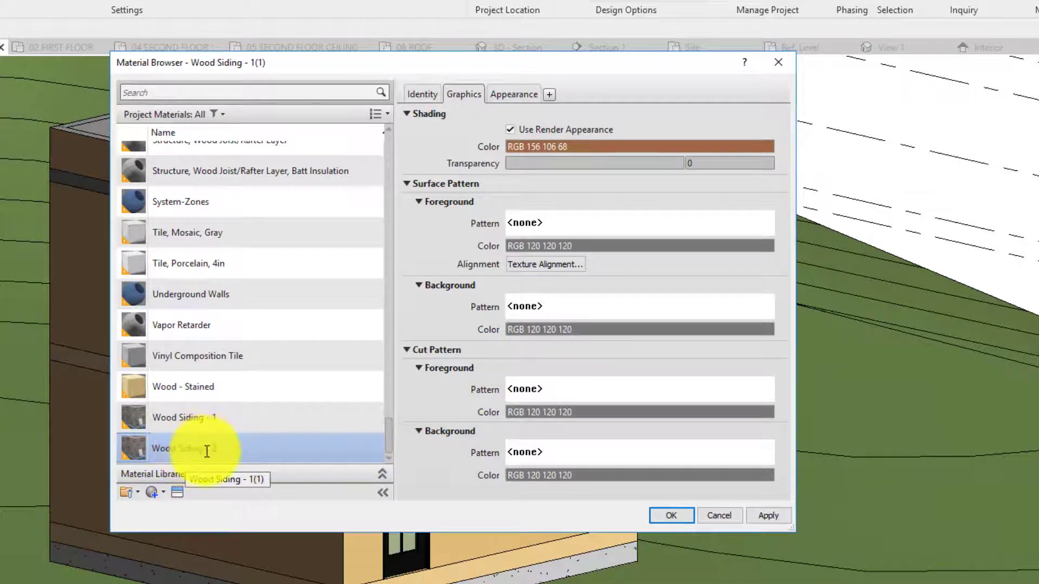
left_click(185, 448)
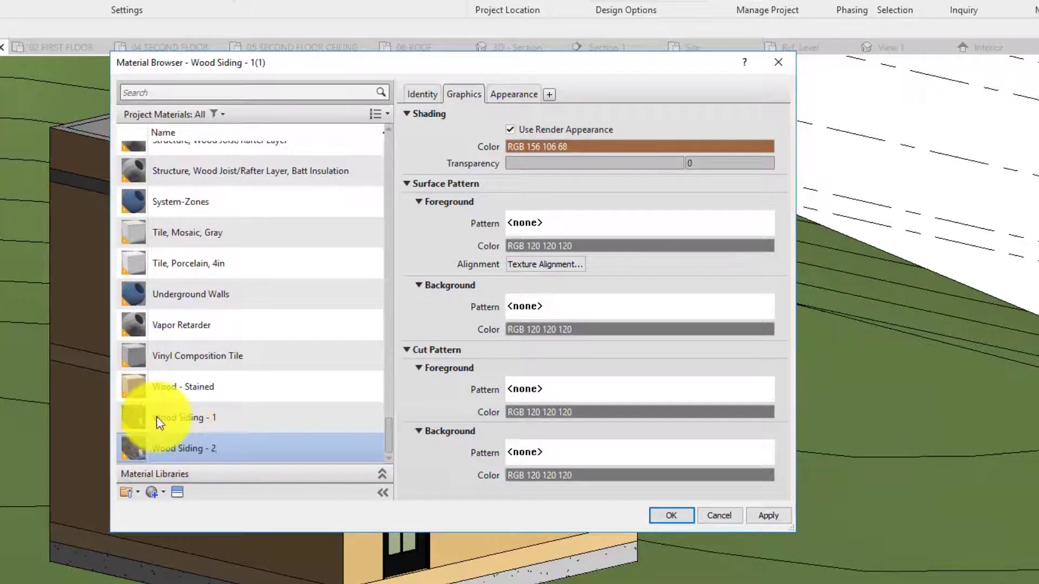
left_click(184, 417)
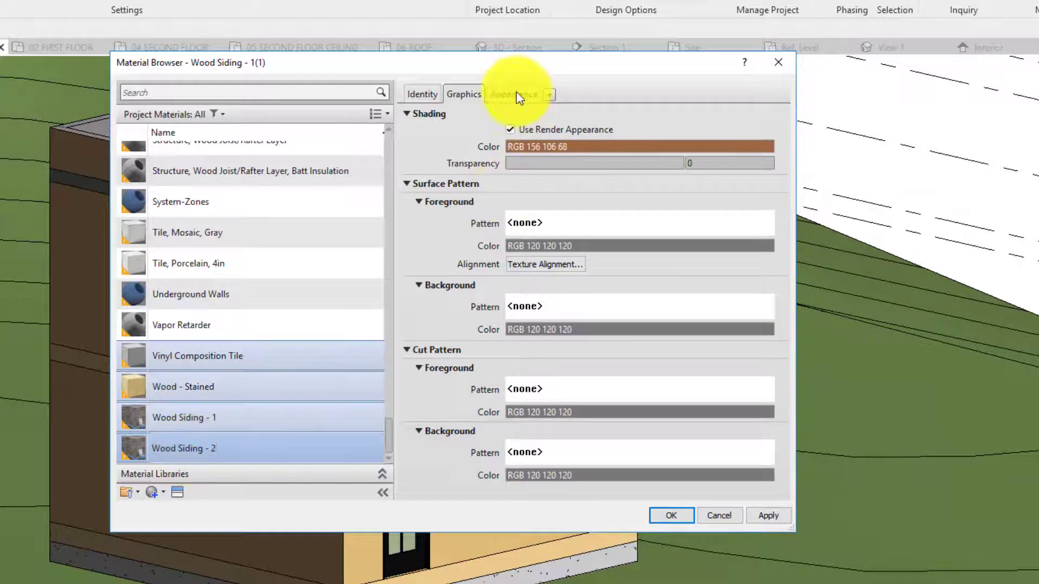
left_click(513, 93)
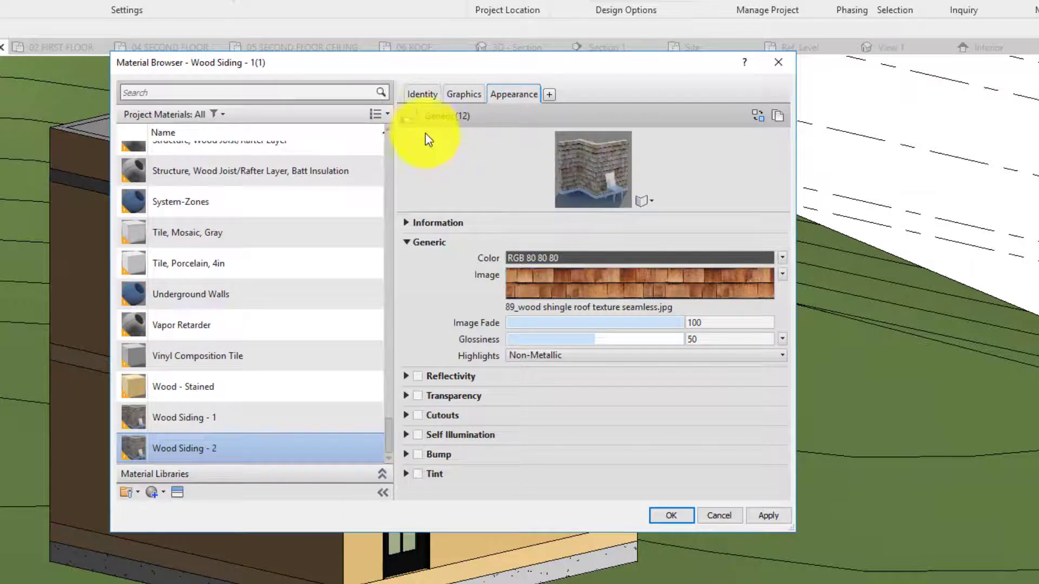
Step: Give Wood Siding - 2 its own duplicated appearance asset
left_click(192, 418)
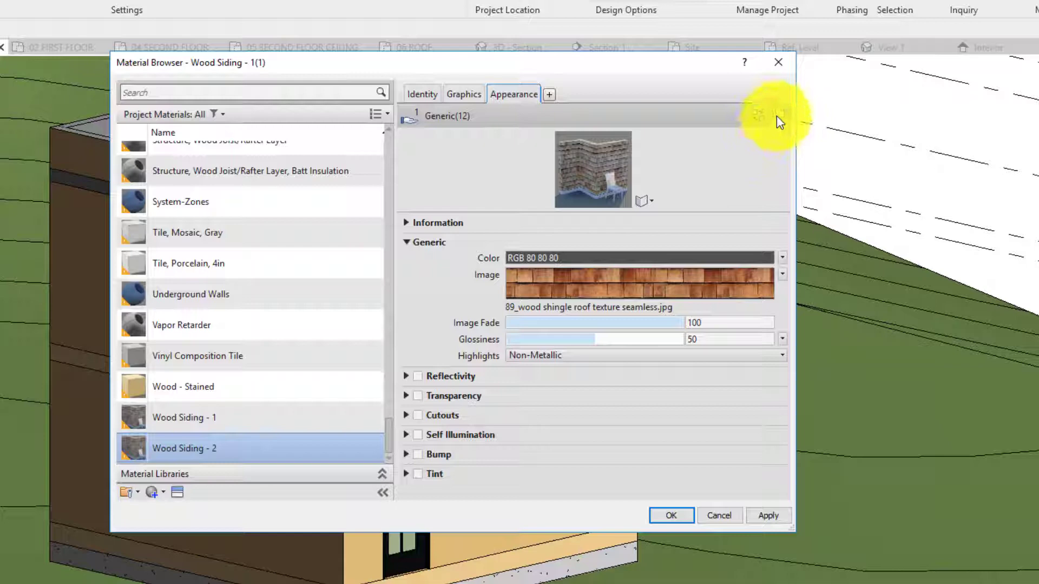
mouse_move(778, 122)
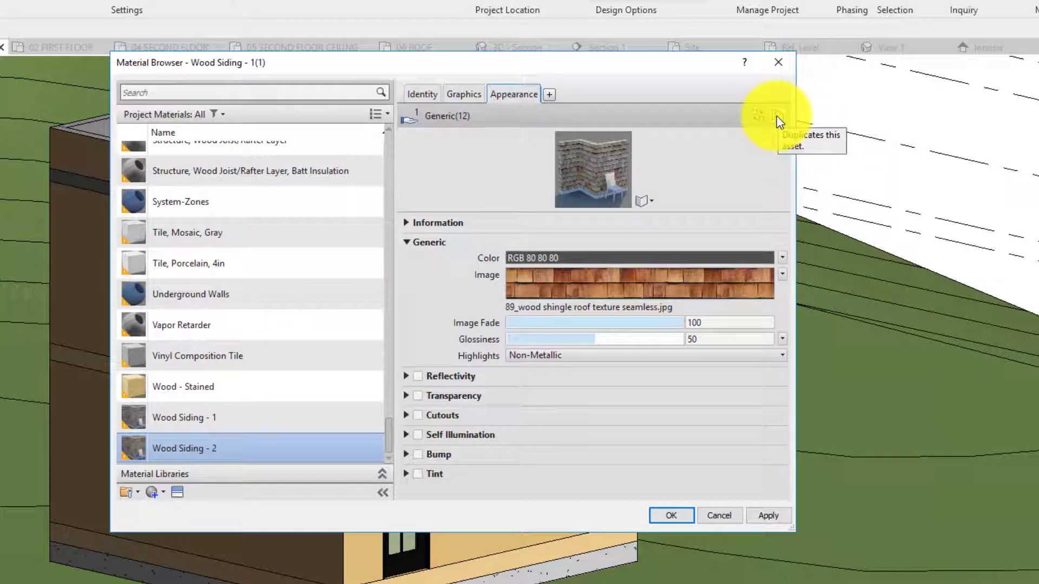
left_click(777, 115)
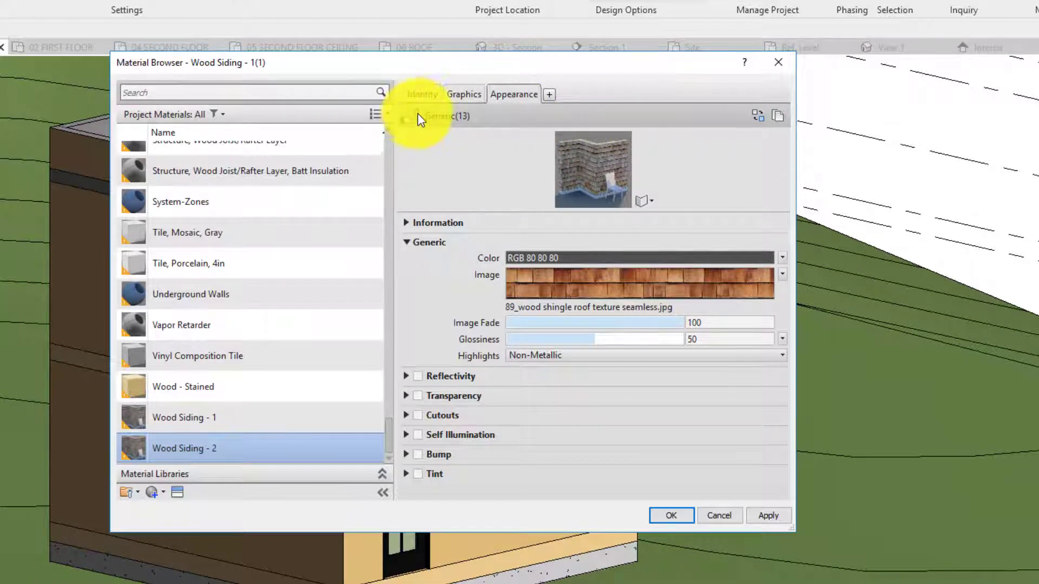
left_click(183, 418)
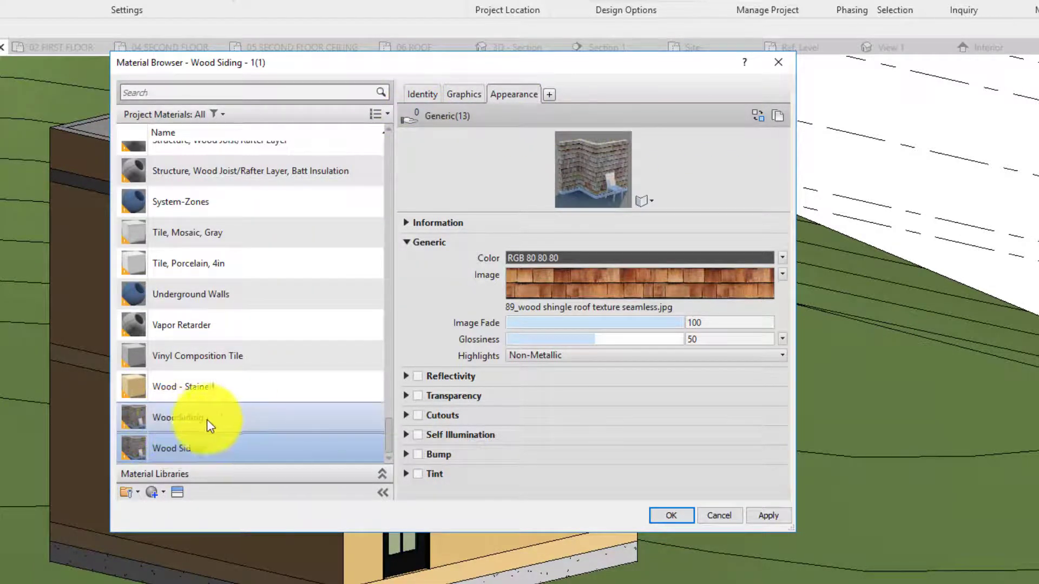
left_click(184, 448)
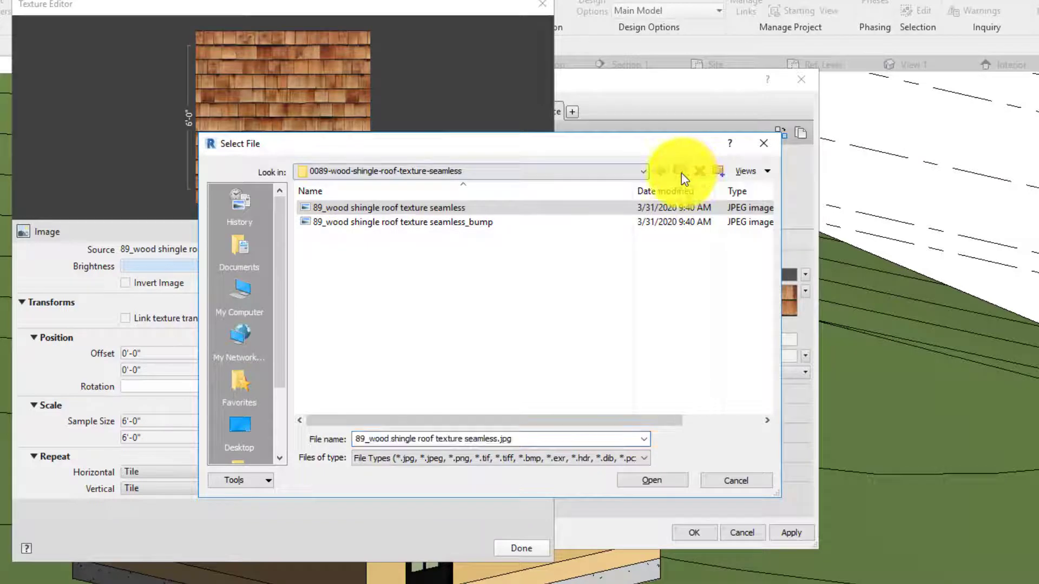
Step: Load the 94 wood shingle roof image from the Materials folder as Wood Siding - 2's texture
left_click(660, 171)
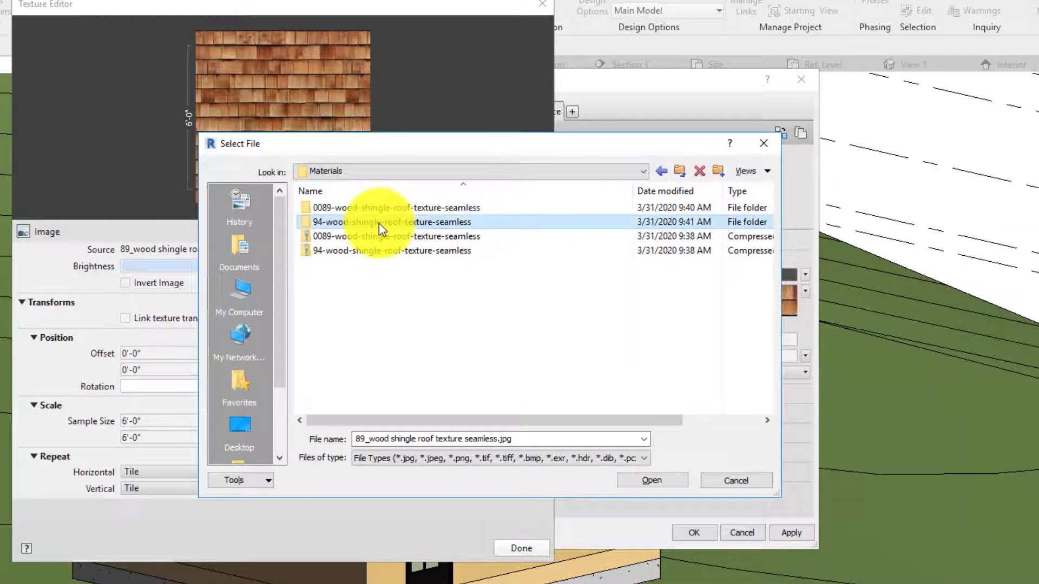
double_click(391, 221)
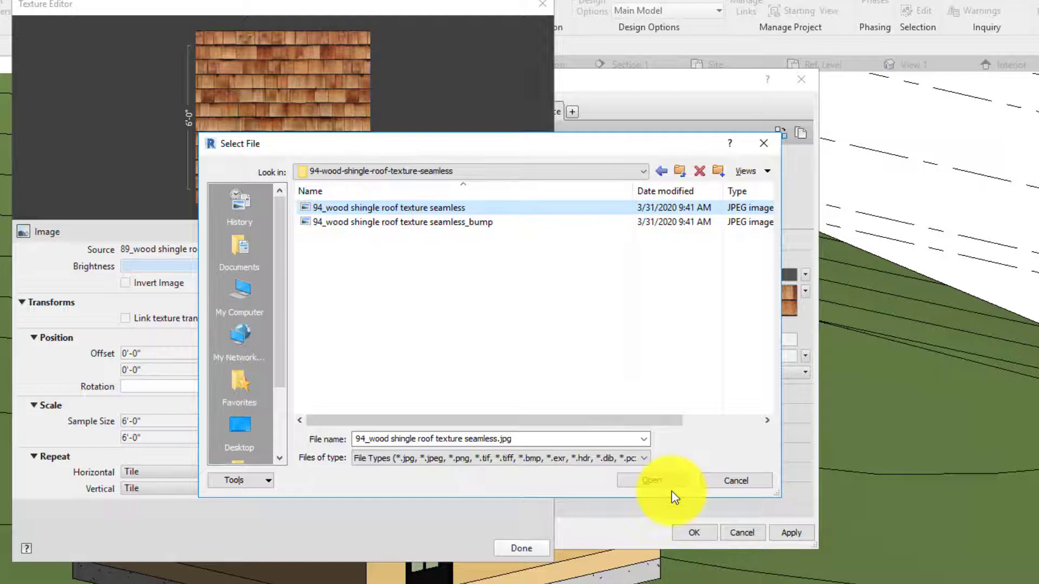
left_click(650, 480)
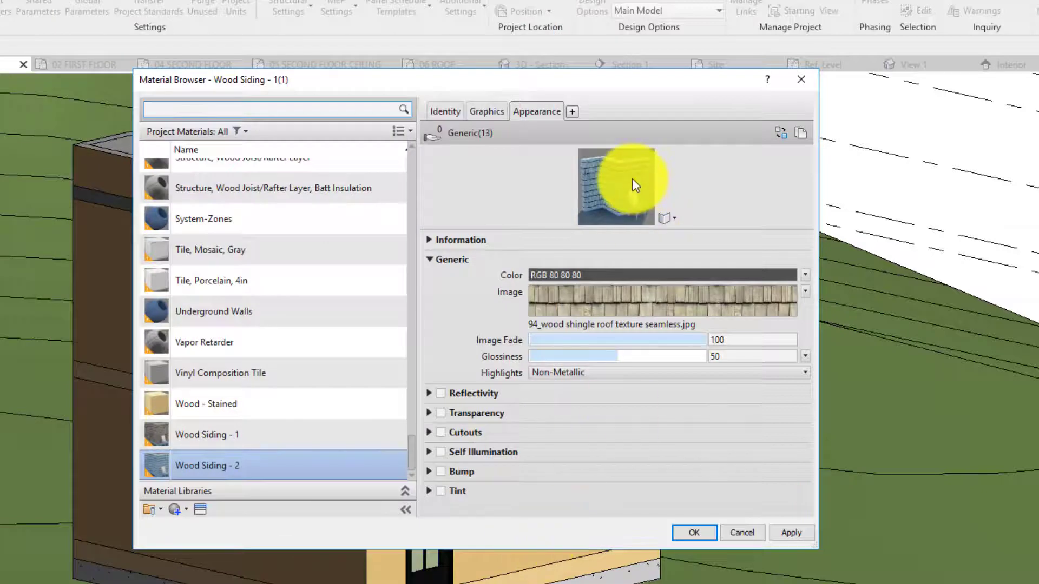
Step: Compare Wood Siding - 1 and Wood Siding - 2 textures, then accept the material changes
left_click(207, 435)
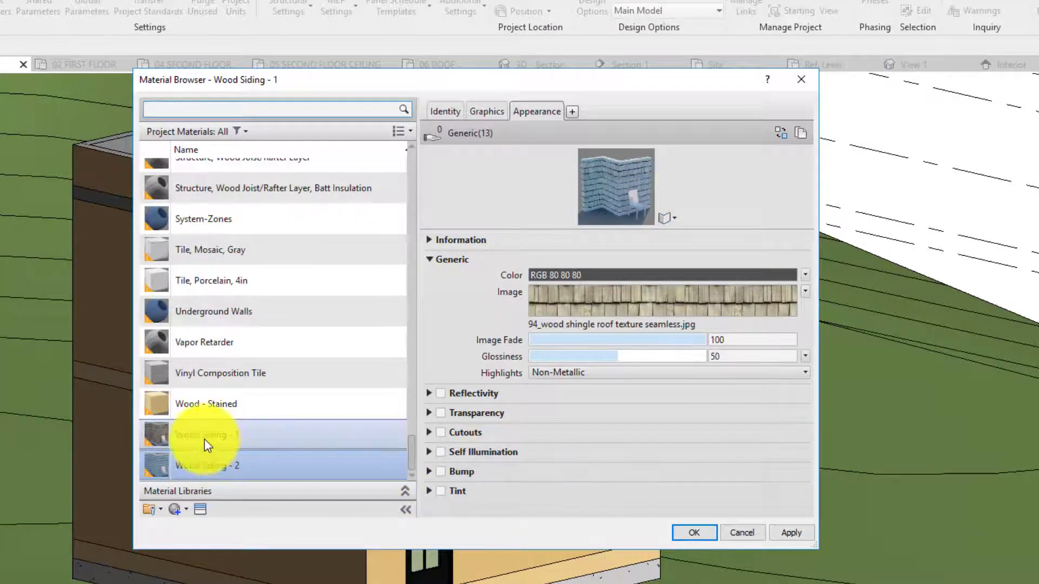
left_click(208, 465)
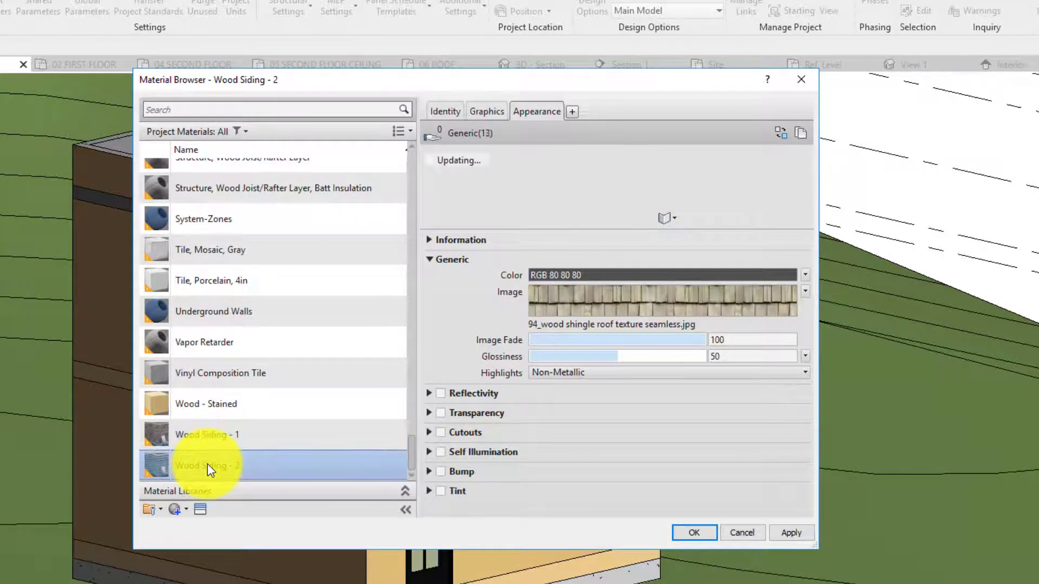
left_click(207, 435)
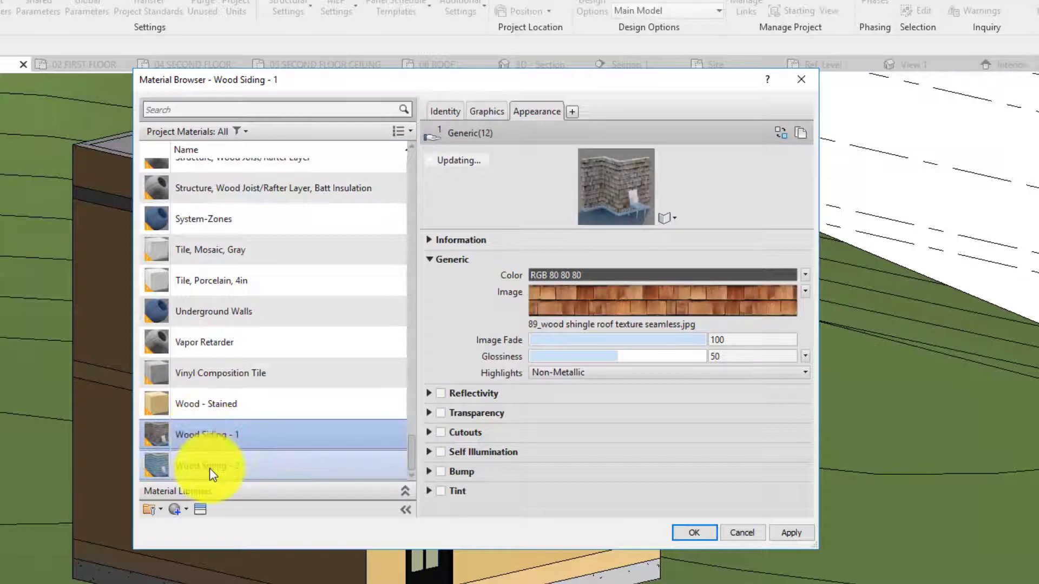
left_click(207, 465)
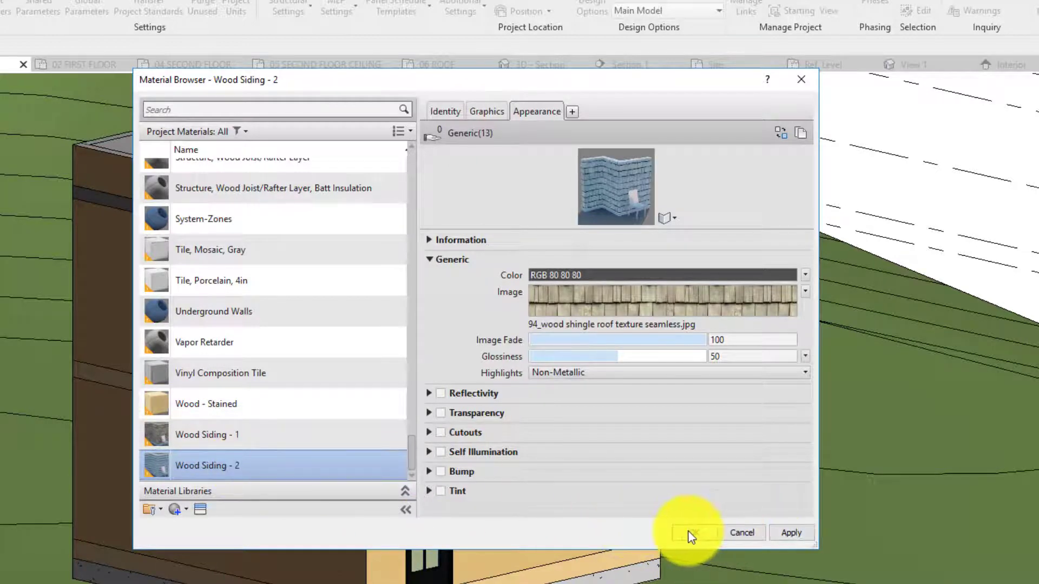
left_click(691, 533)
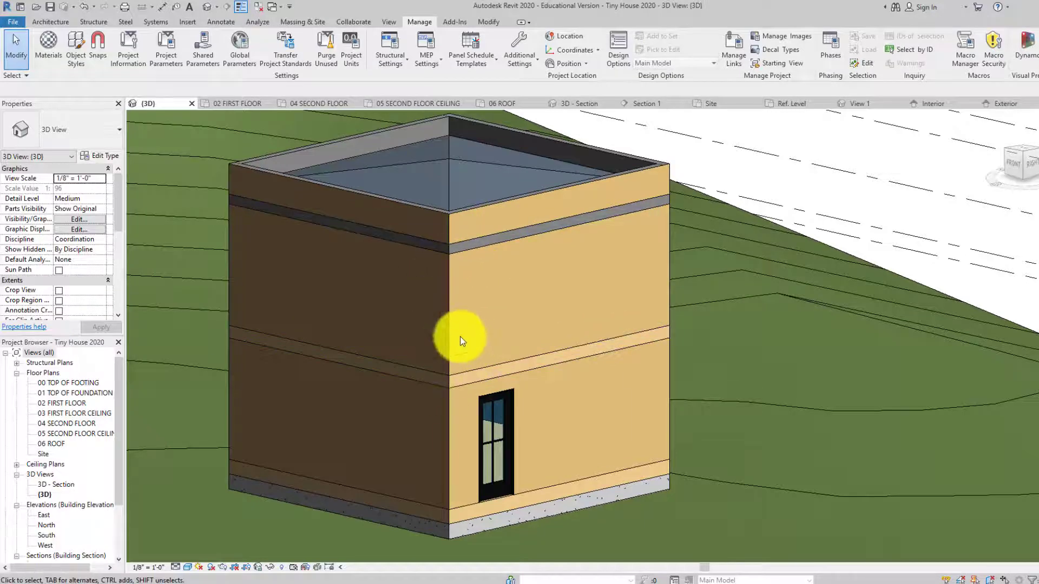
mouse_move(530, 375)
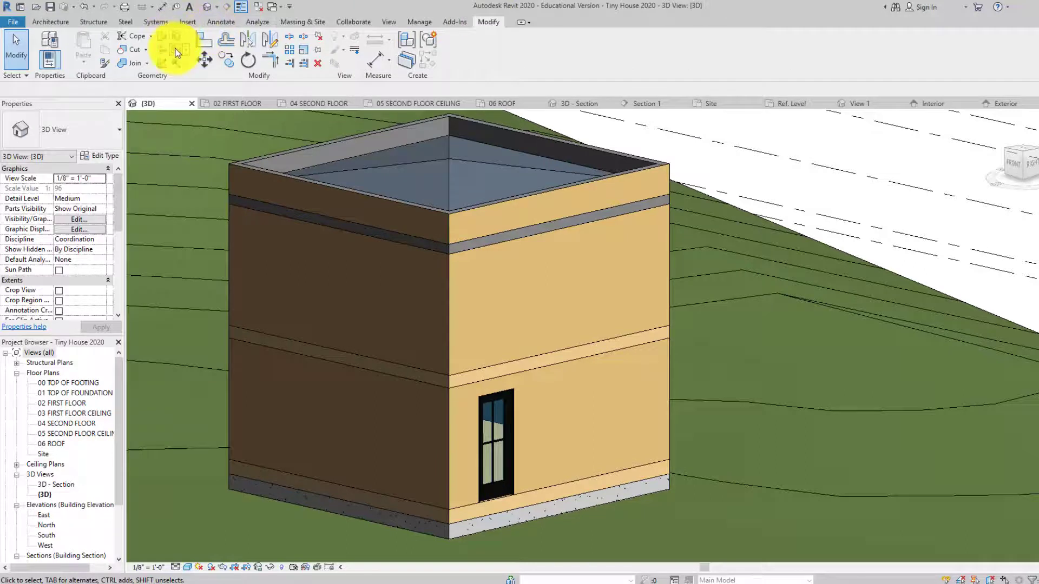
mouse_move(177, 51)
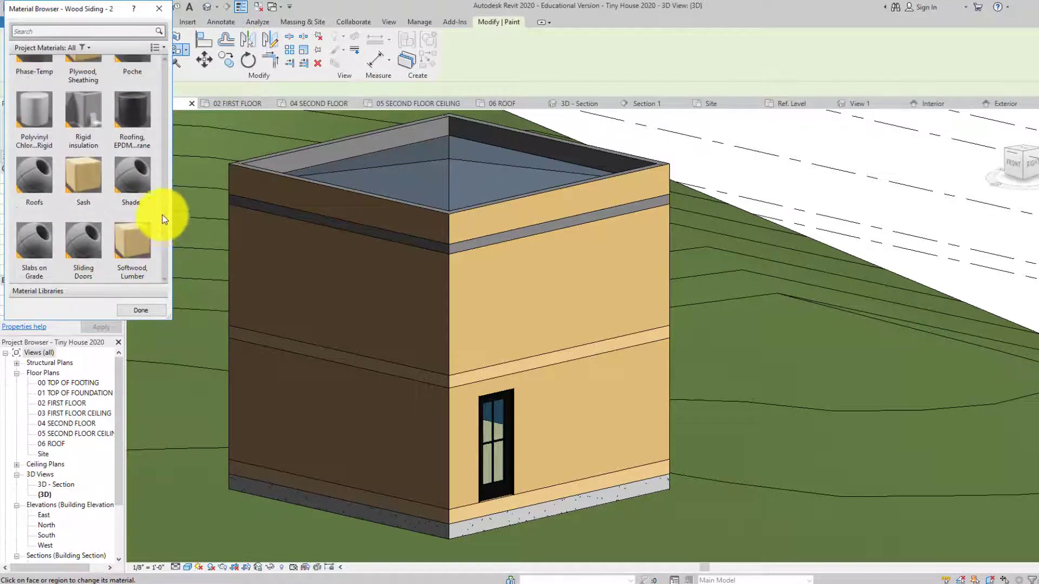
Step: Paint the upper and lower right wall faces with Wood Siding - 1
scroll("down", 3)
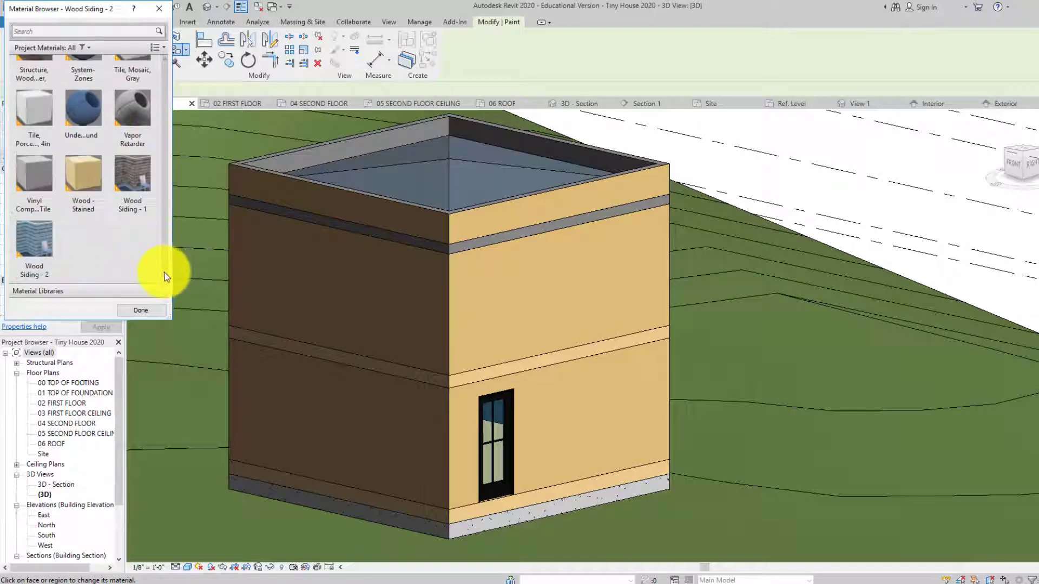
left_click(132, 173)
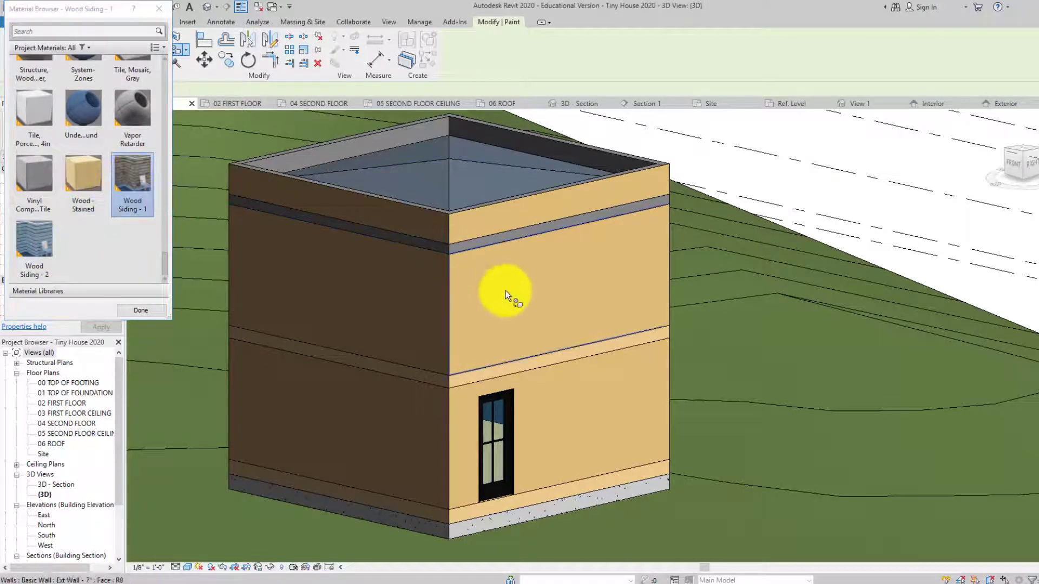
mouse_move(461, 384)
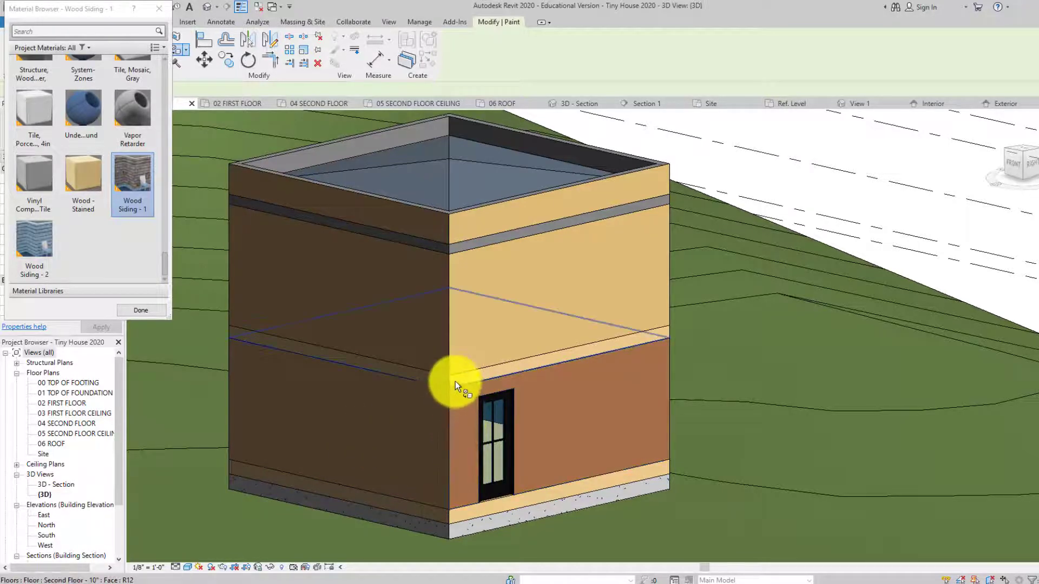
left_click(467, 255)
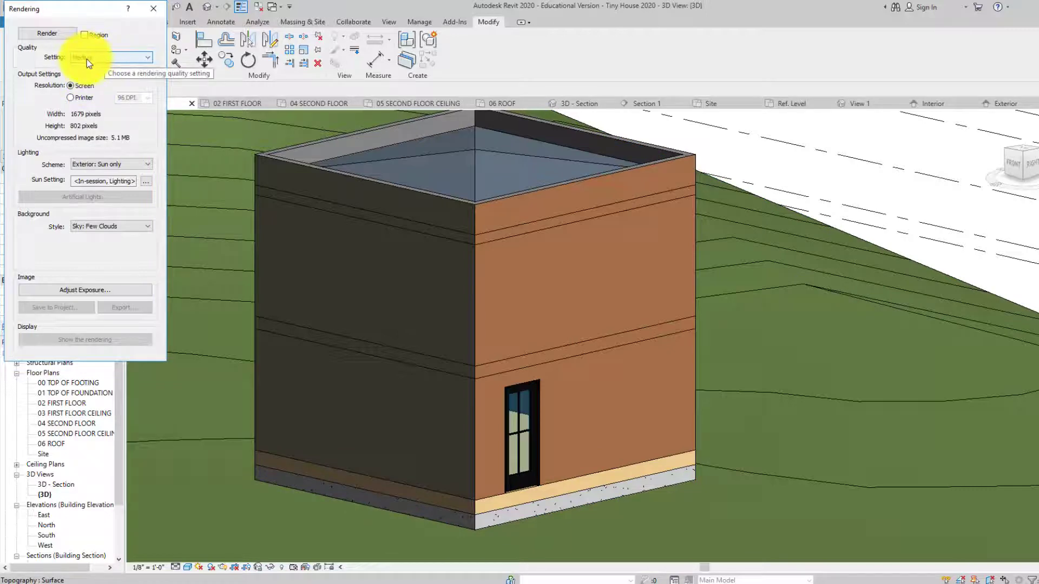
Step: Render the 3D view at Medium quality, then return to the model
left_click(110, 57)
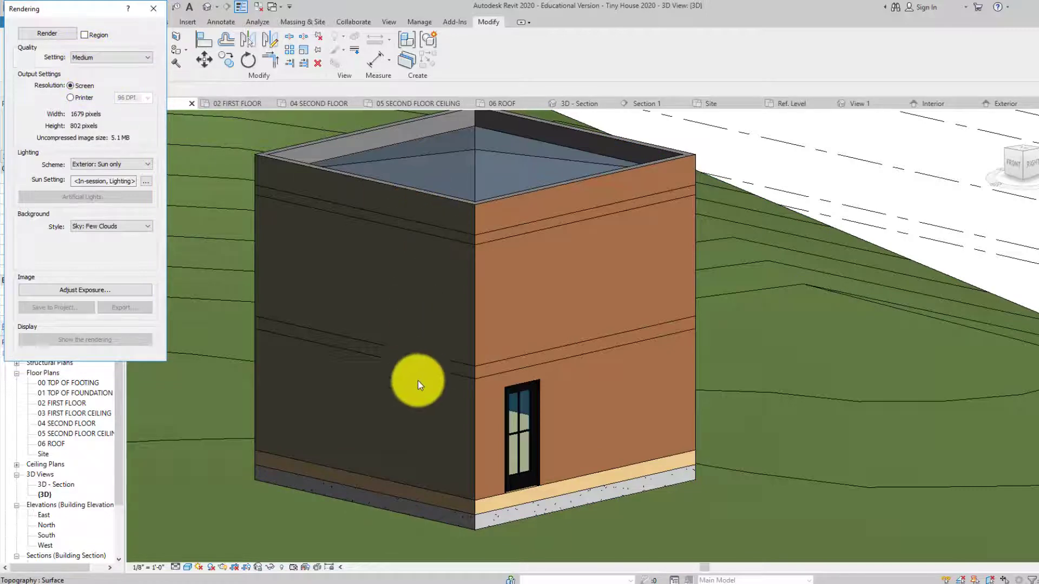
mouse_move(530, 262)
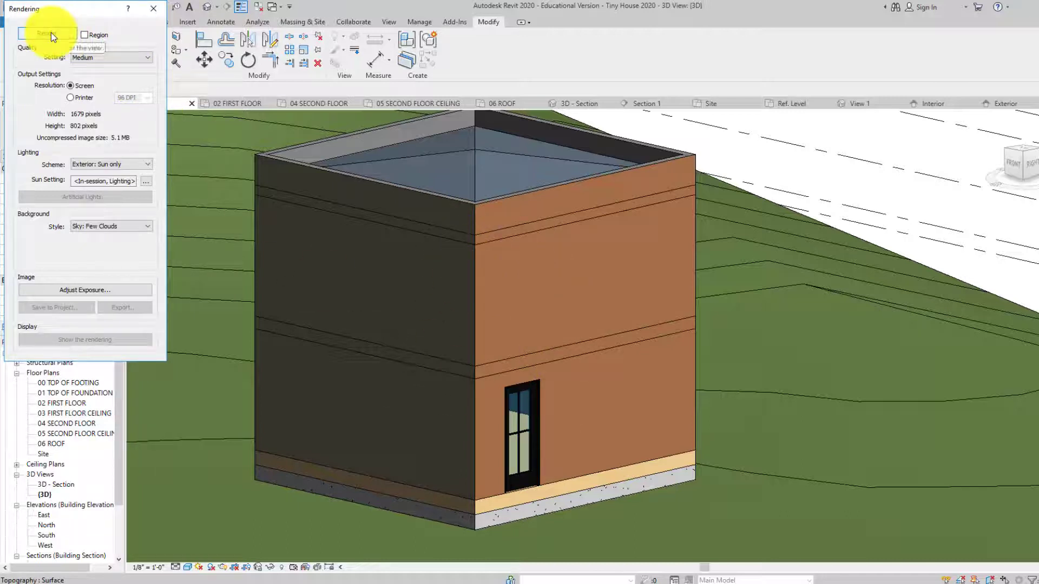
left_click(46, 33)
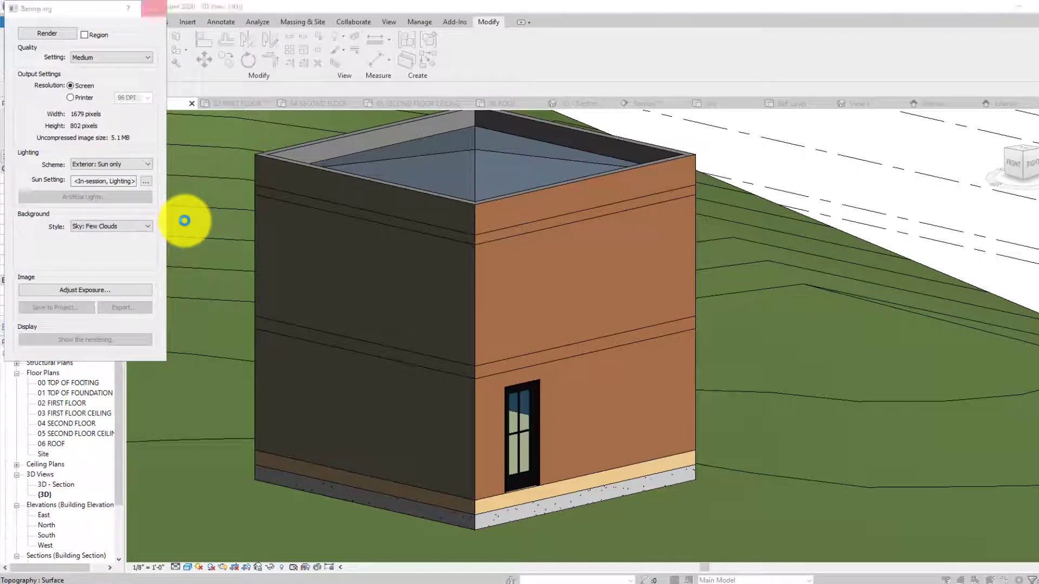
left_click(46, 33)
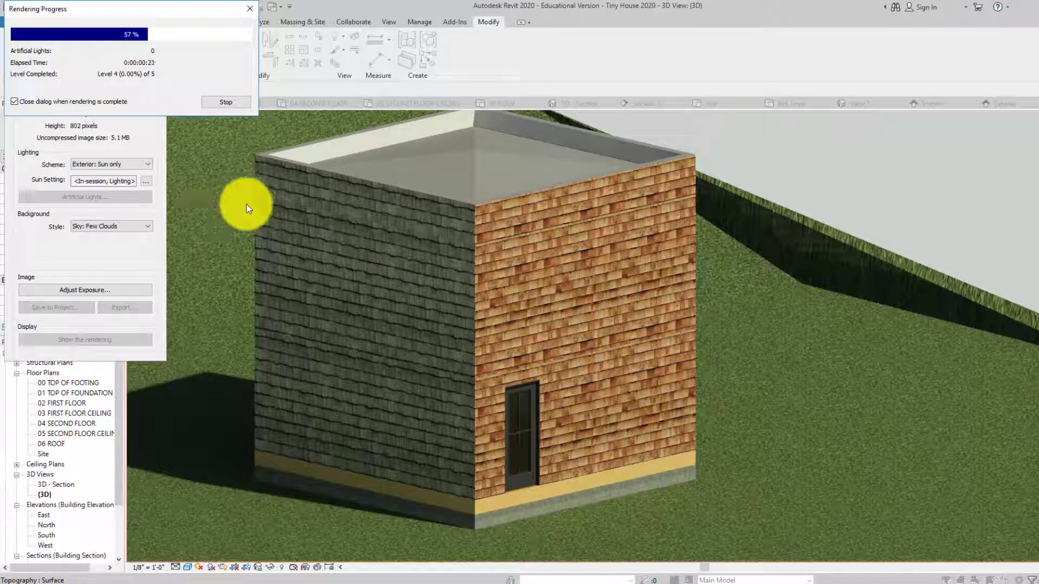
mouse_move(613, 315)
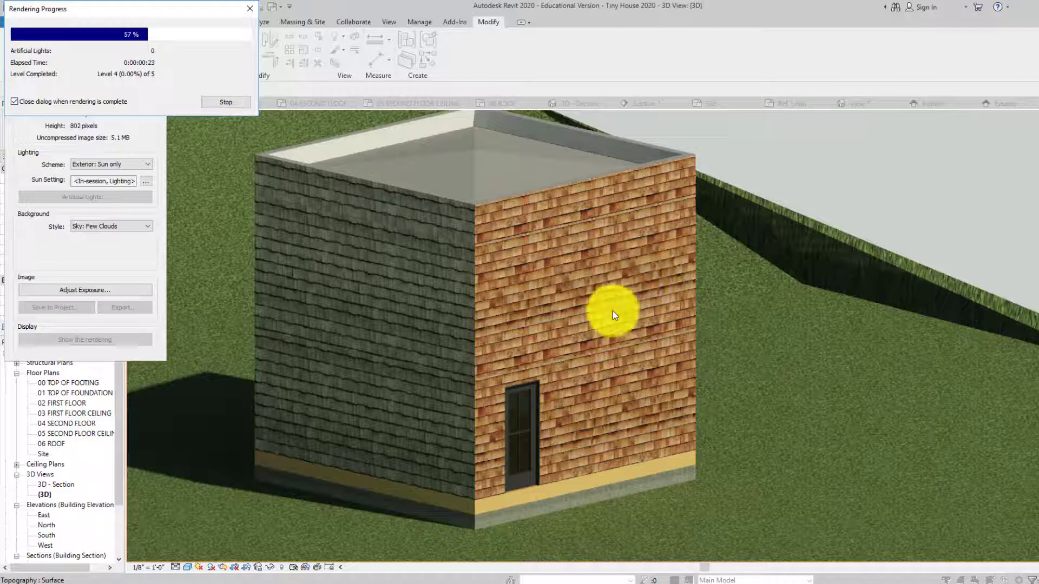
mouse_move(530, 309)
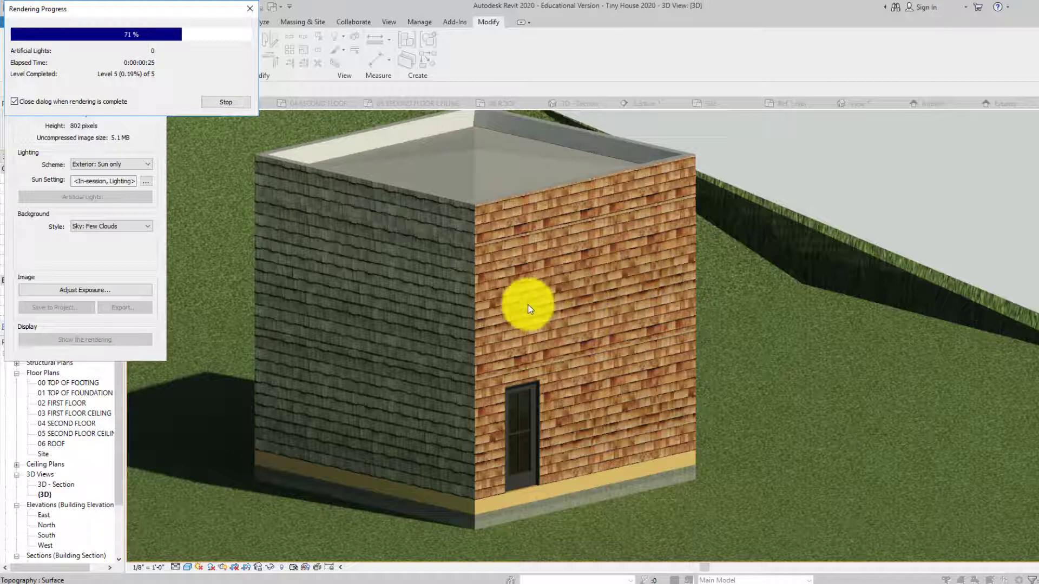
mouse_move(626, 219)
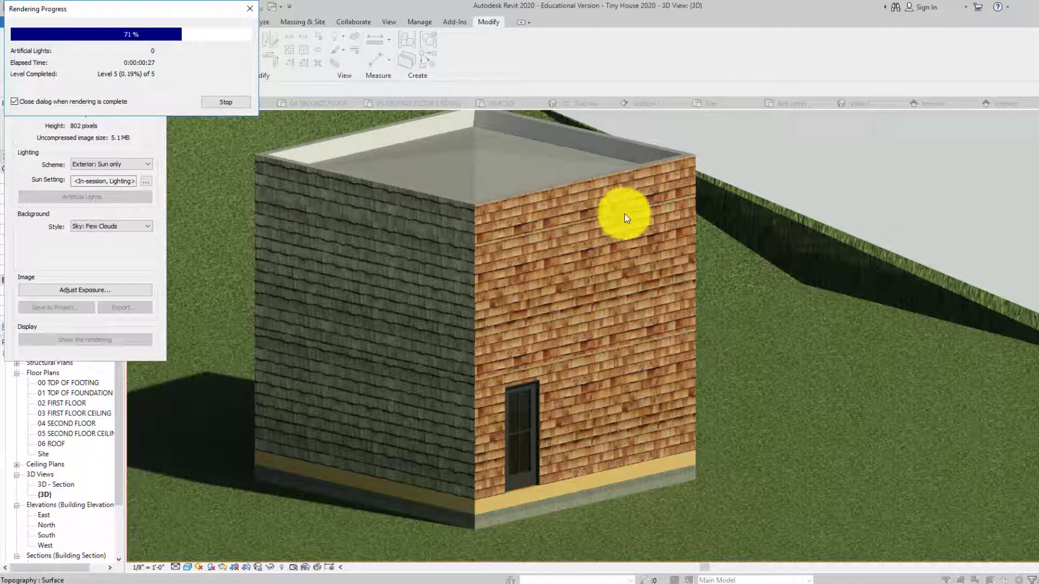
mouse_move(547, 360)
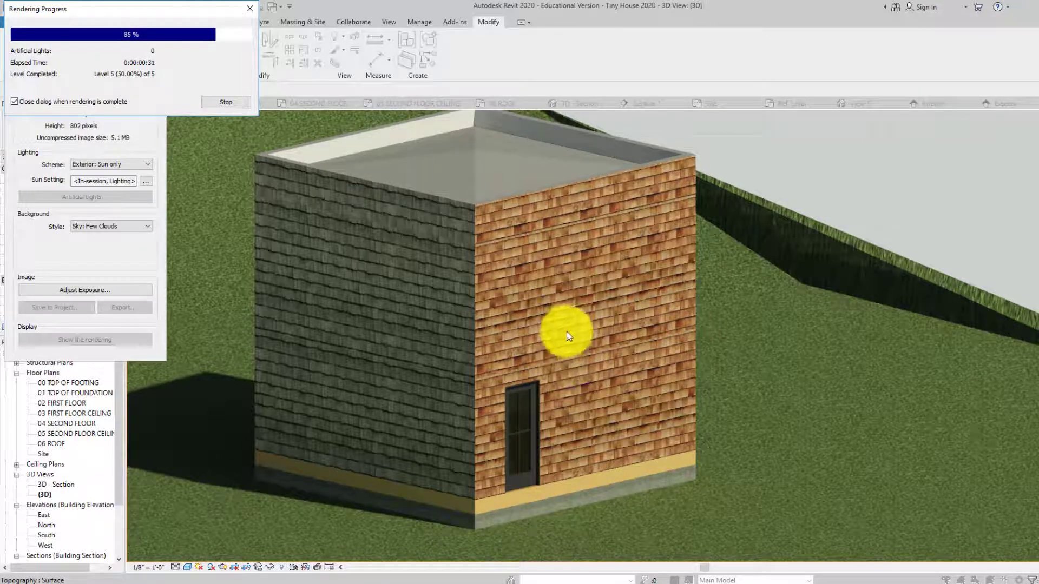
mouse_move(566, 275)
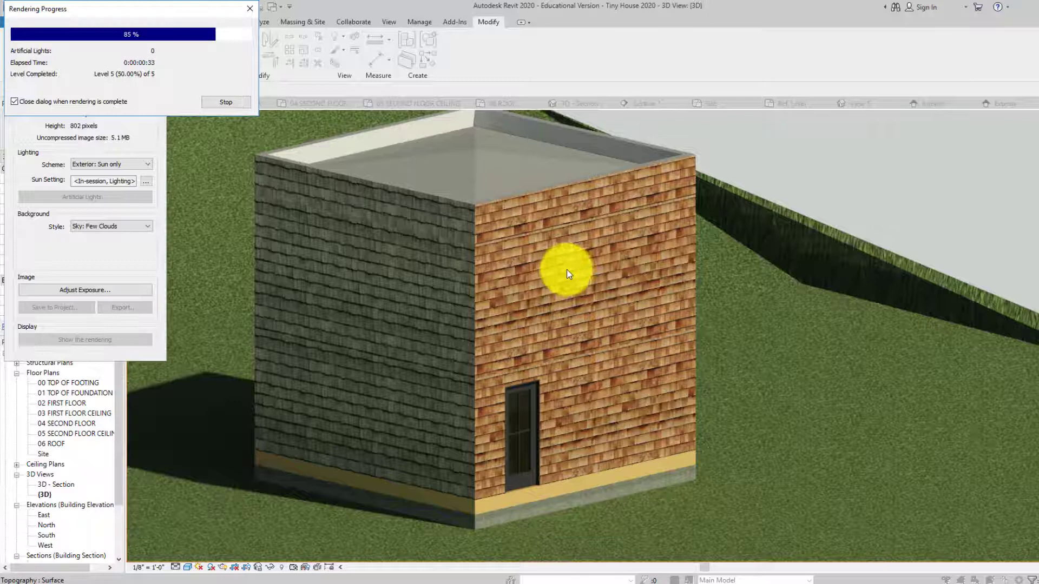
mouse_move(609, 321)
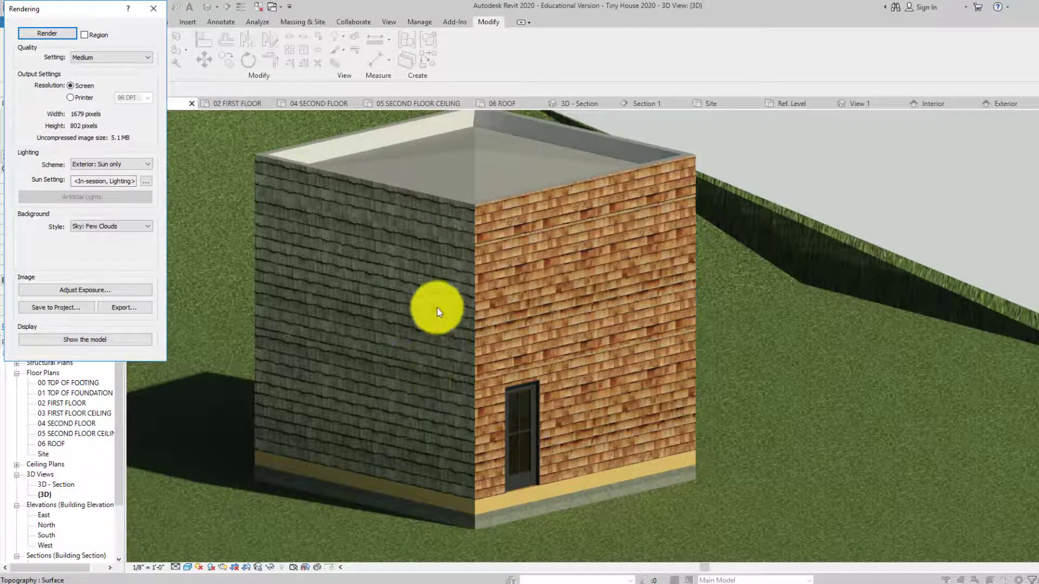
mouse_move(434, 434)
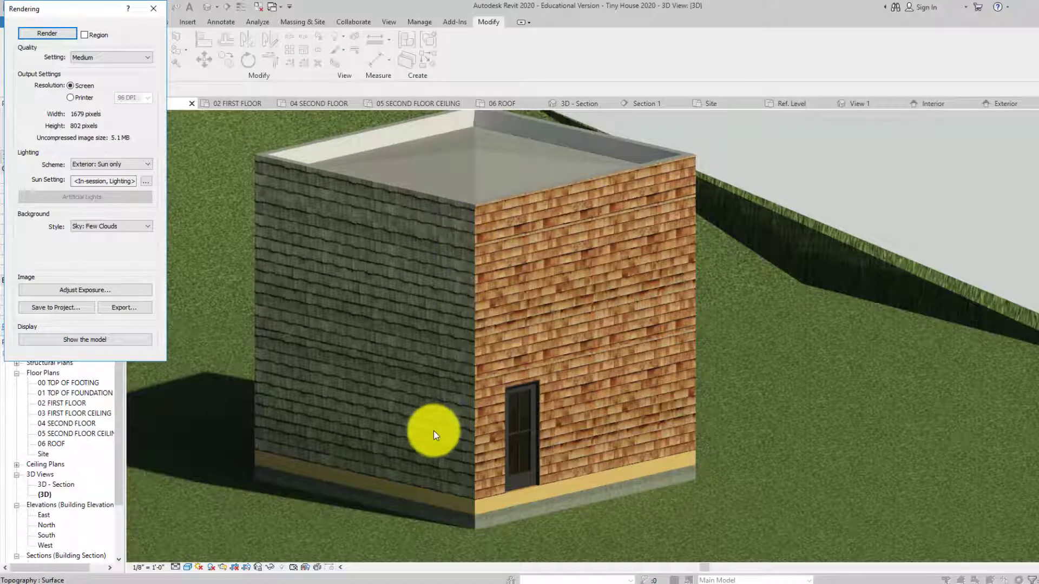
mouse_move(502, 336)
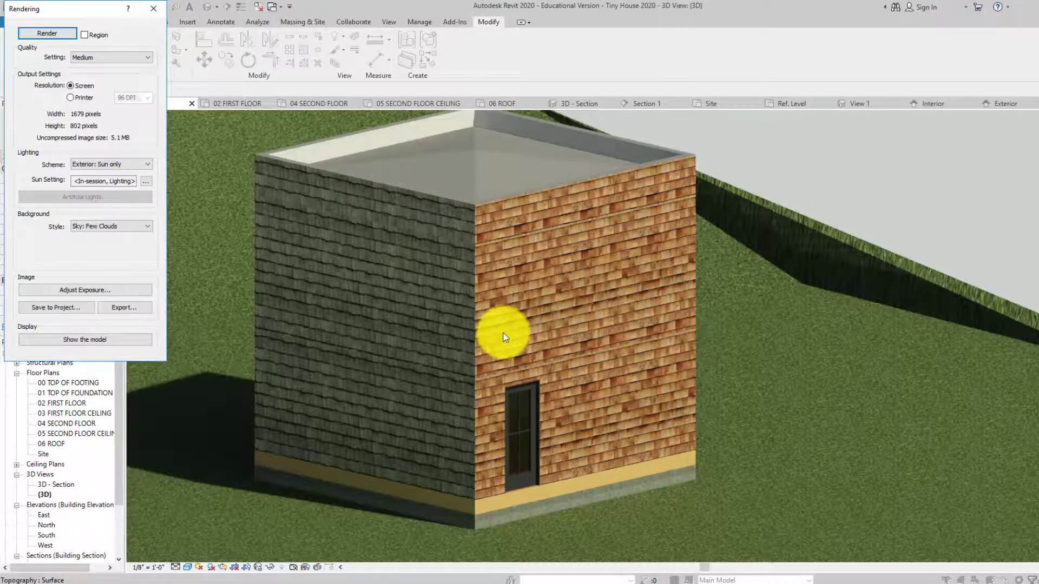
mouse_move(443, 262)
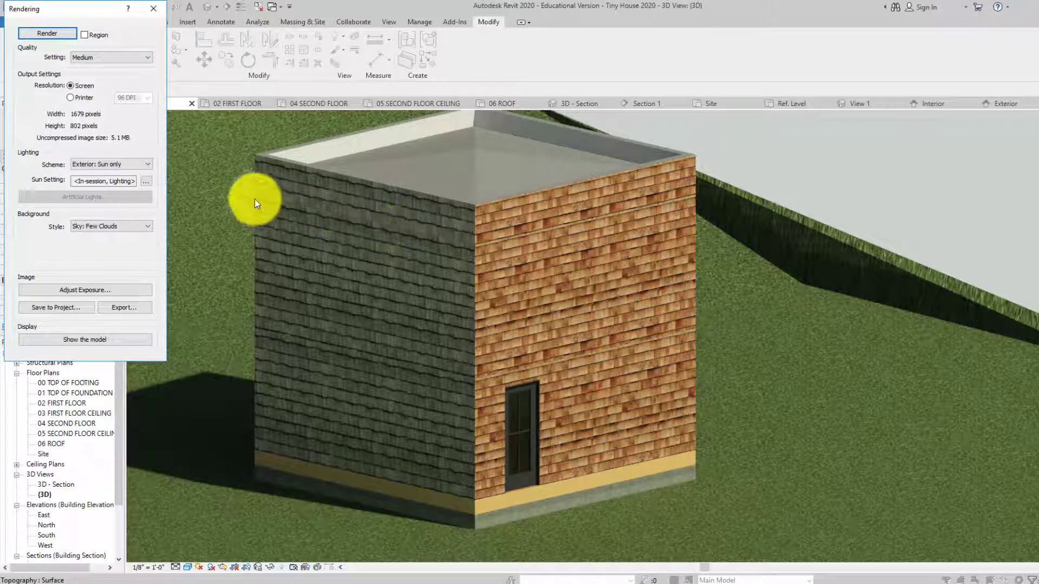
mouse_move(344, 372)
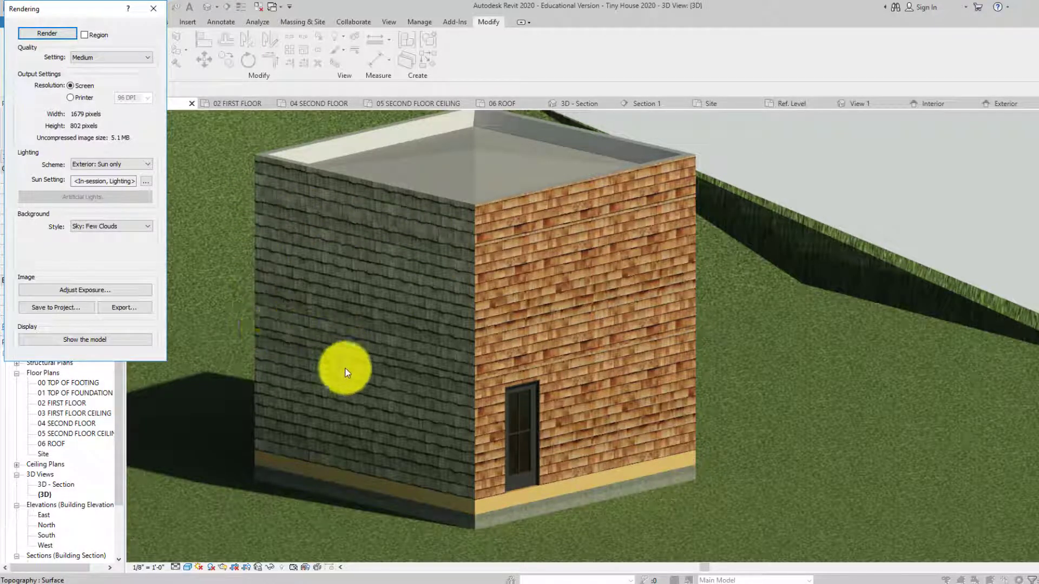
mouse_move(390, 486)
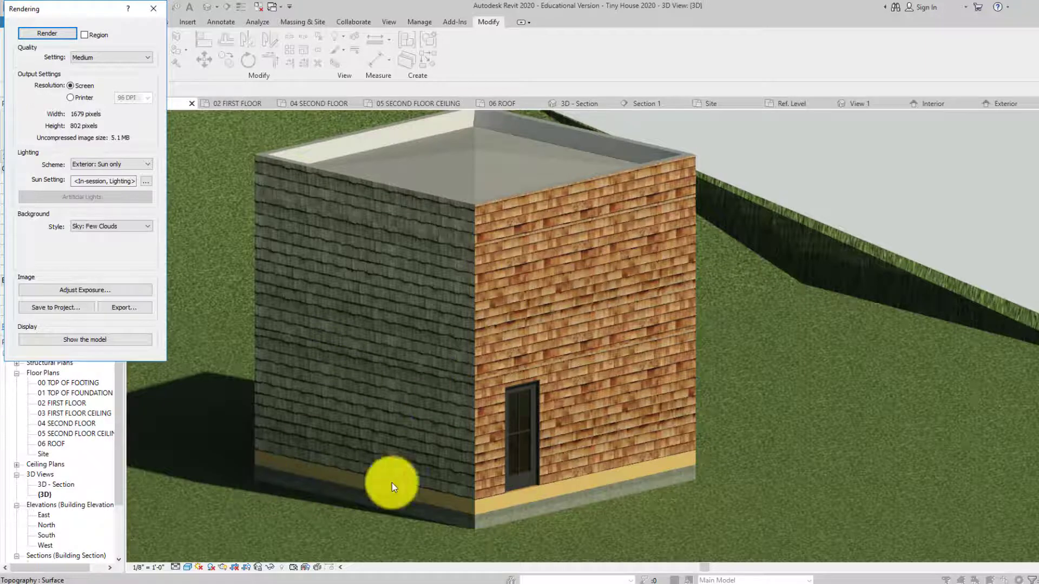
left_click(46, 34)
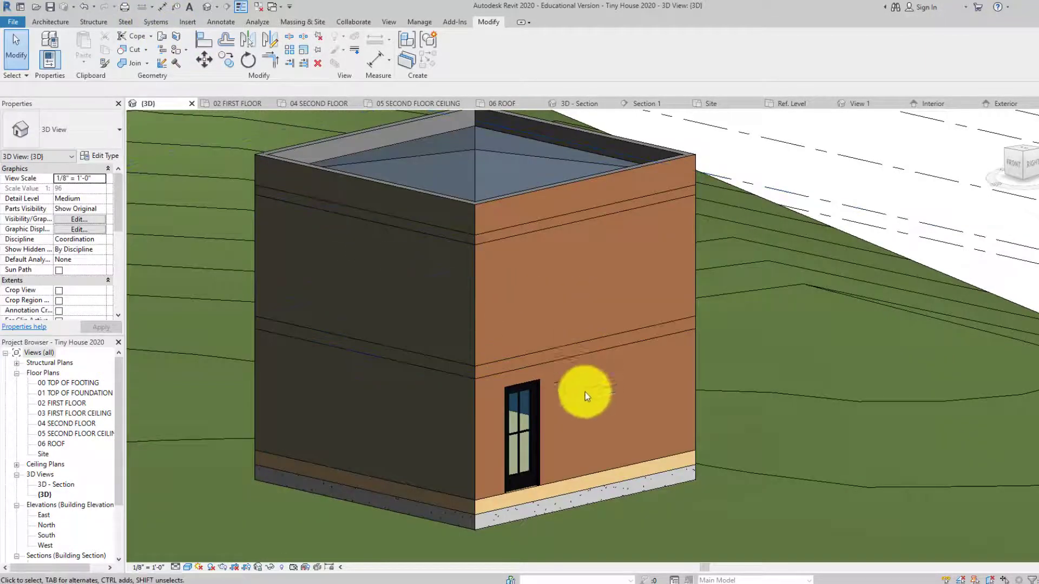
Step: Remove the wood siding paint from the wall faces, then bring back the Chrome shingle texture page
left_click(530, 246)
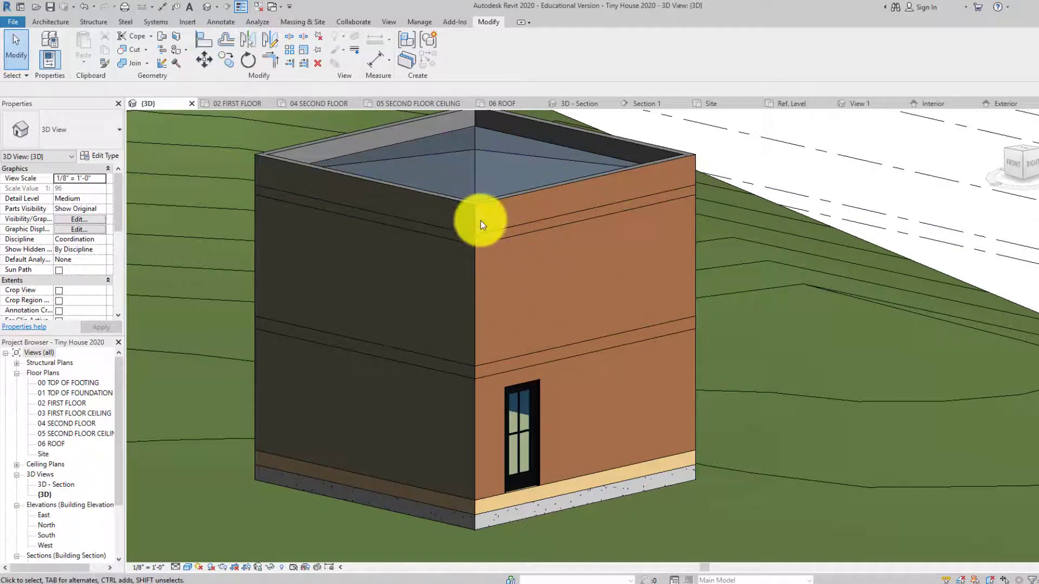
mouse_move(188, 56)
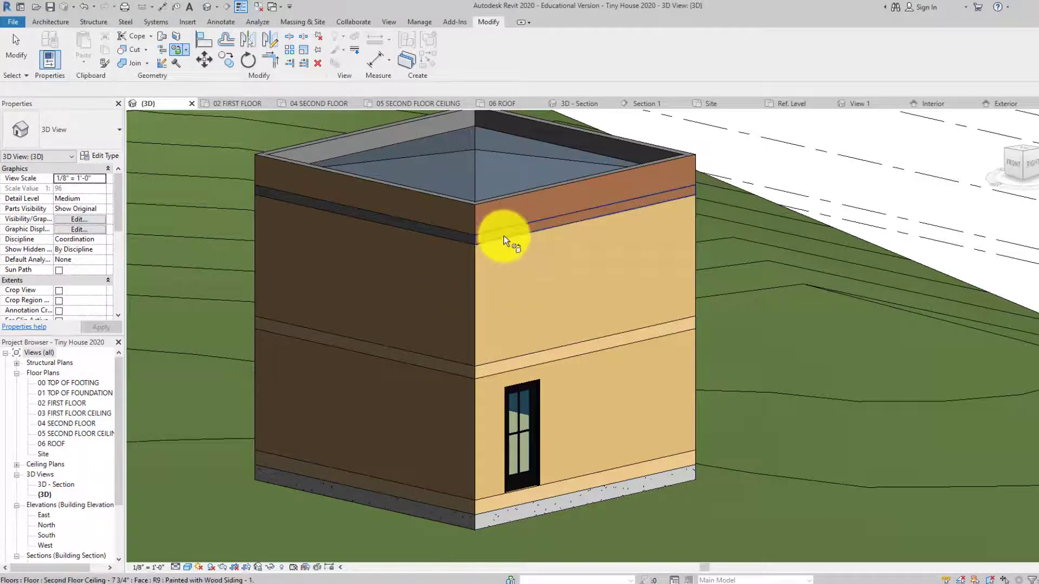
scroll("up", 3)
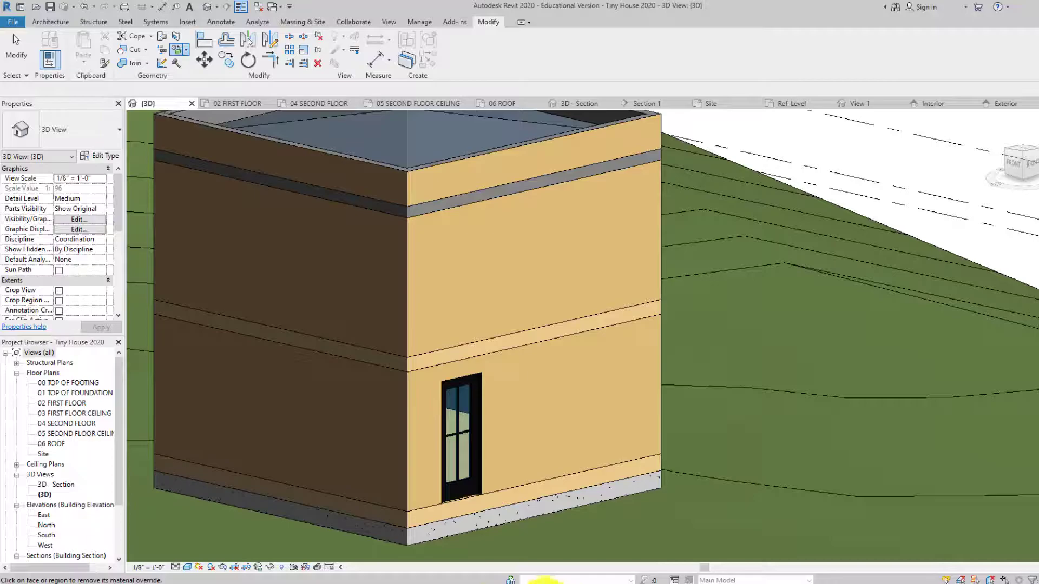
left_click(203, 9)
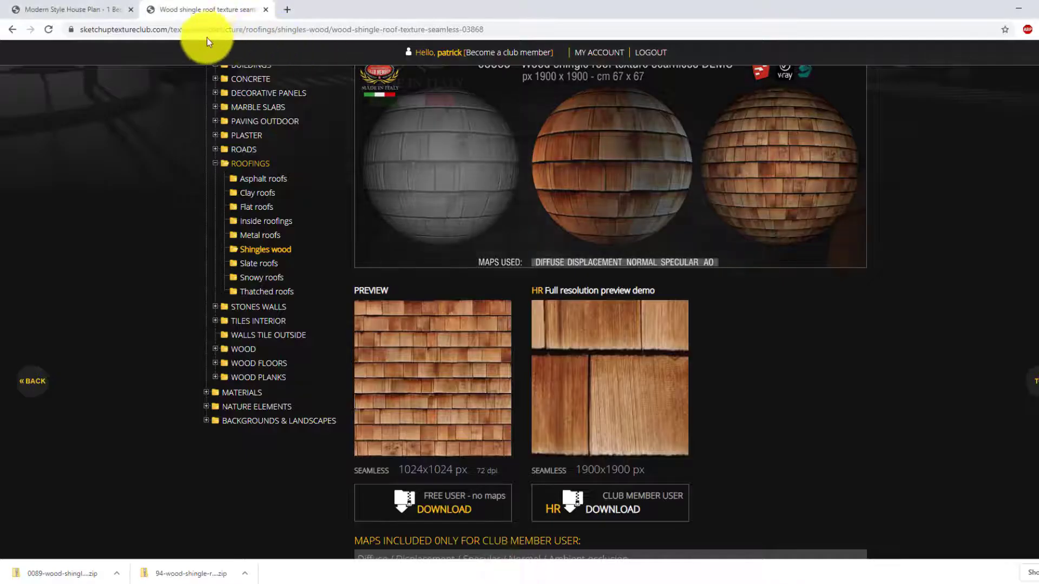